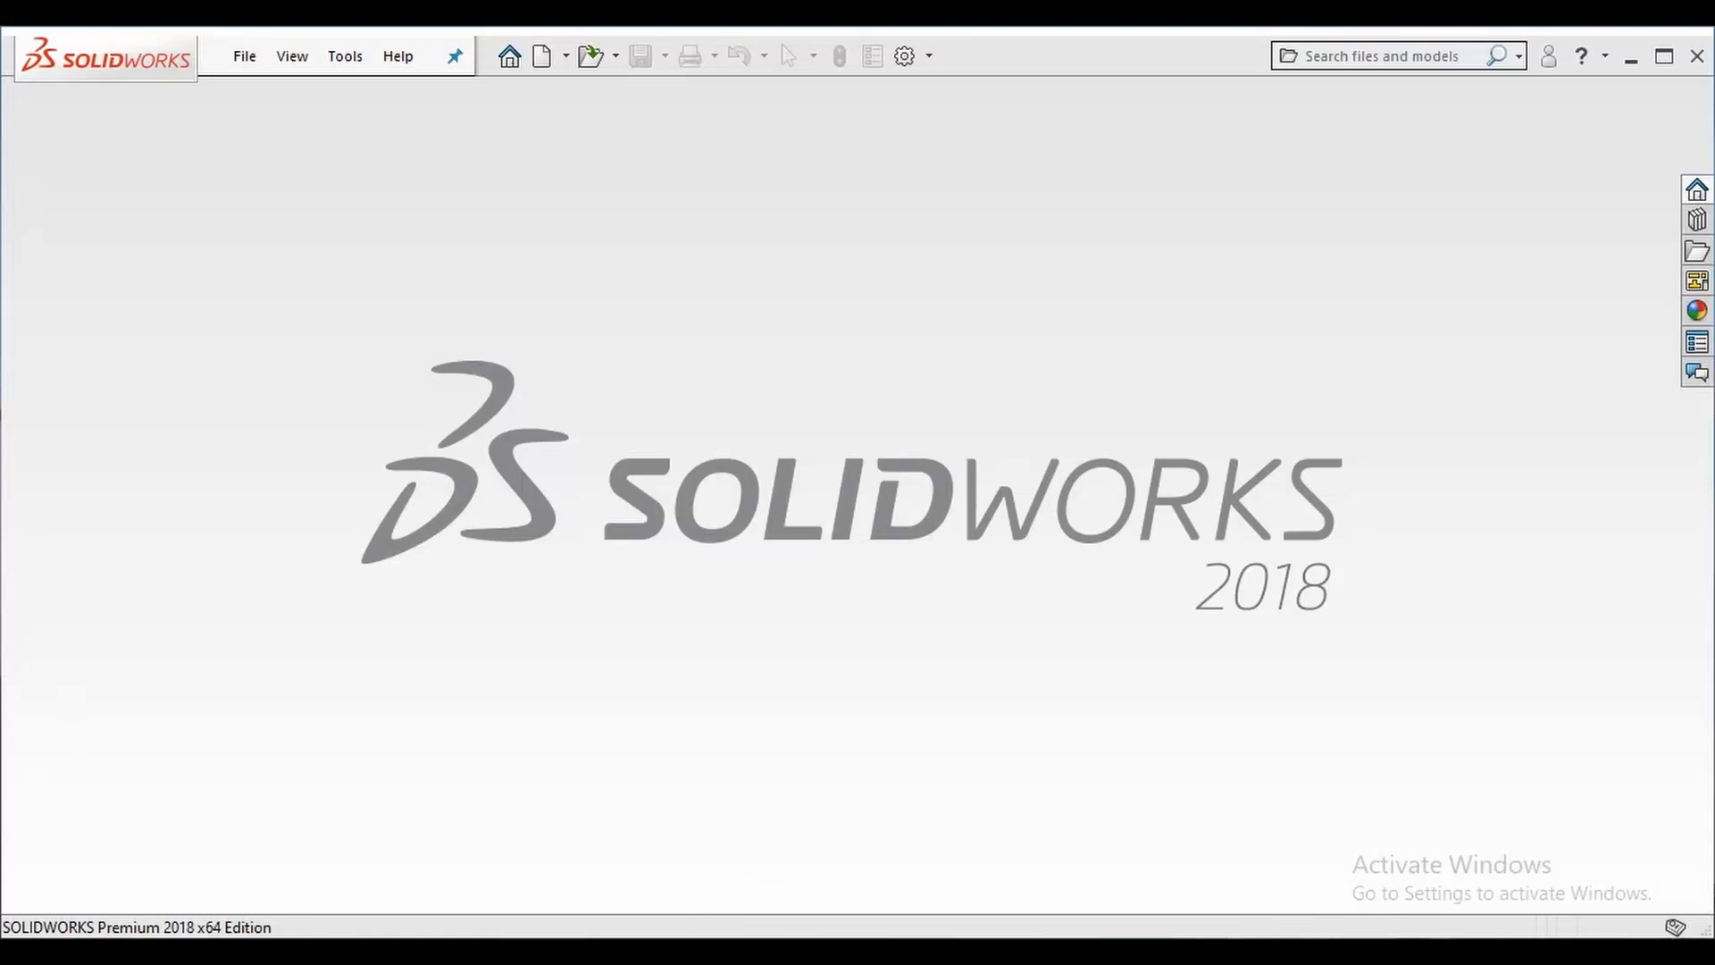
{"action": "mouse_move", "coordinate": [1014, 883]}
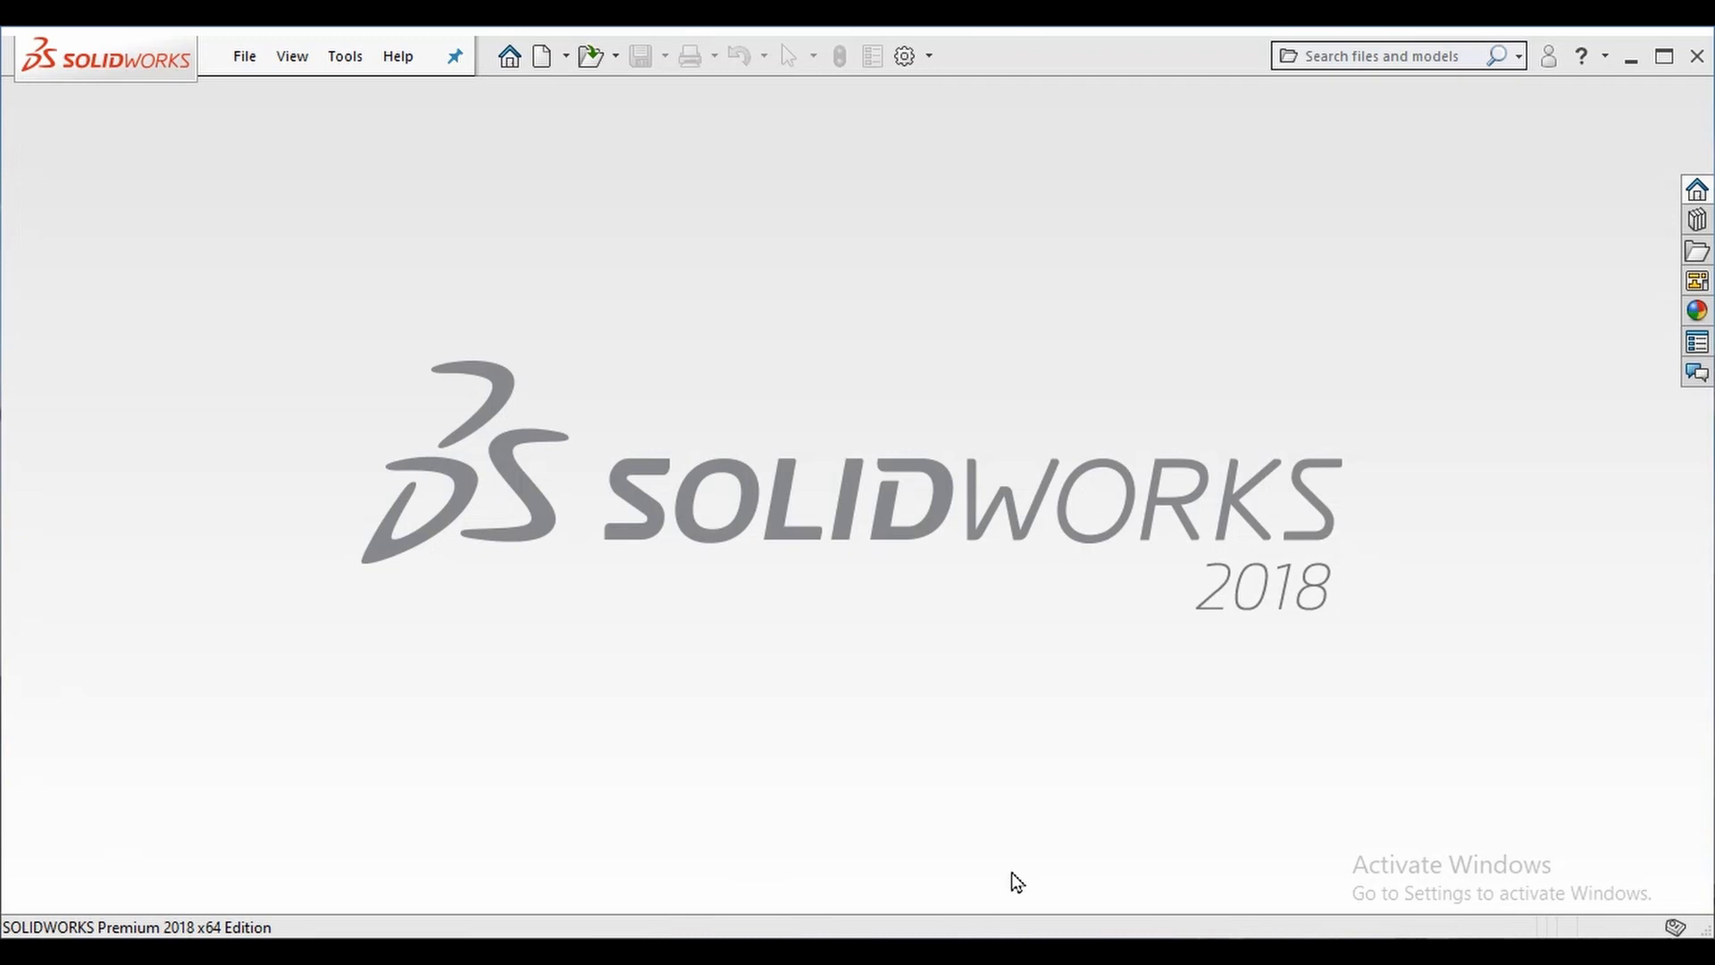
{"action": "mouse_move", "coordinate": [983, 601]}
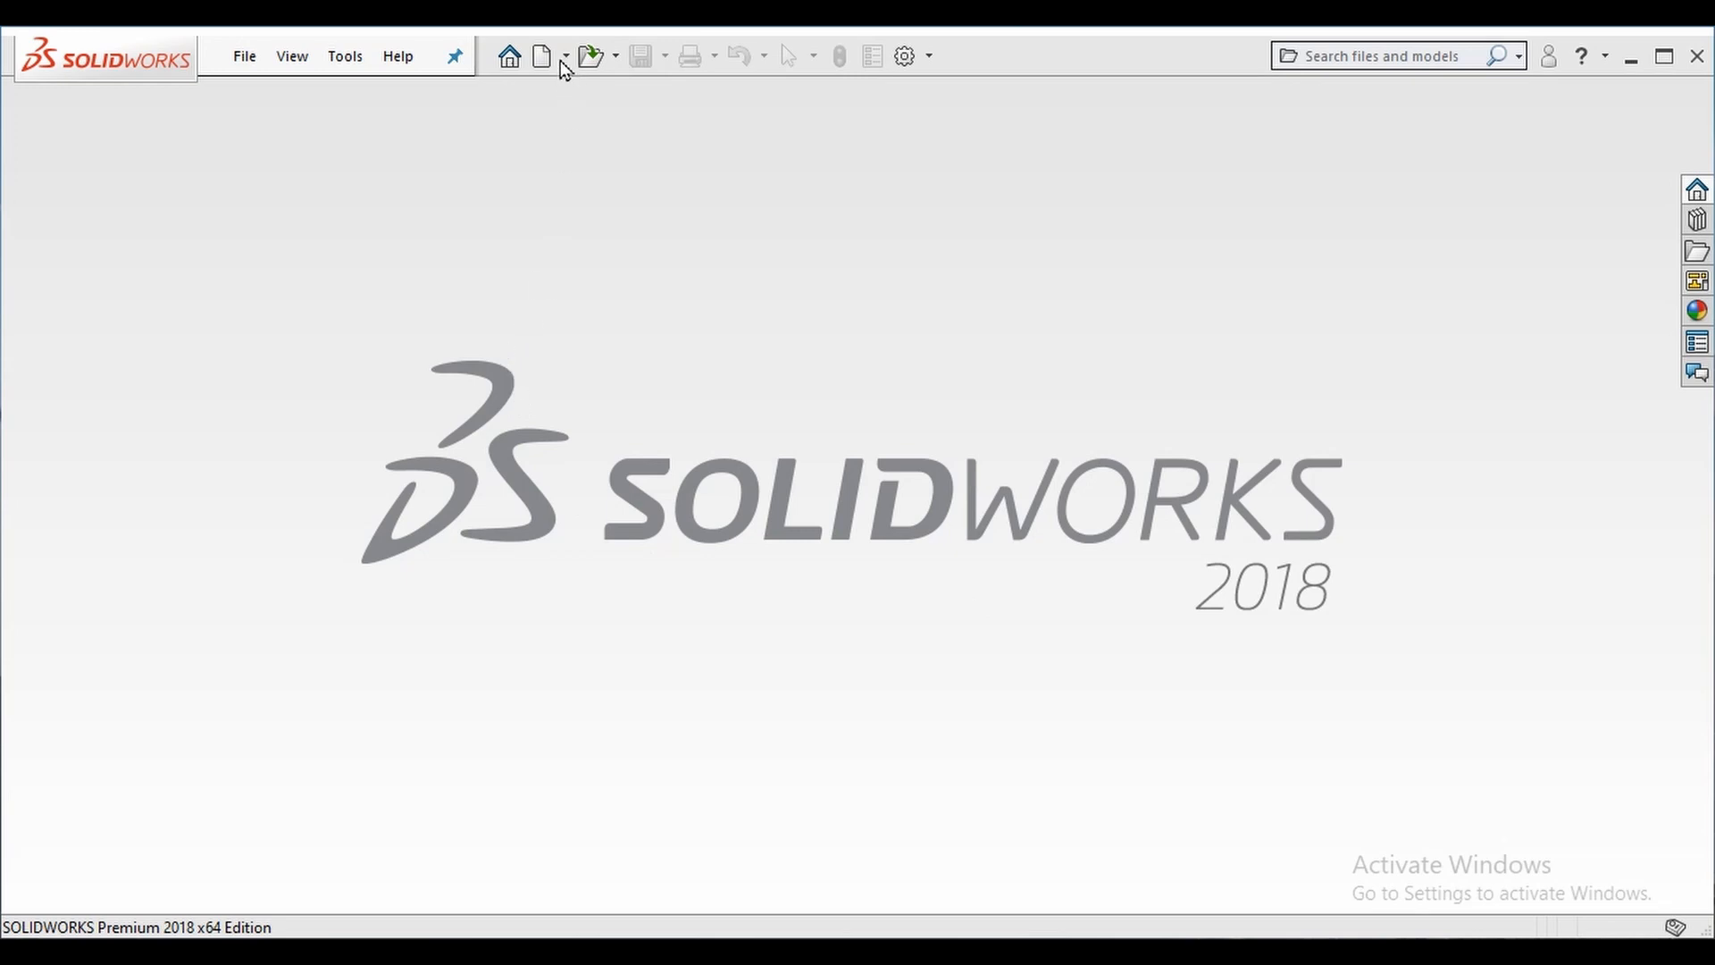
Create a new Part document from the New SOLIDWORKS Document dialog.
{"action": "left_click", "coordinate": [539, 56]}
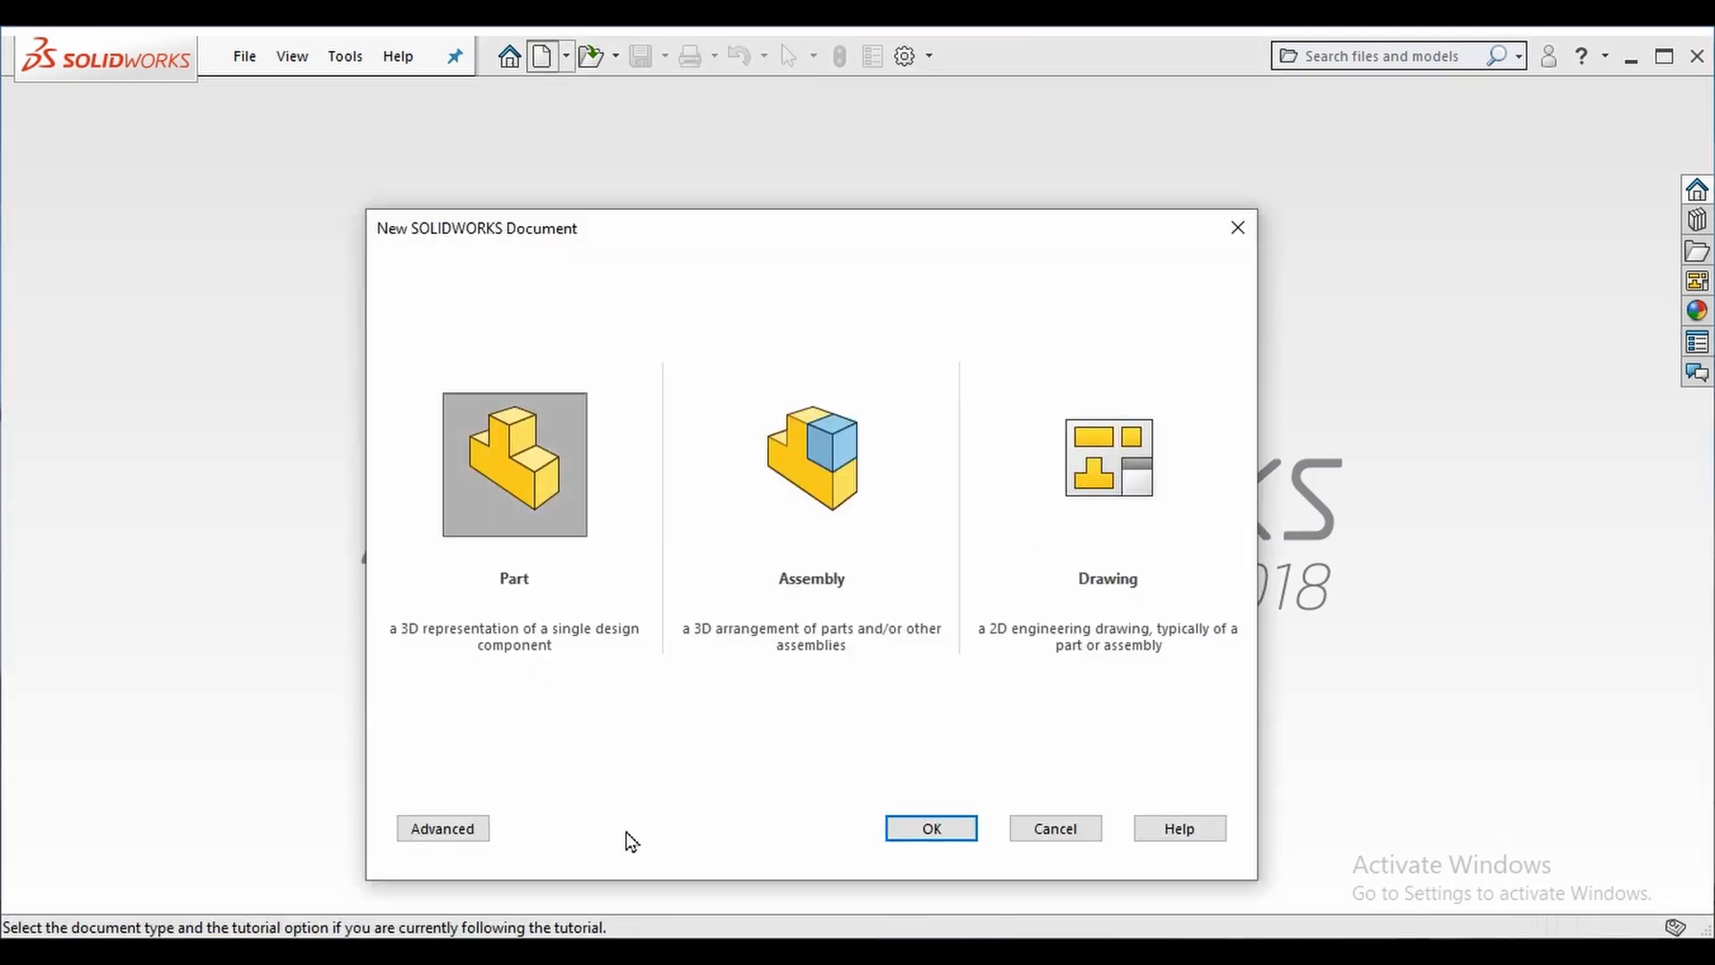
{"action": "left_click", "coordinate": [929, 827]}
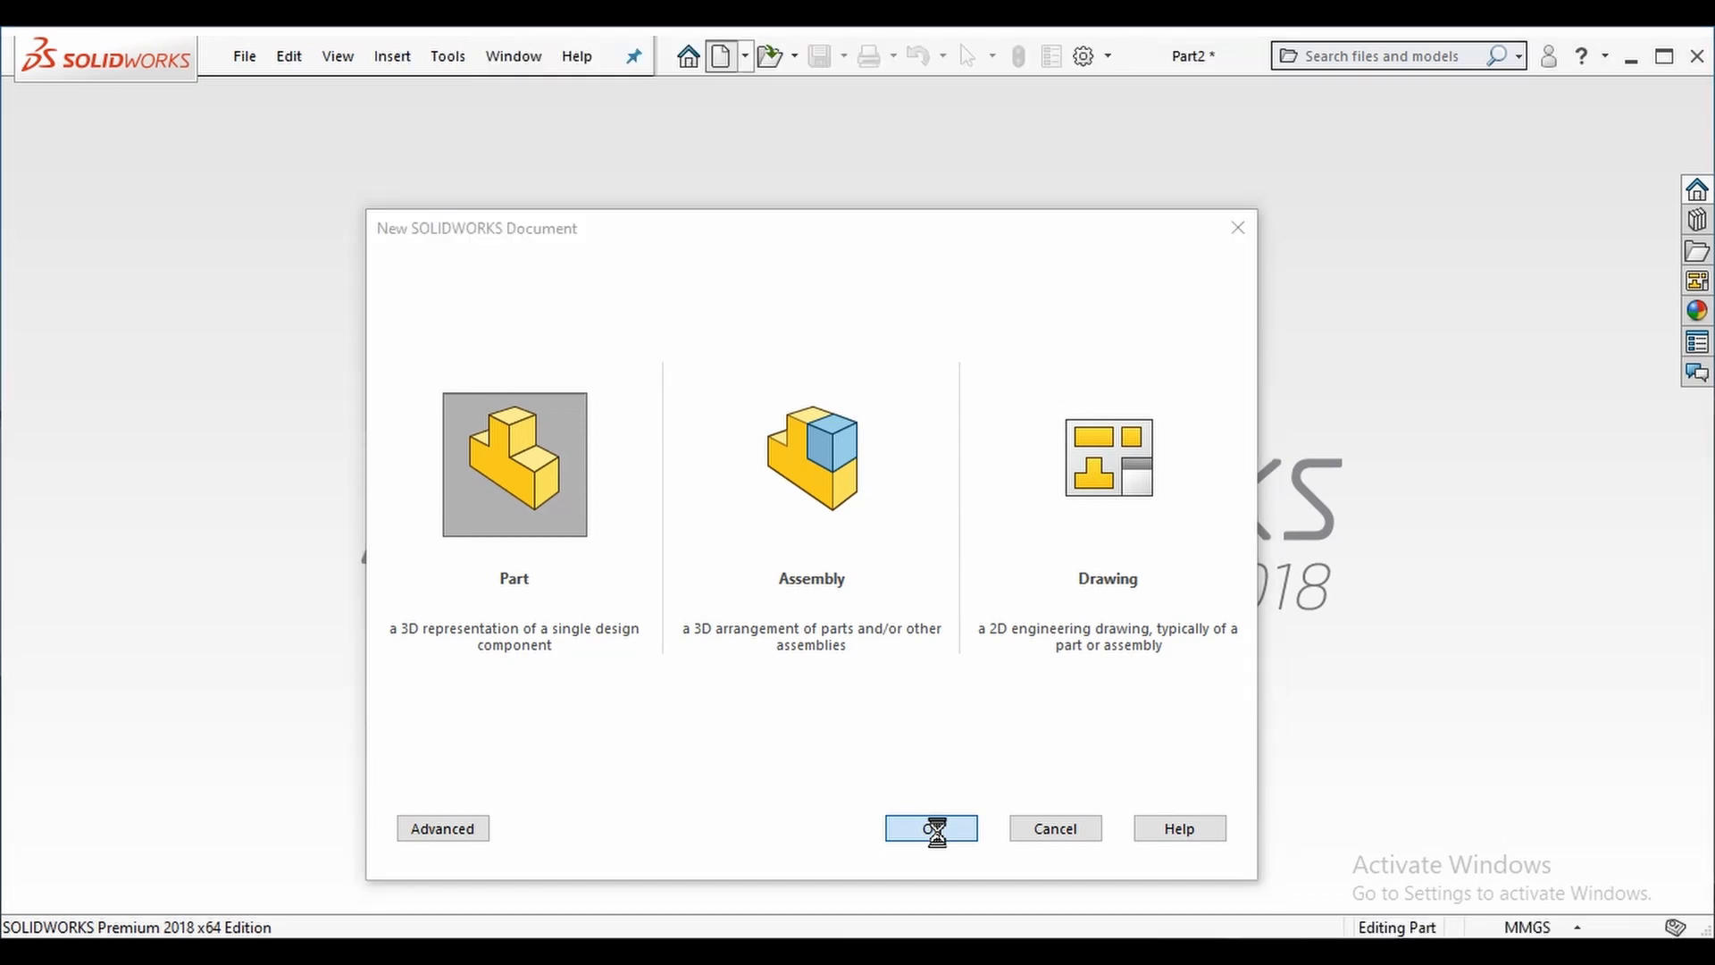
{"action": "left_click", "coordinate": [931, 828]}
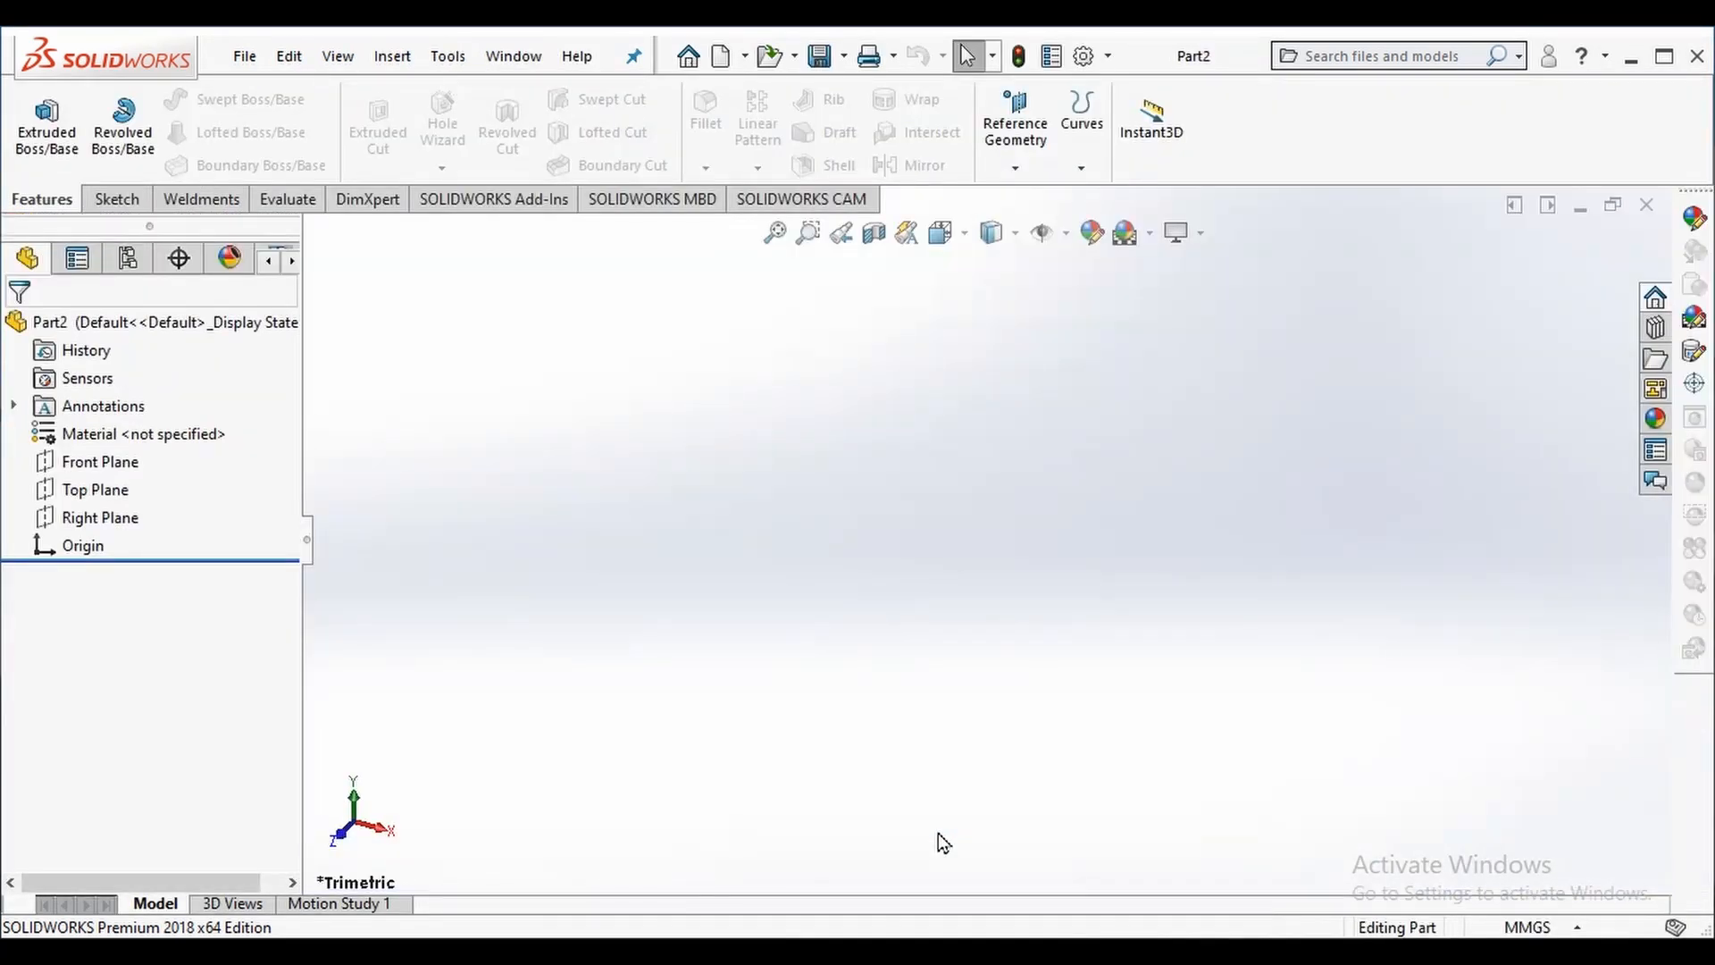
{"action": "mouse_move", "coordinate": [452, 493]}
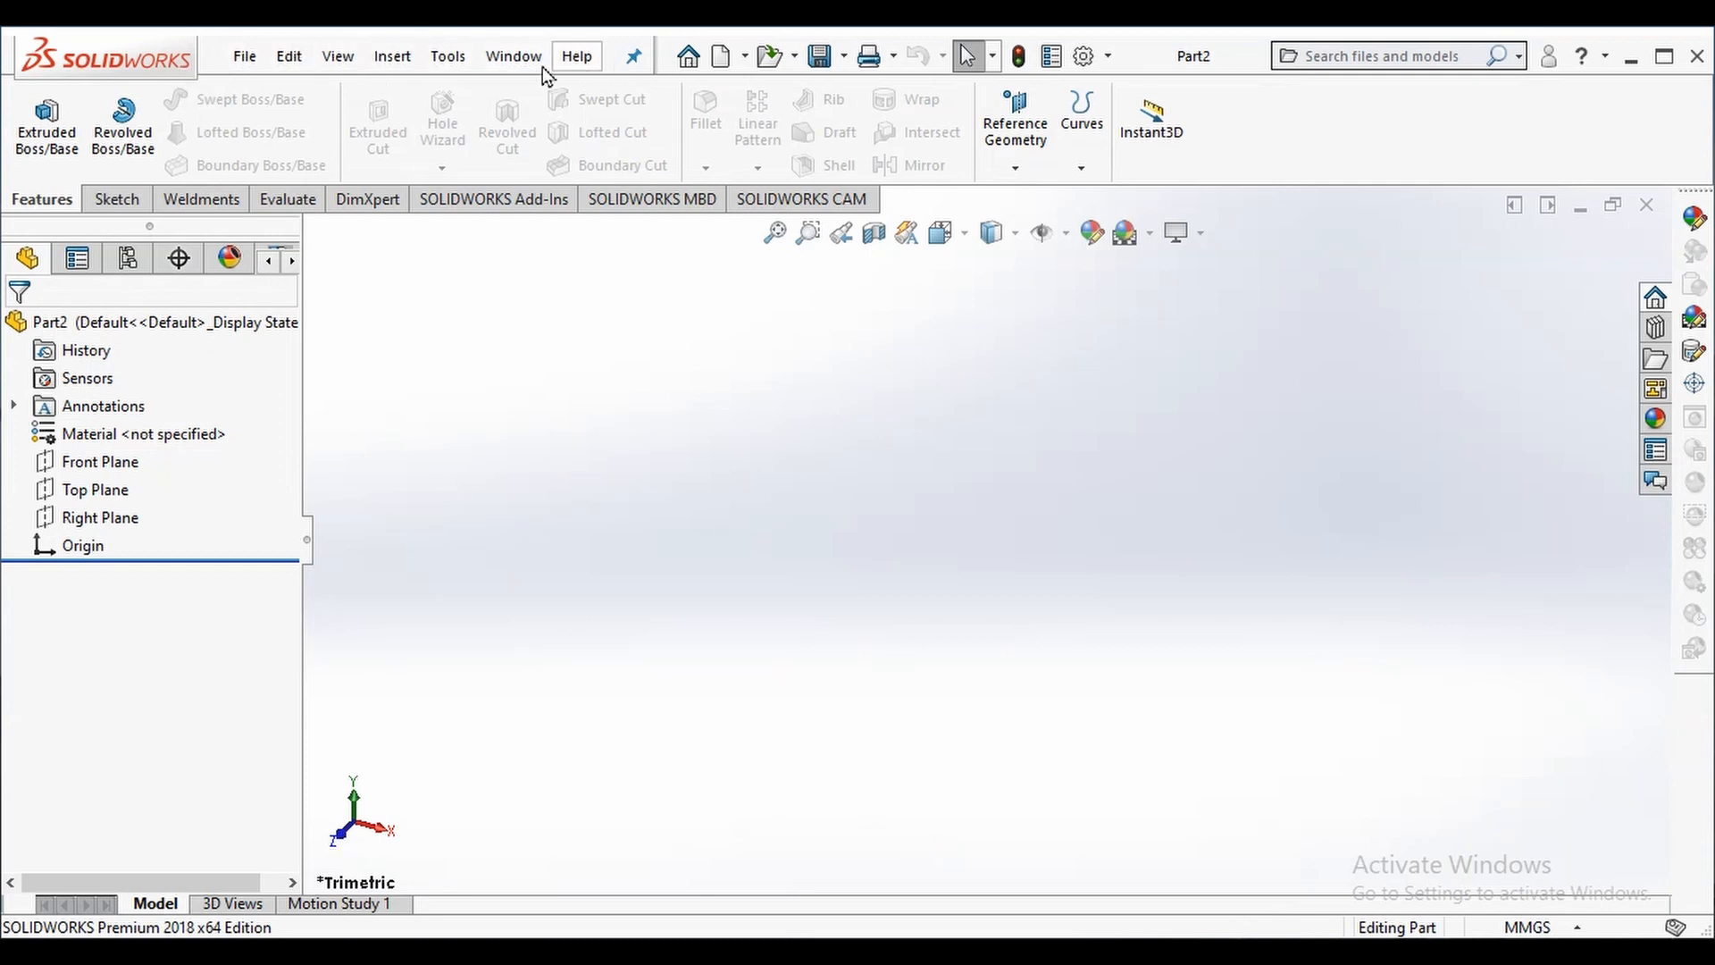
{"action": "mouse_move", "coordinate": [207, 101]}
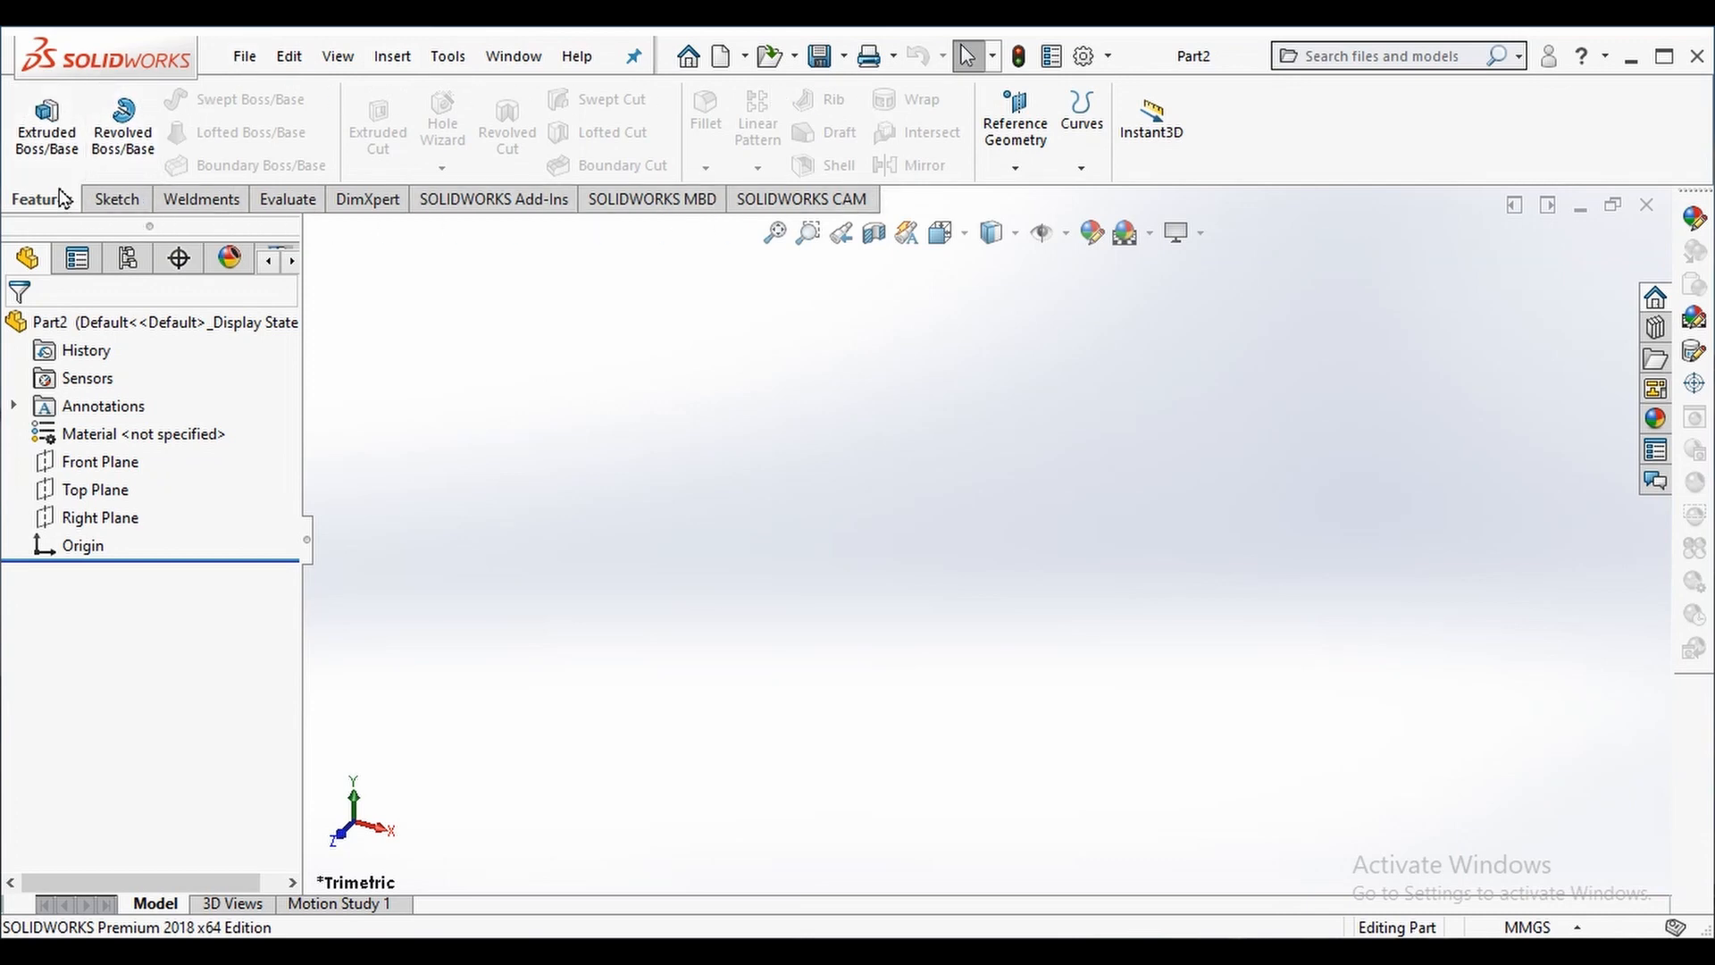
{"action": "left_click", "coordinate": [111, 198]}
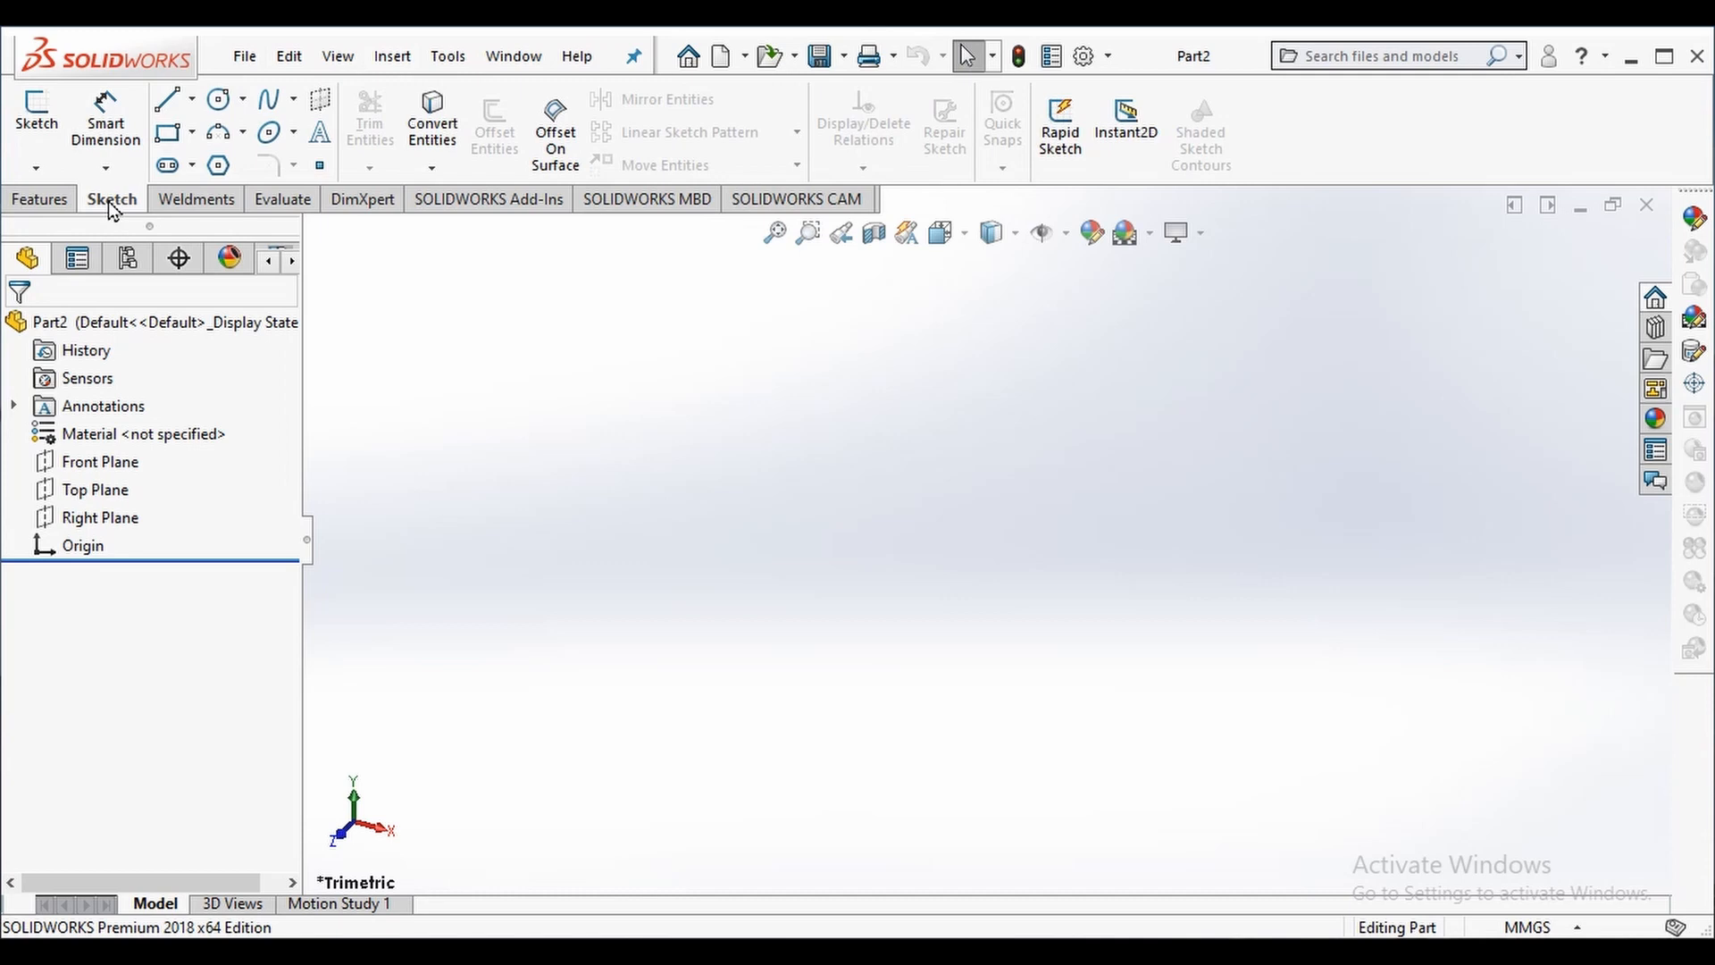
{"action": "left_click", "coordinate": [40, 198]}
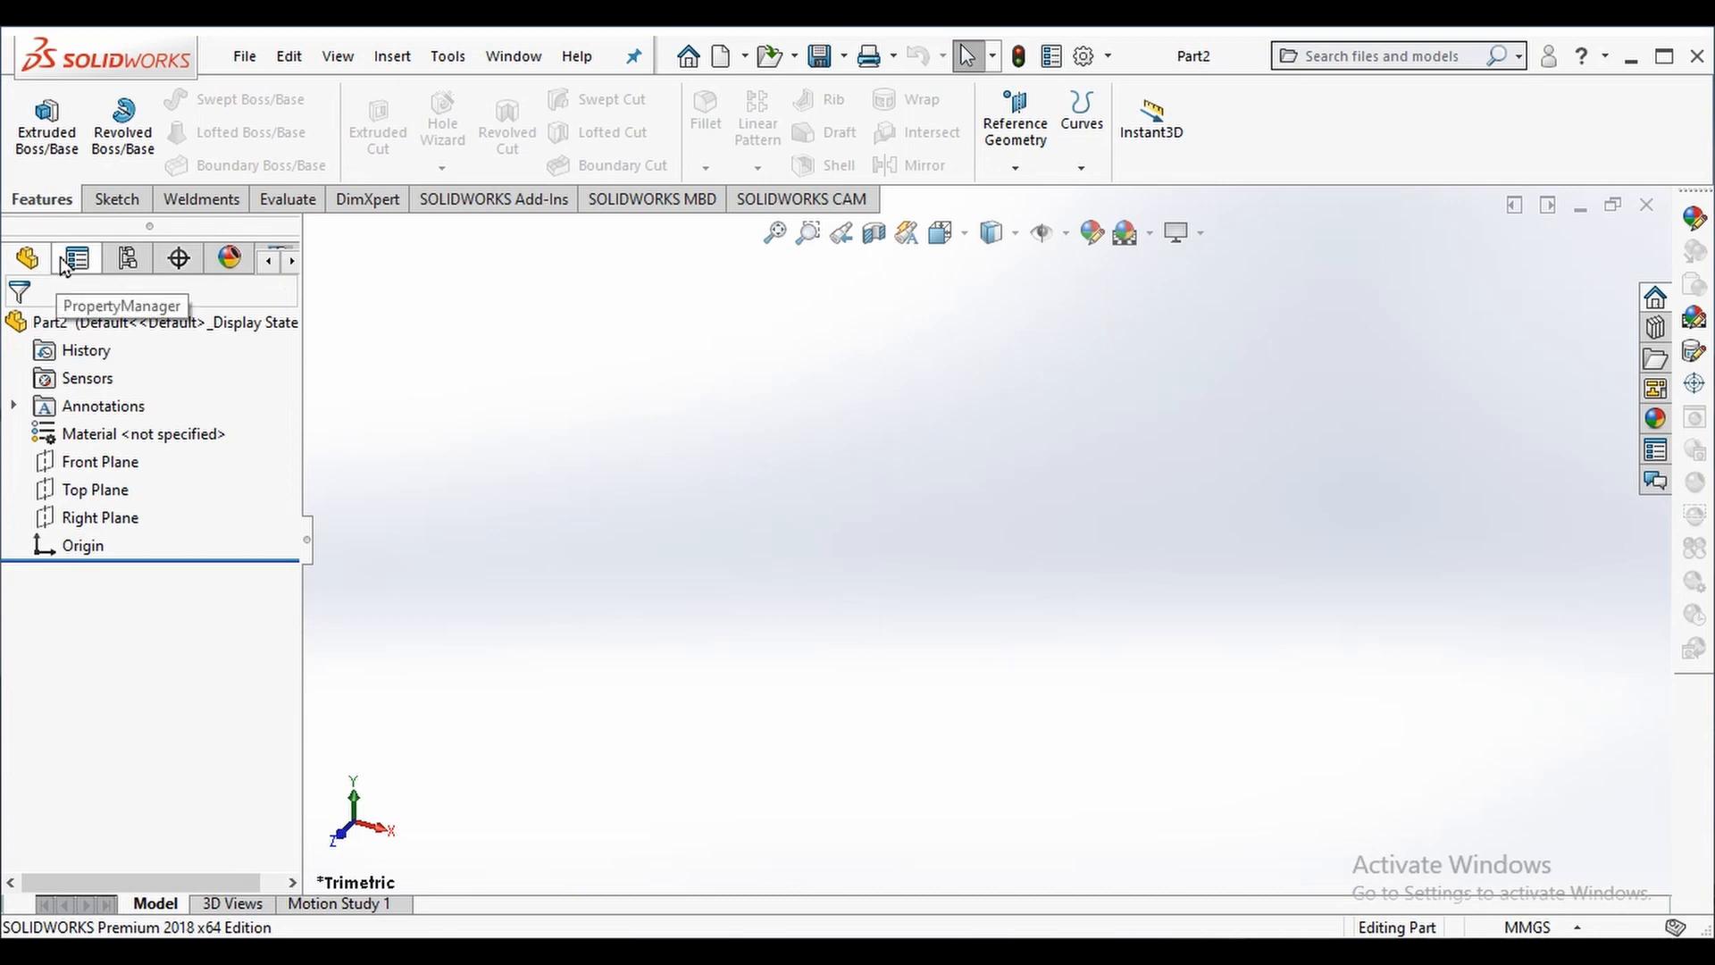
{"action": "left_click", "coordinate": [27, 257]}
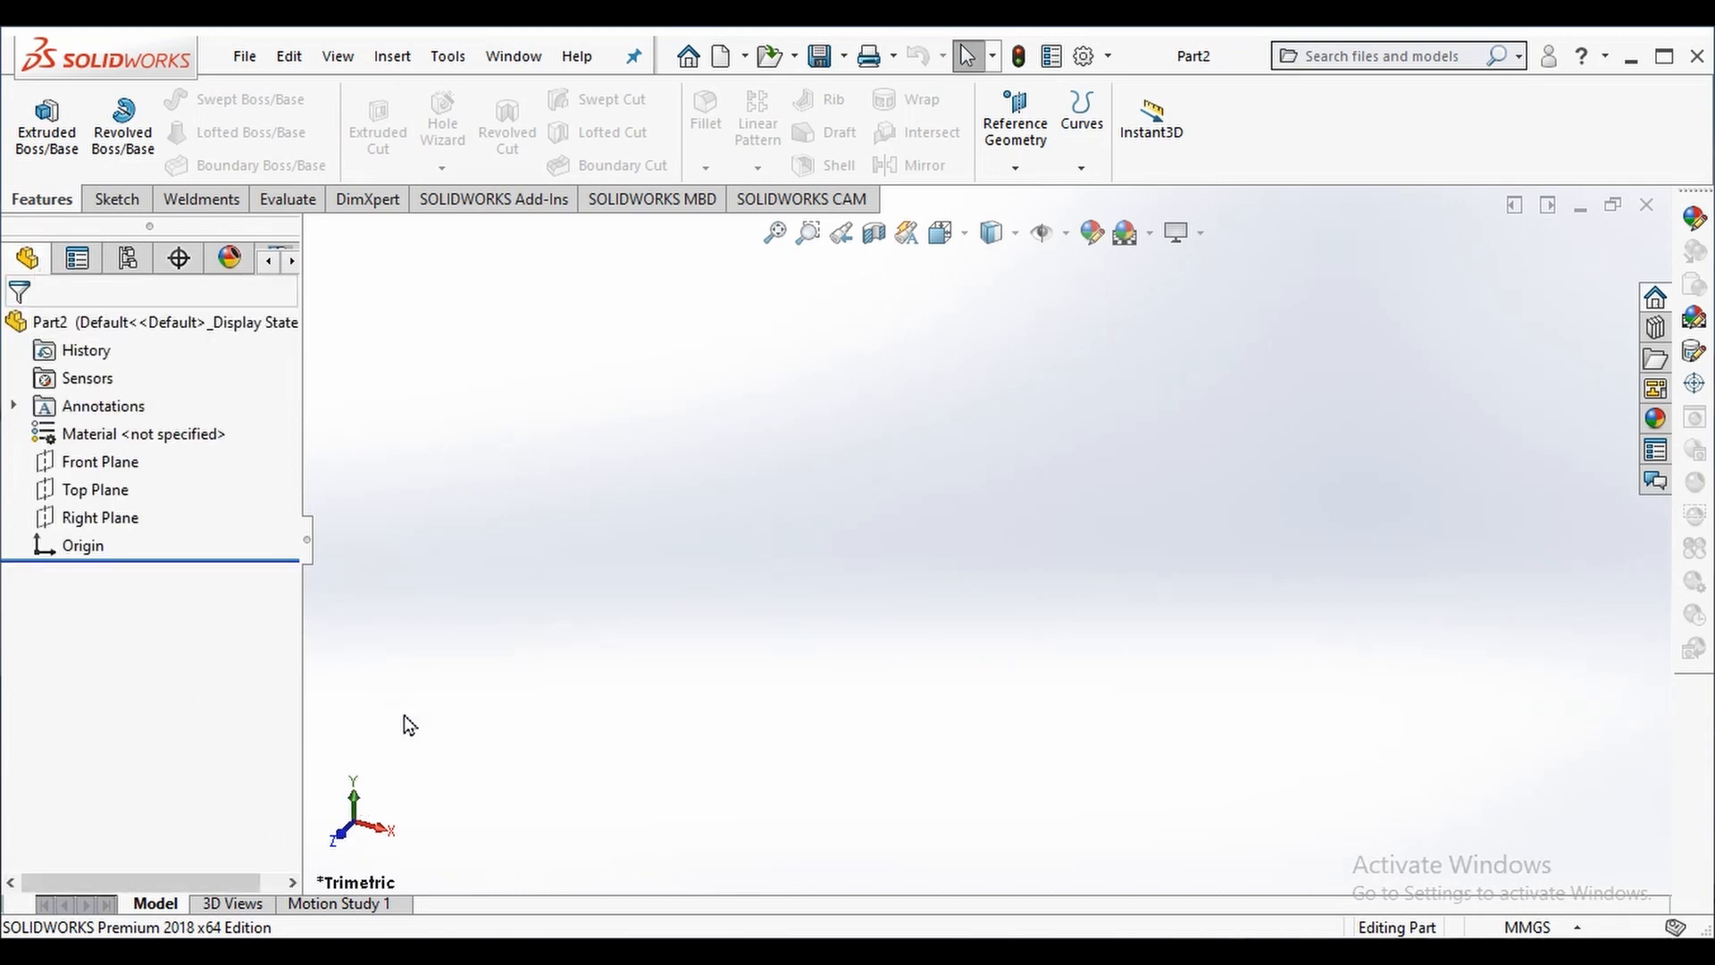
{"action": "mouse_move", "coordinate": [1349, 930]}
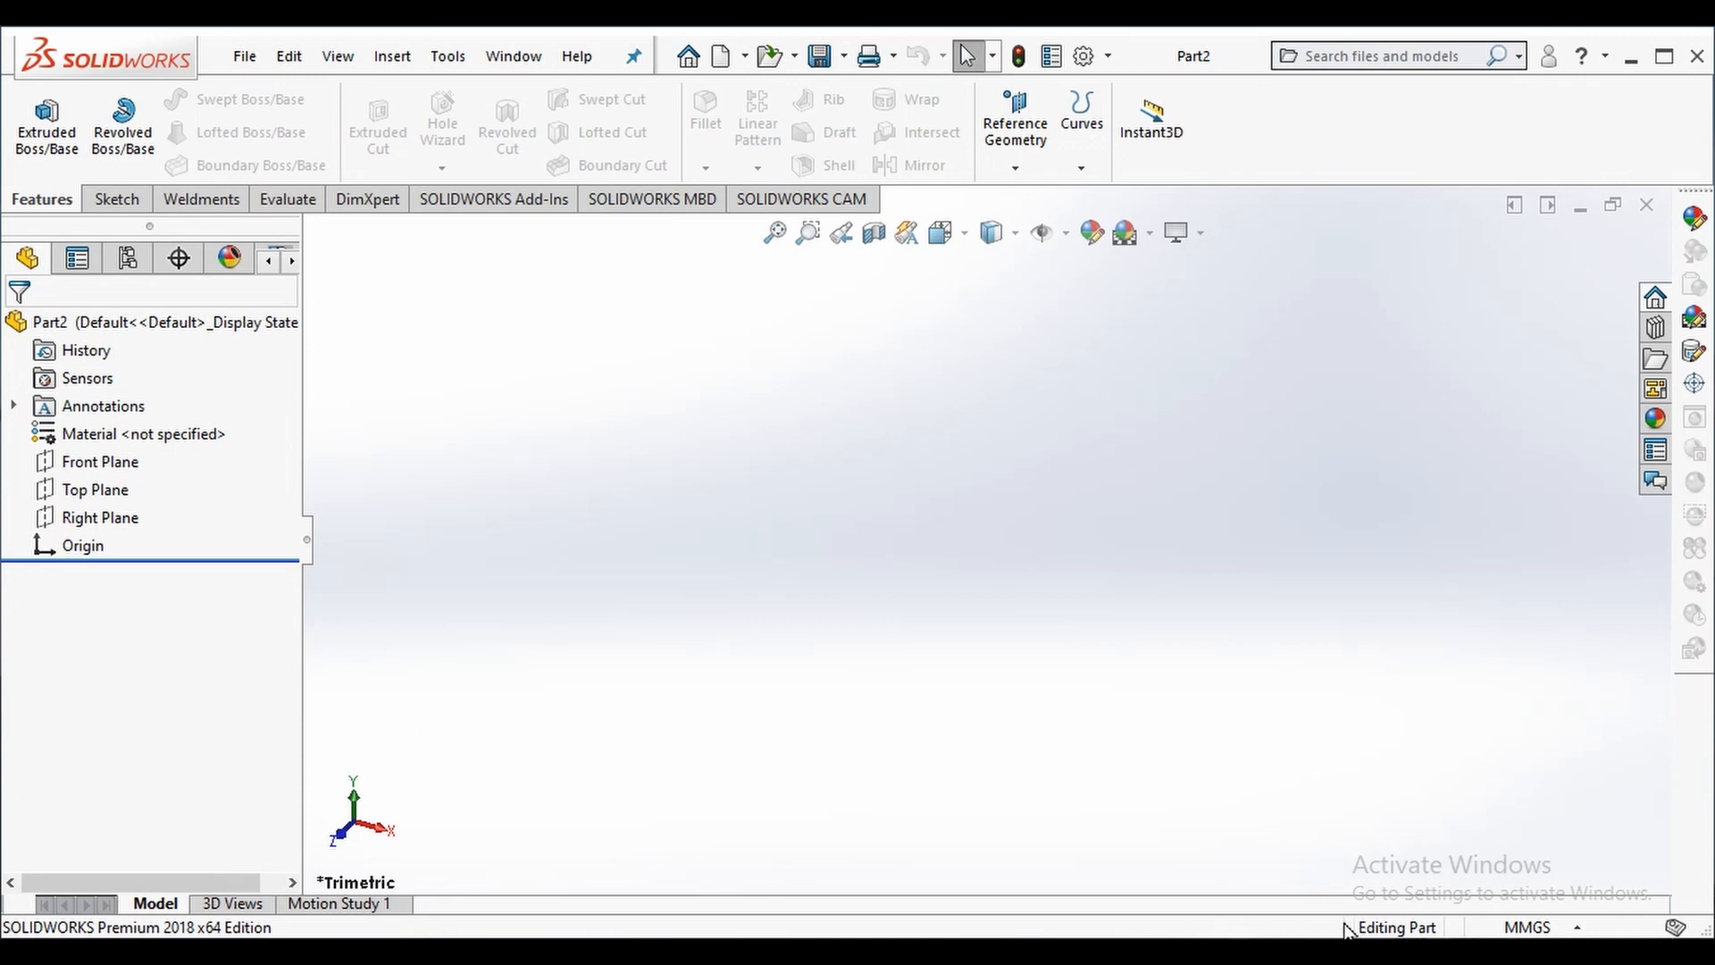
{"action": "left_click_drag", "start_coordinate": [392, 326], "coordinate": [534, 374]}
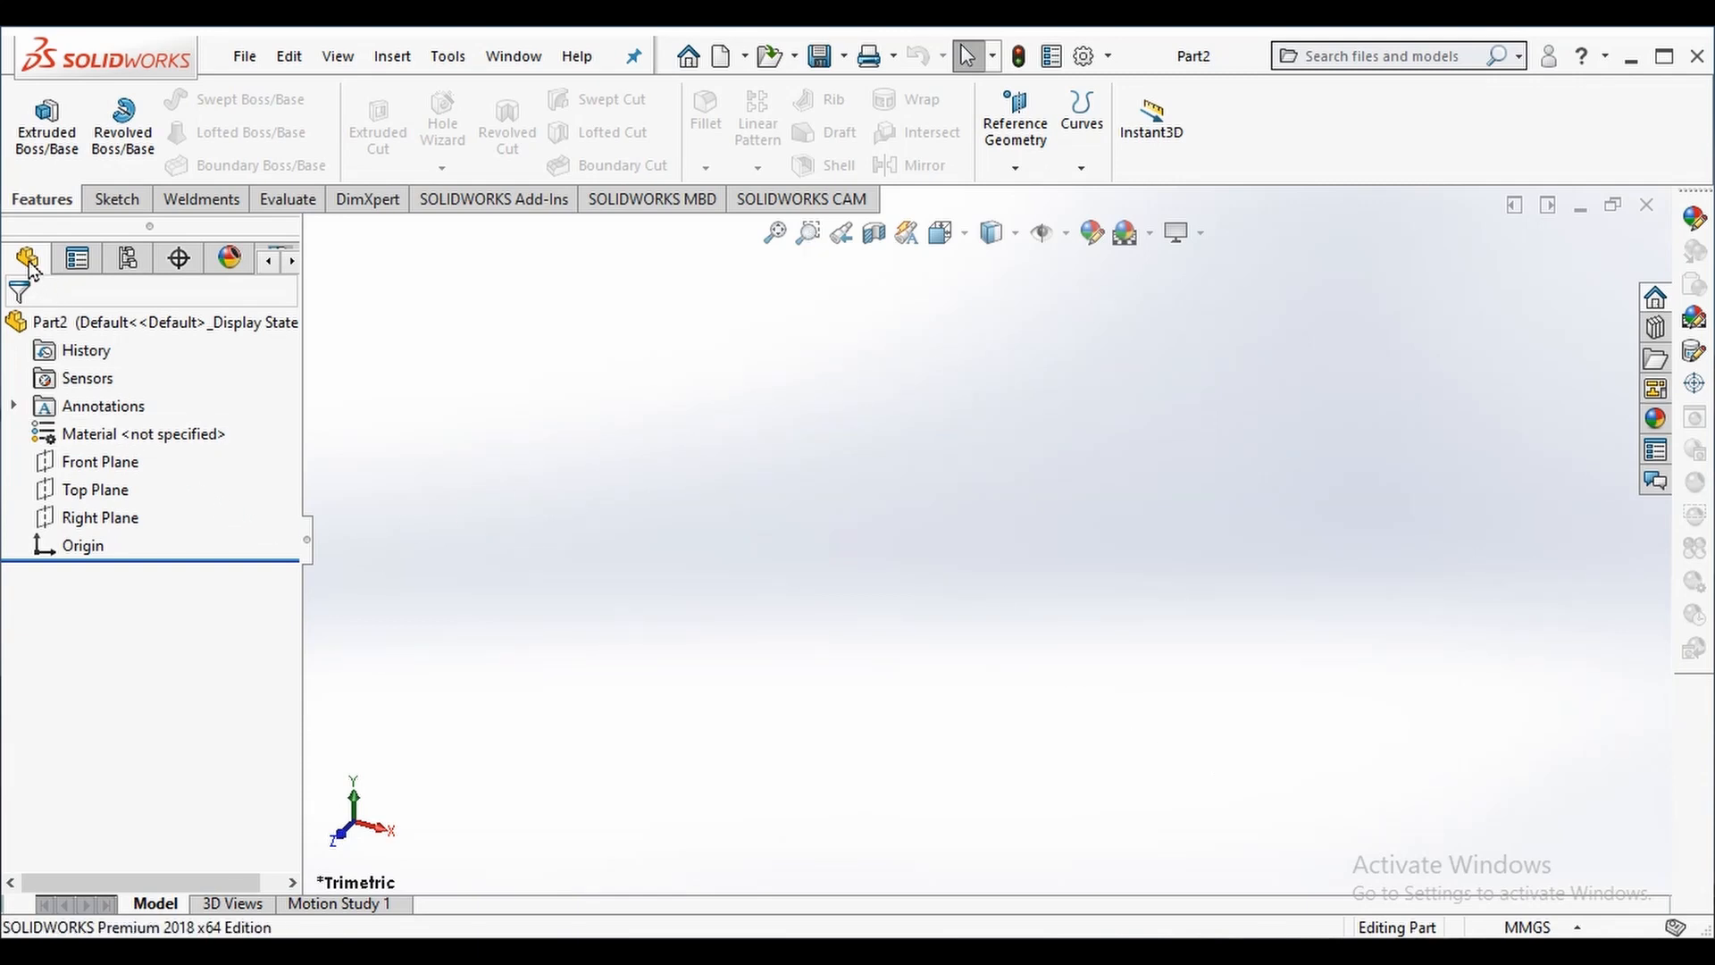
Select Top Plane in the FeatureManager tree and start Sketch1 on it.
{"action": "left_click", "coordinate": [97, 489]}
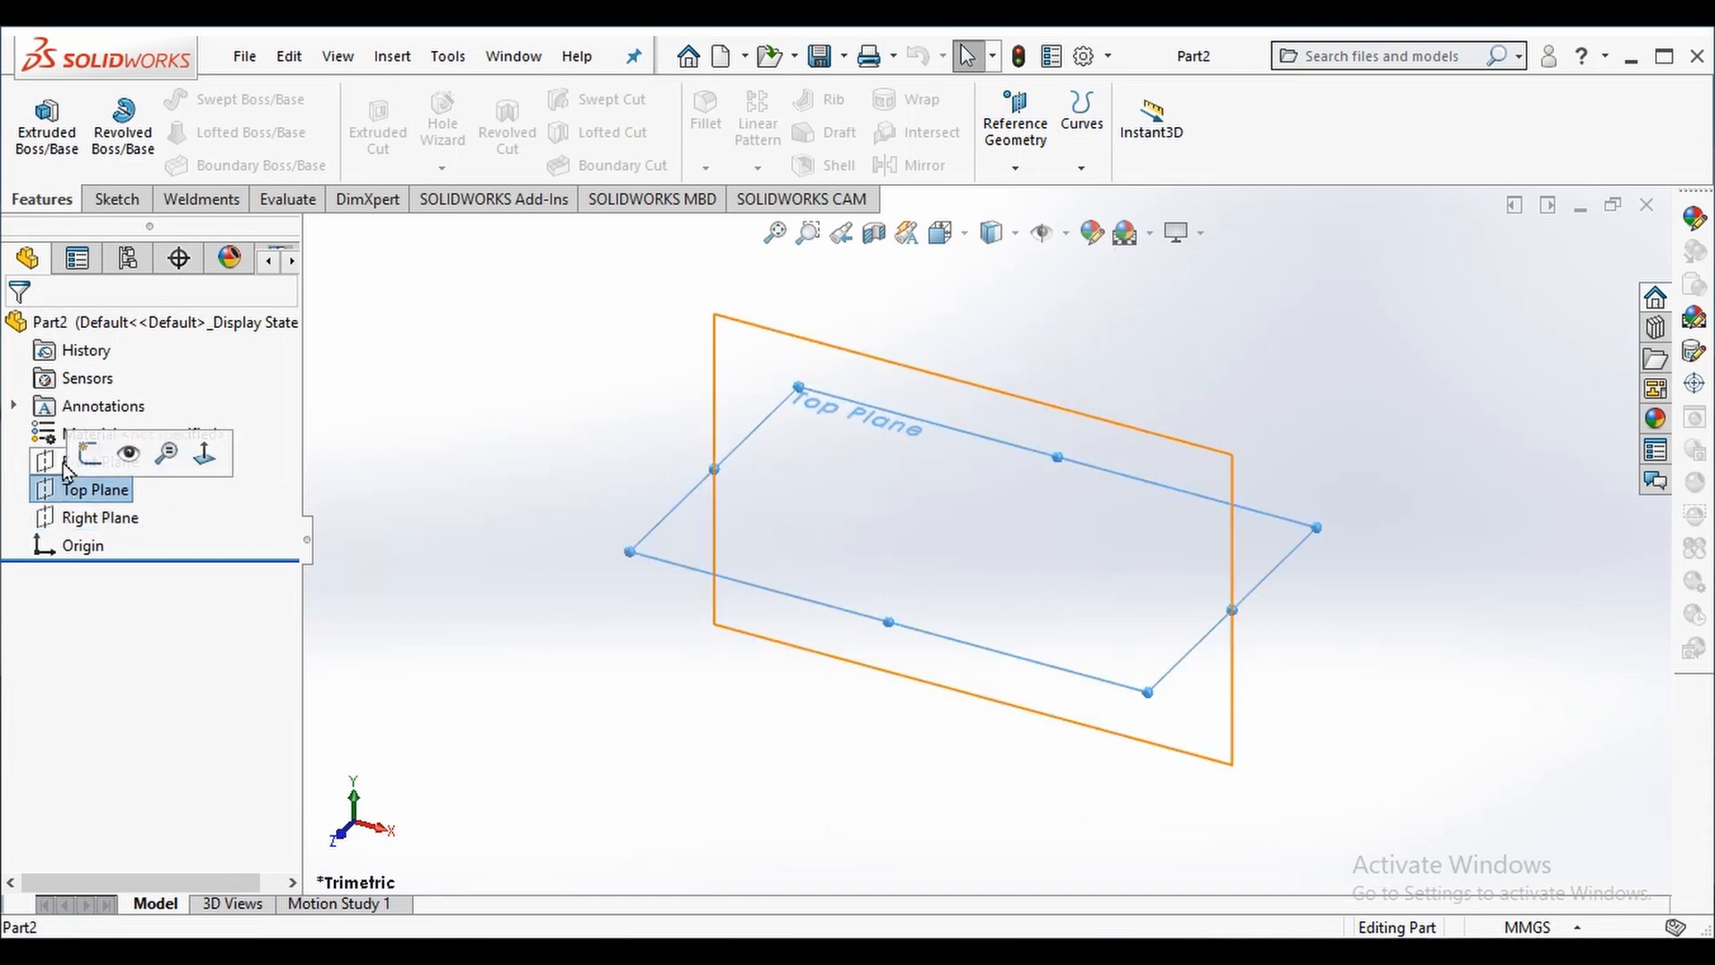
{"action": "left_click", "coordinate": [100, 461]}
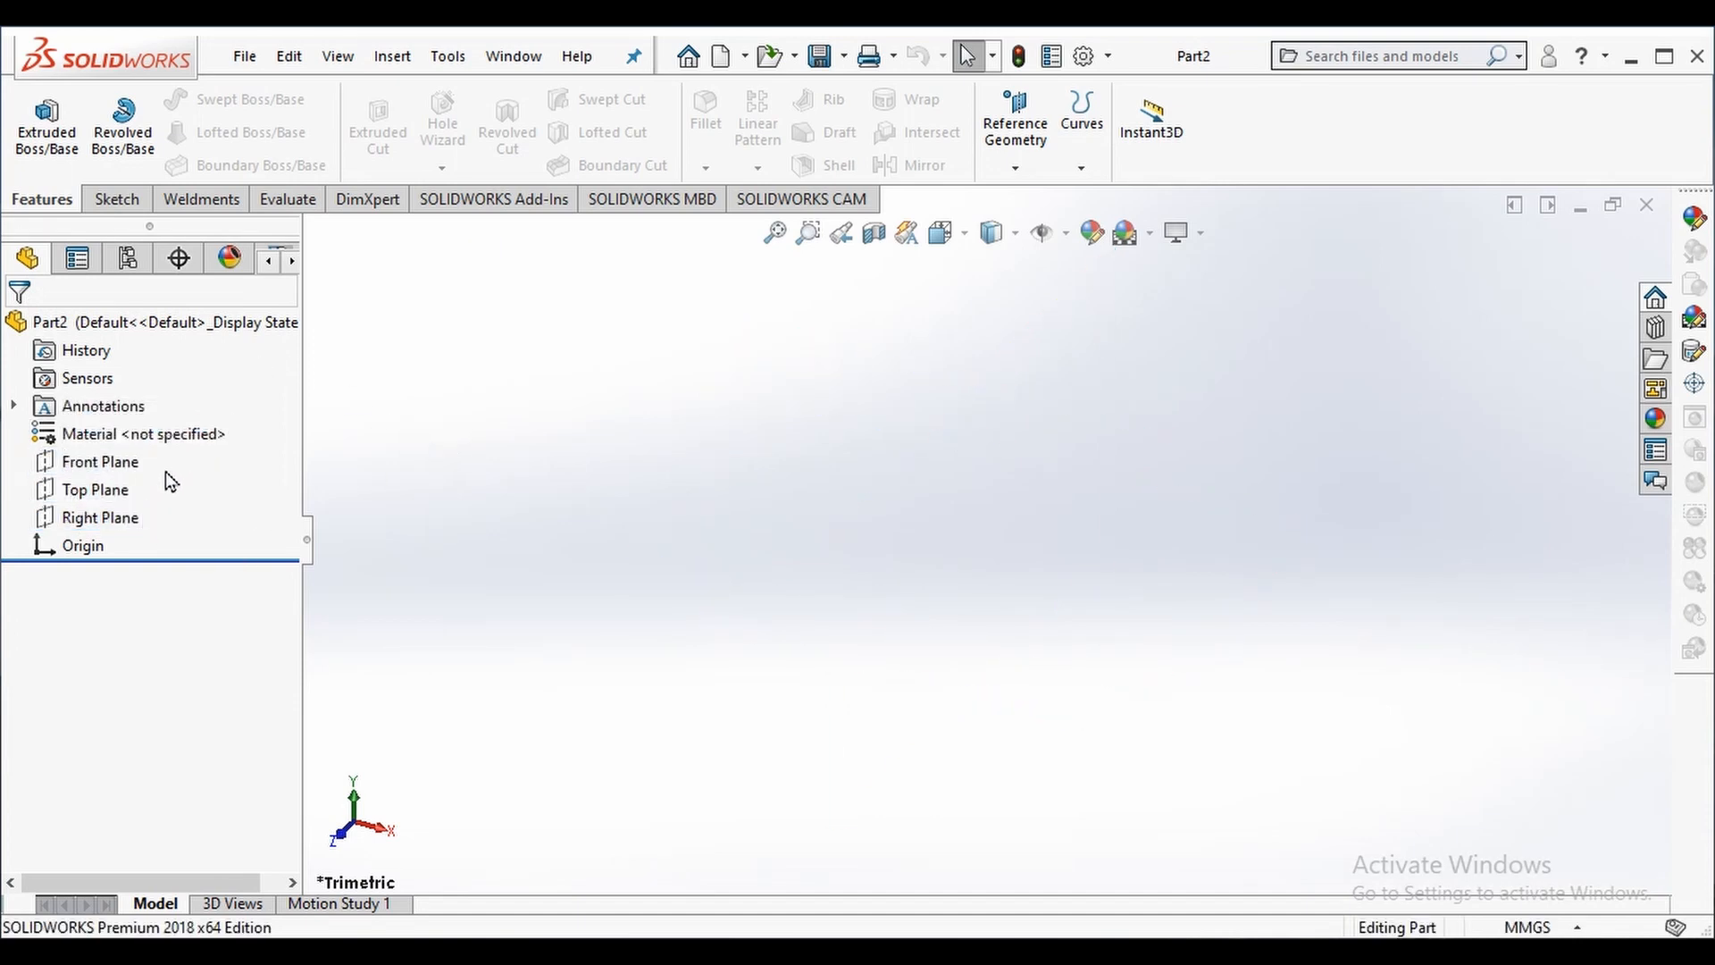
{"action": "left_click", "coordinate": [97, 490]}
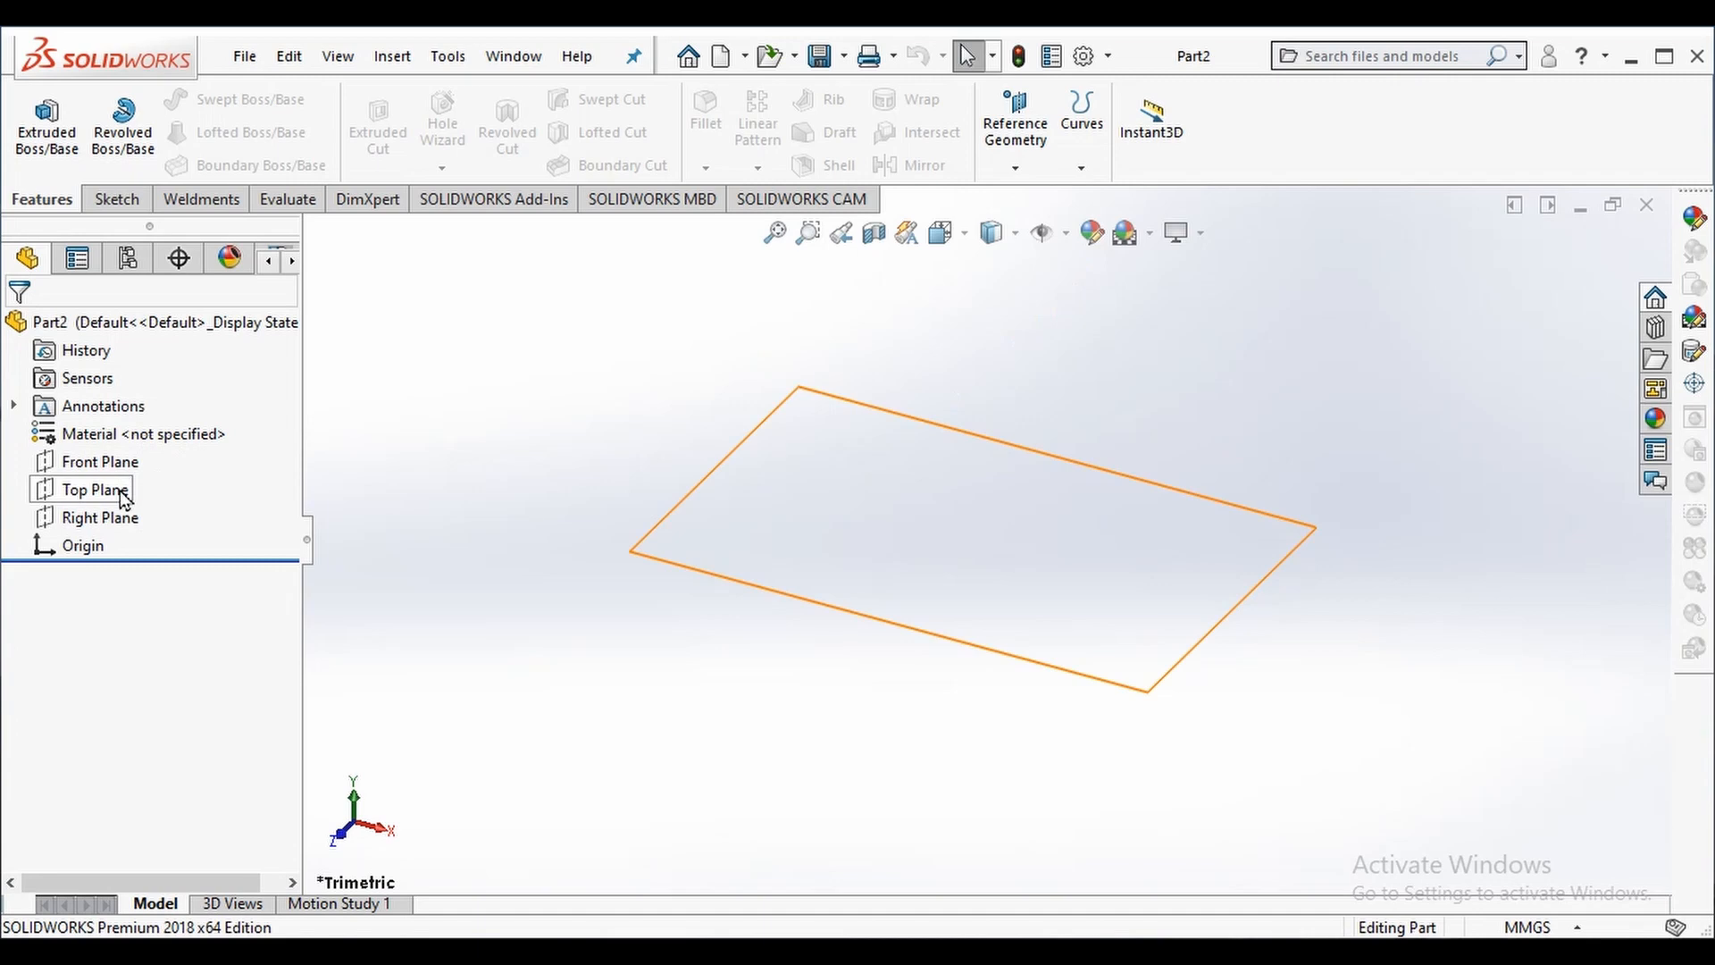
{"action": "left_click", "coordinate": [97, 489]}
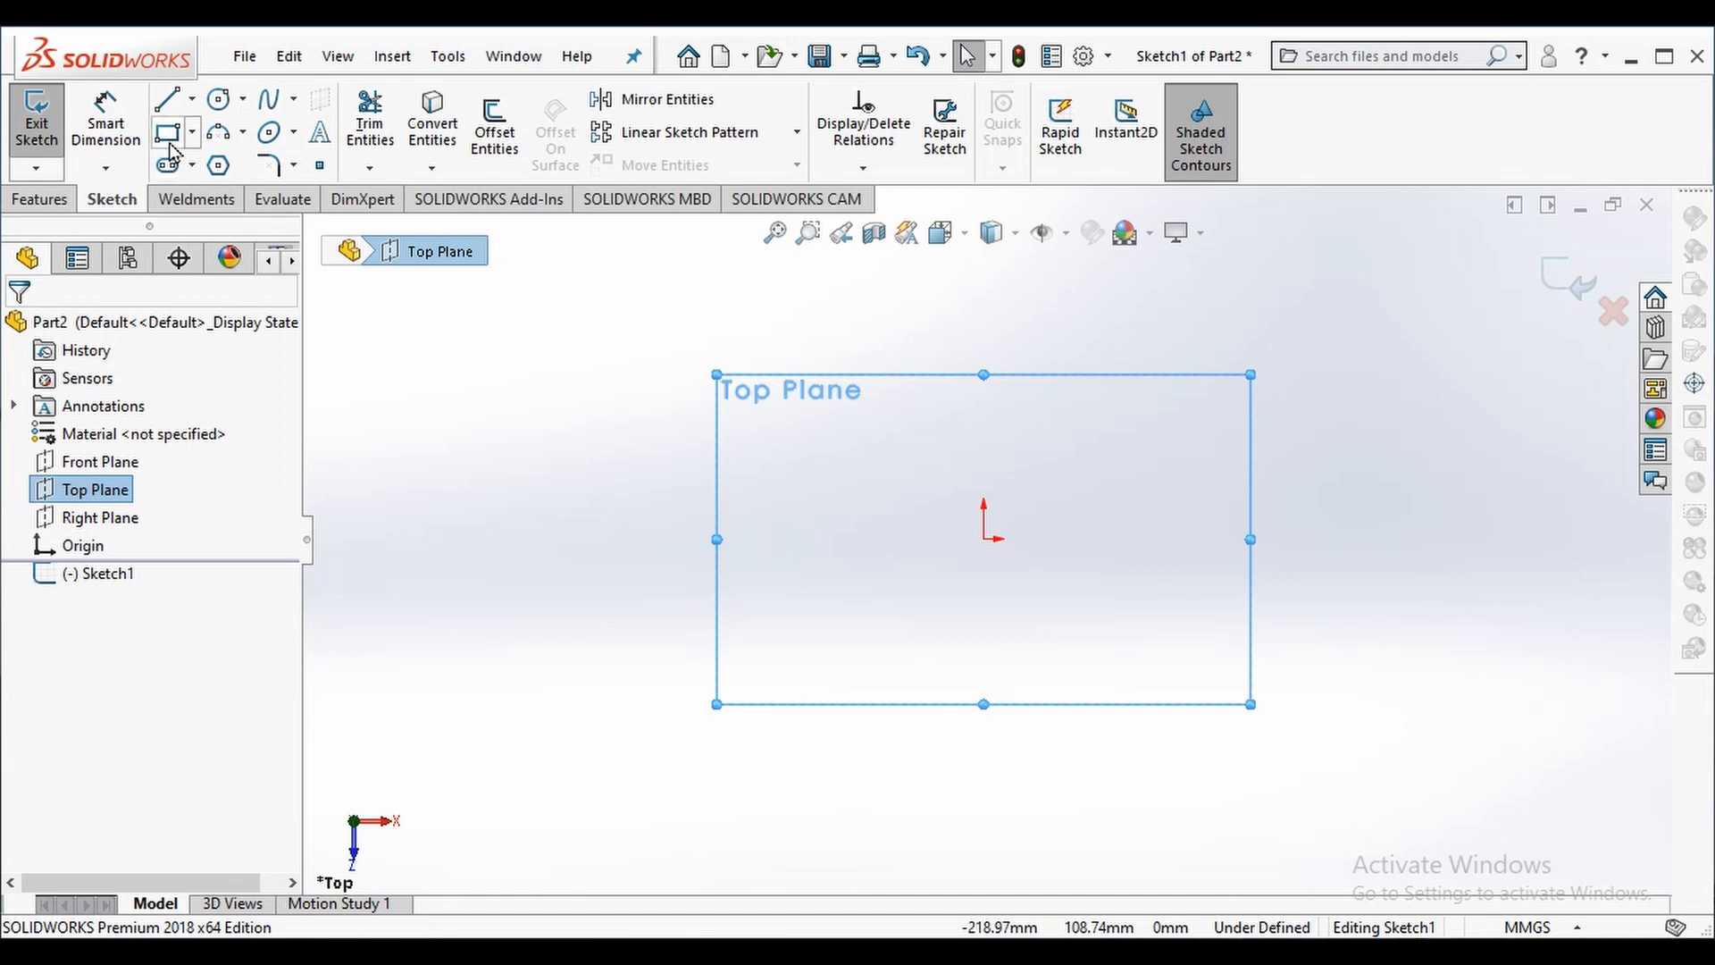
{"action": "mouse_move", "coordinate": [170, 130]}
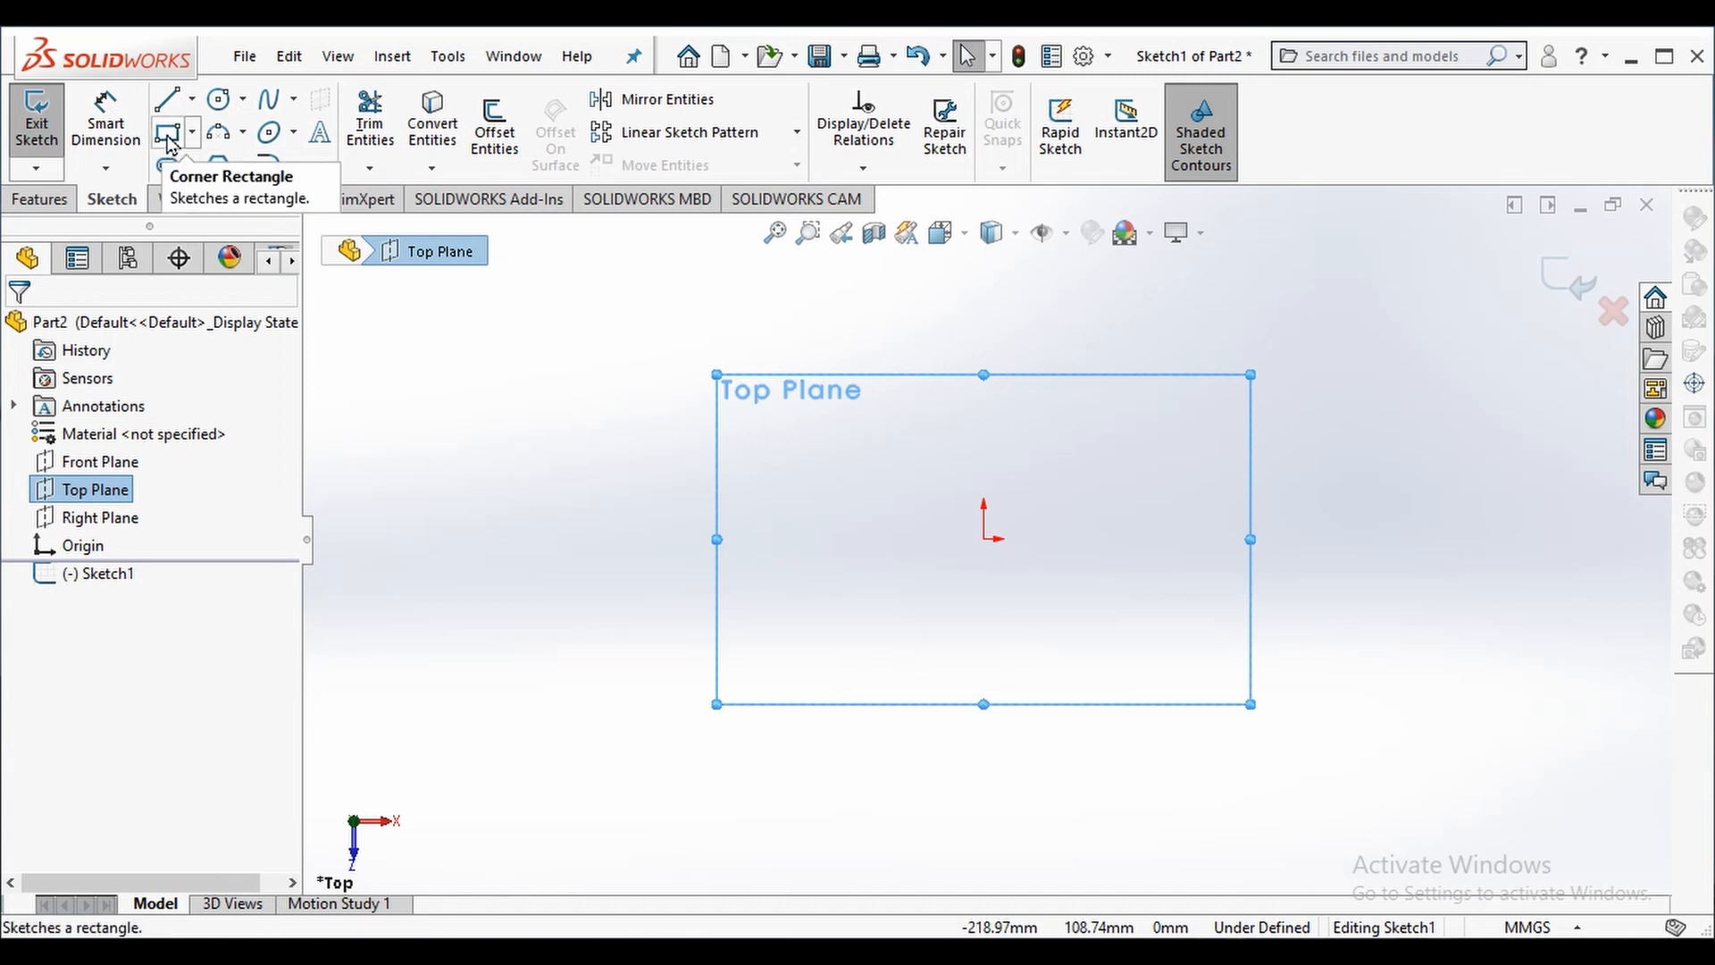
Draw a corner rectangle in Sketch1 starting at the origin.
{"action": "left_click", "coordinate": [168, 130]}
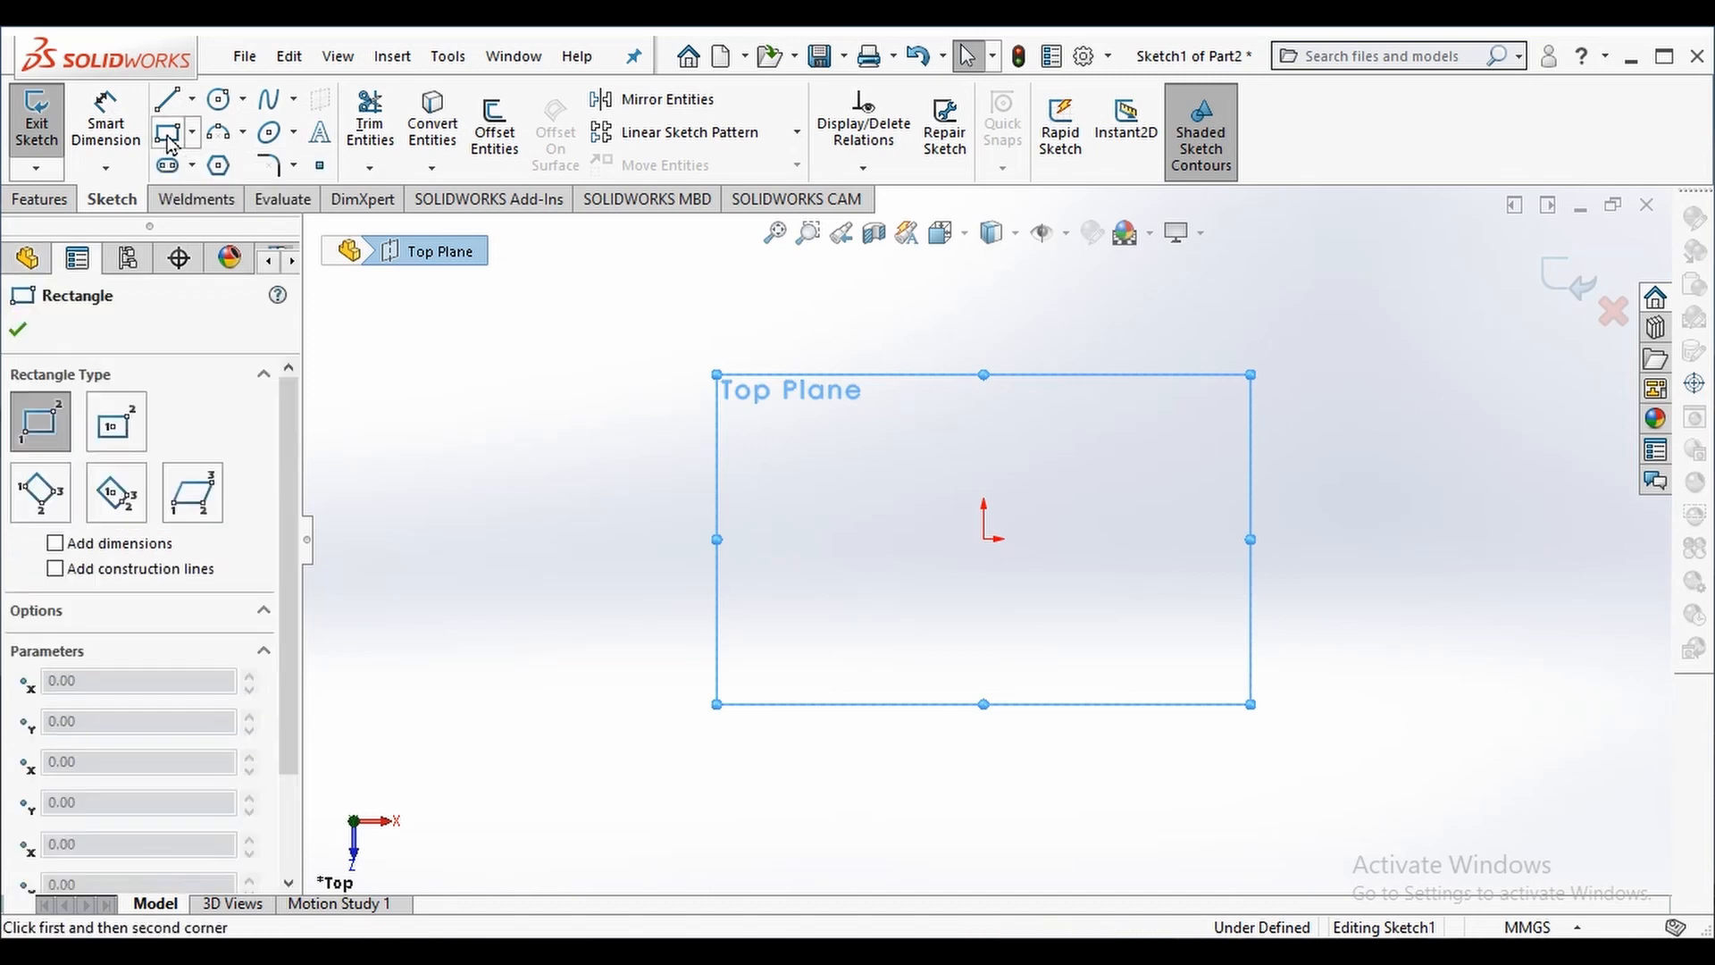
{"action": "left_click_drag", "start_coordinate": [983, 391], "coordinate": [1237, 537]}
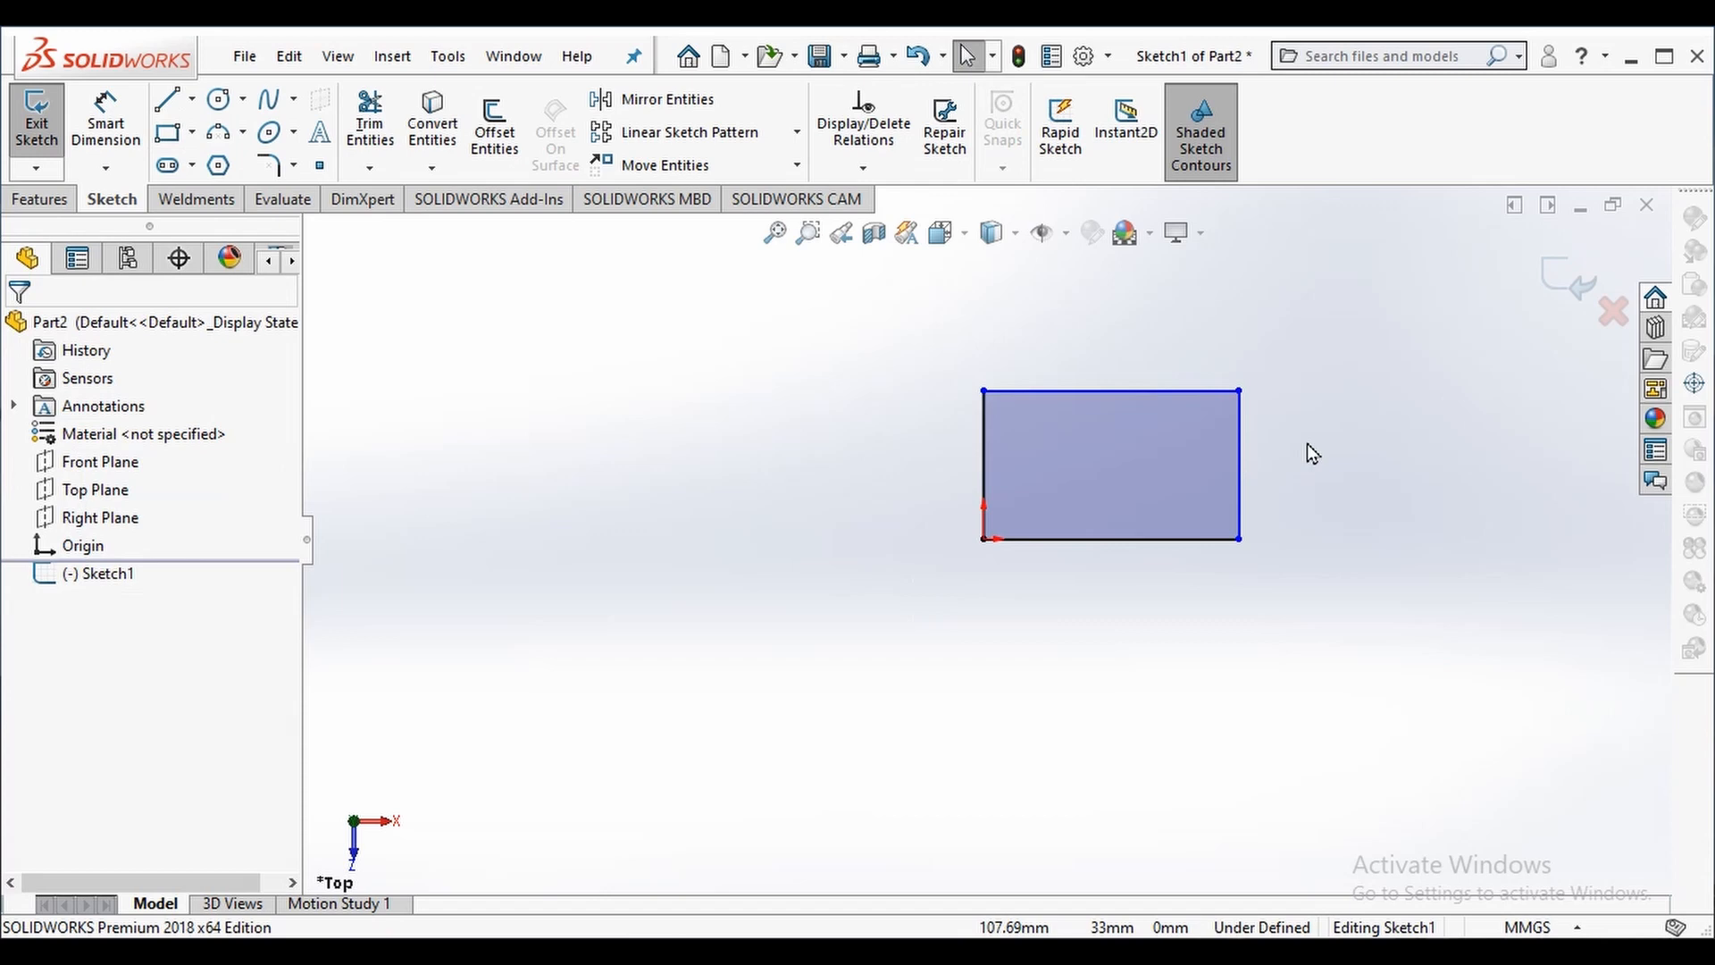
{"action": "mouse_move", "coordinate": [1552, 279]}
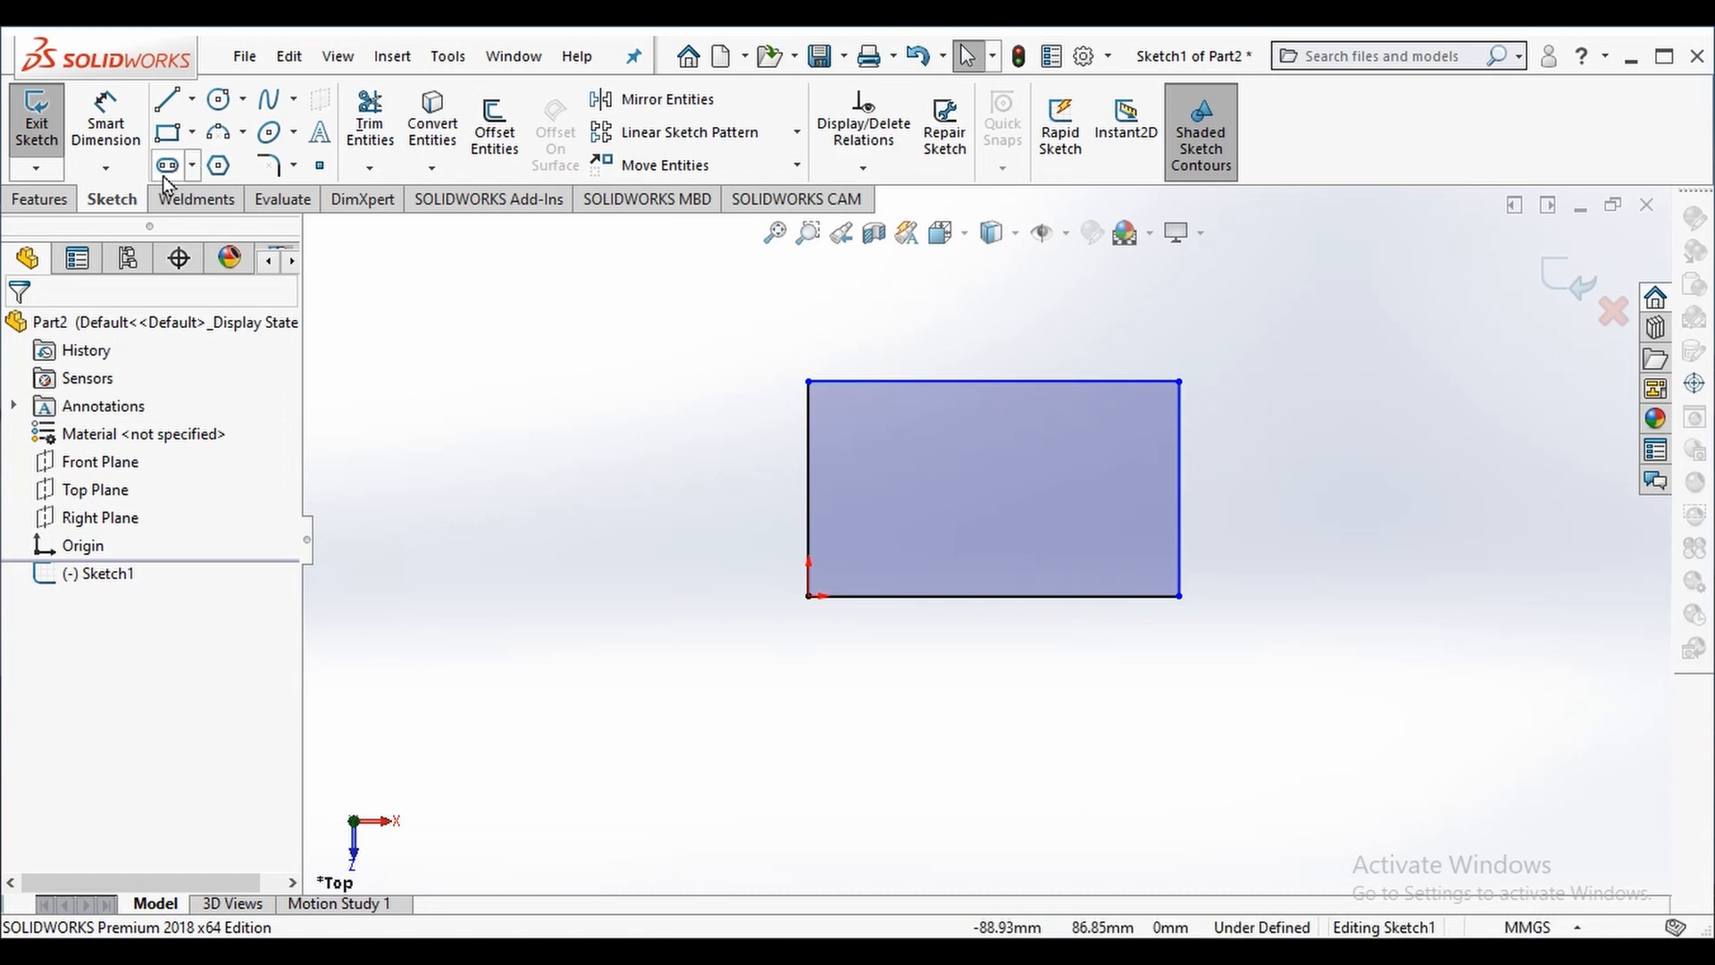
{"action": "mouse_move", "coordinate": [106, 120]}
{"action": "type", "text": "4"}
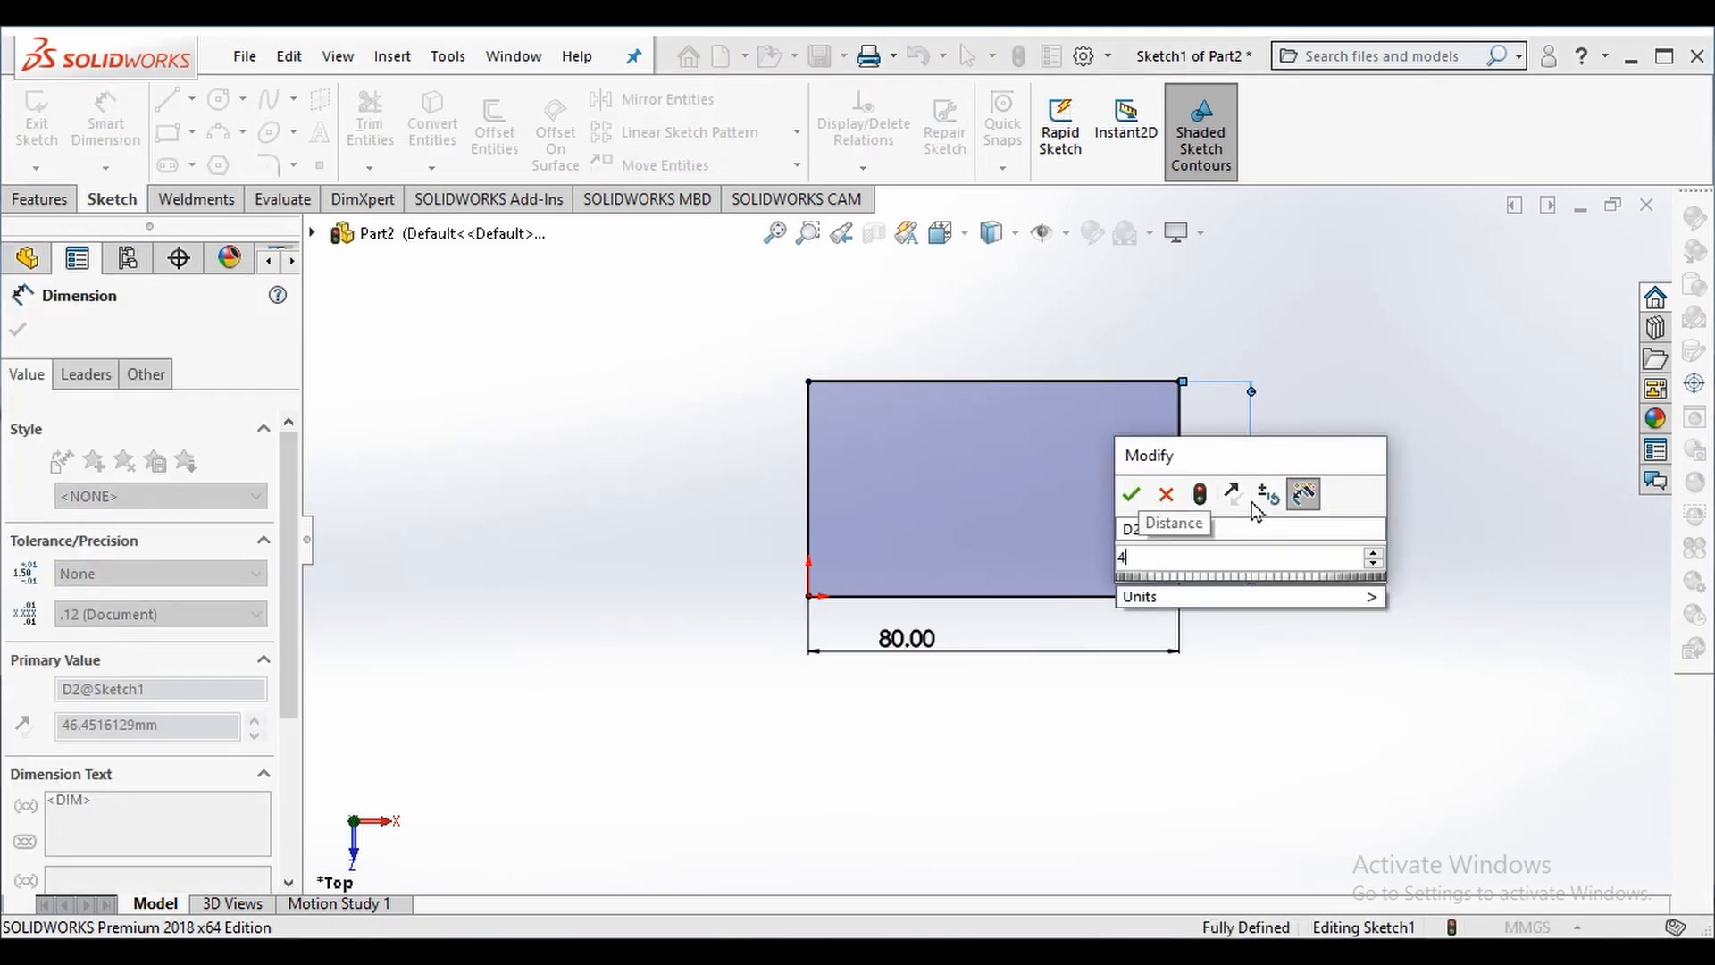
Dimension the rectangle 80 mm wide by 40 mm tall and exit the sketch.
{"action": "left_click", "coordinate": [1131, 495]}
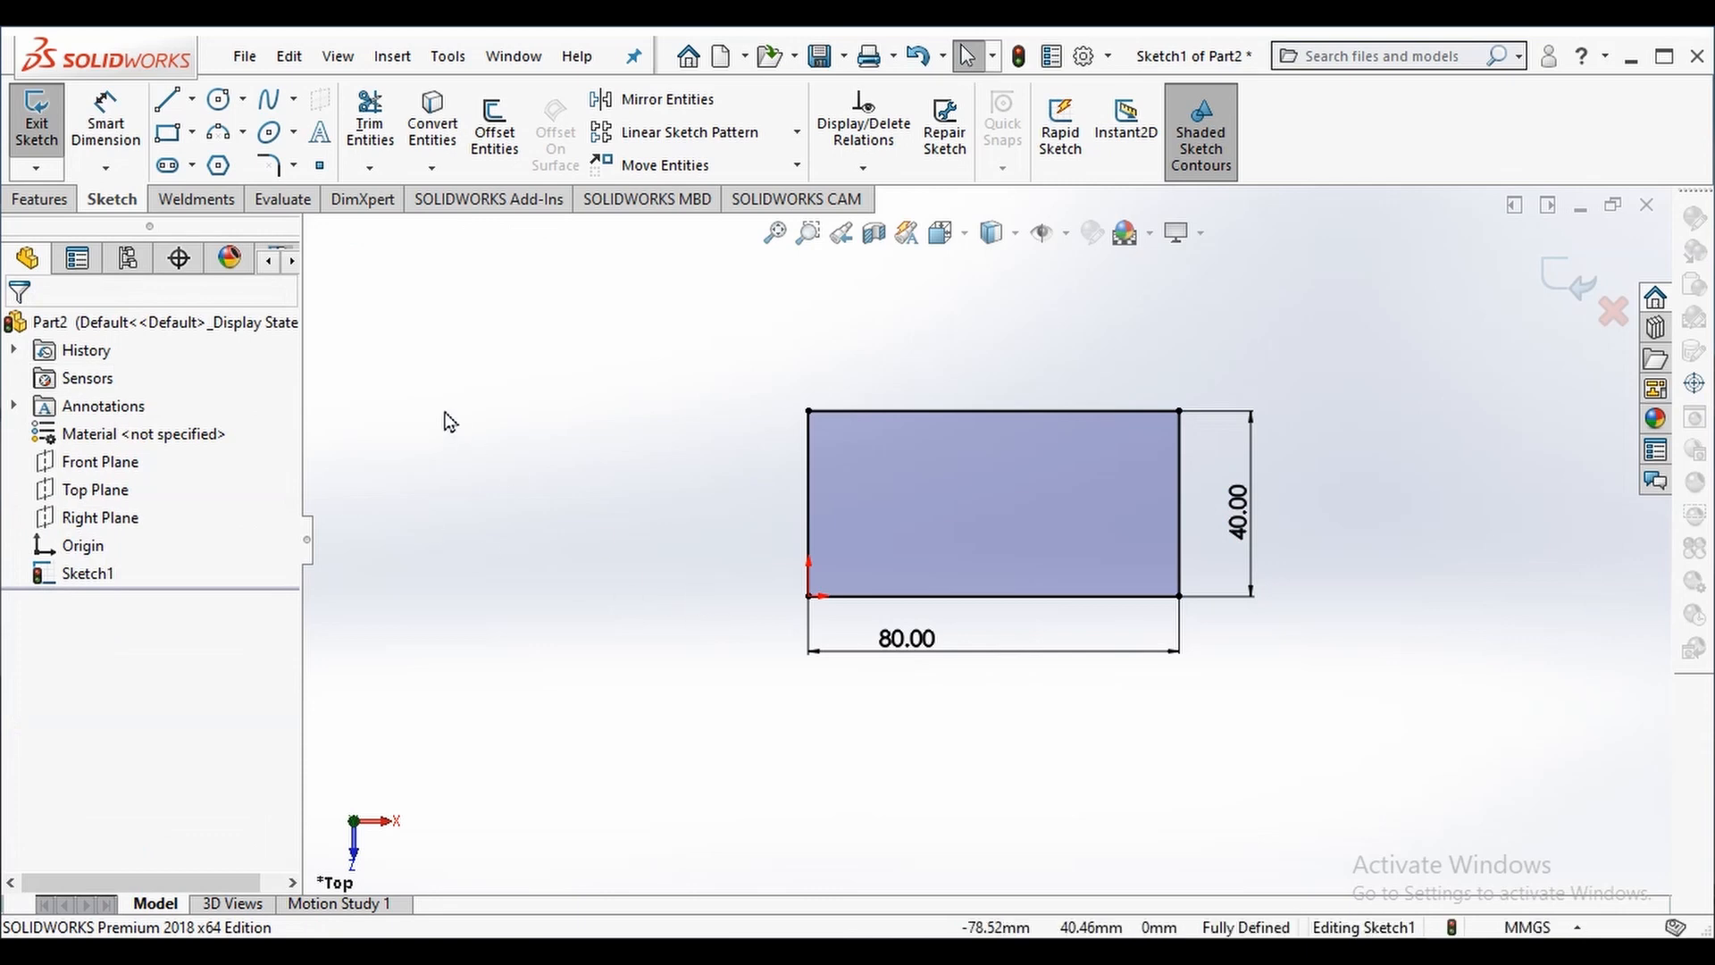
{"action": "left_click", "coordinate": [36, 118]}
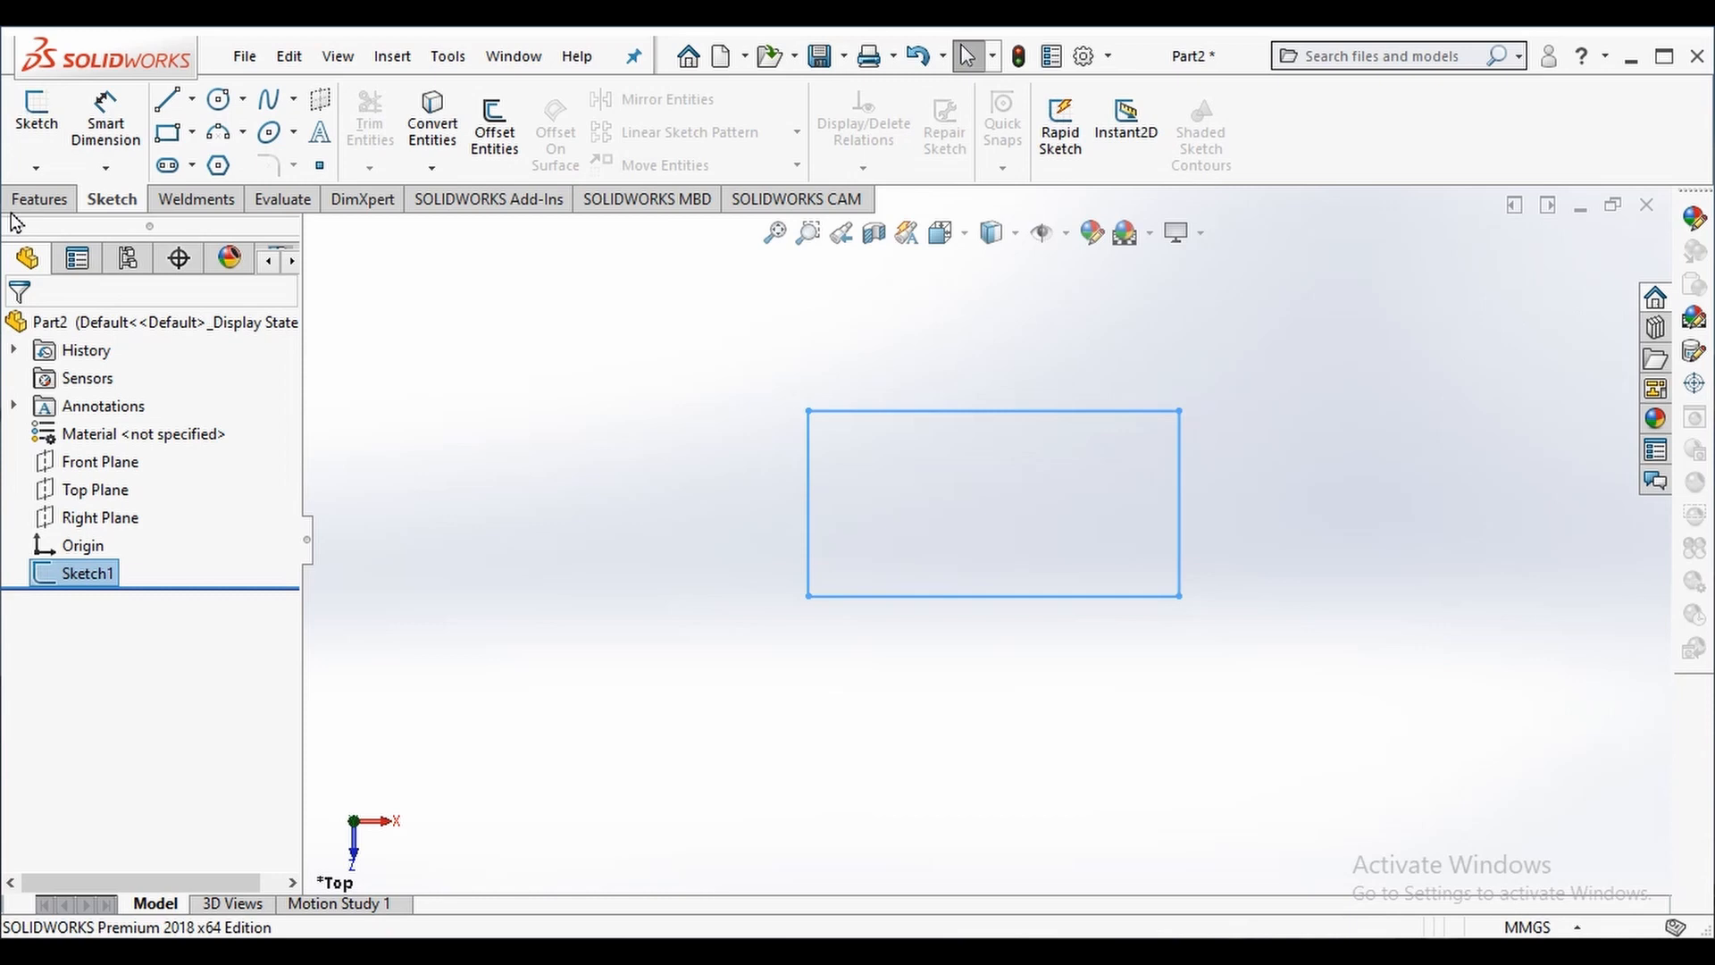
Invoke Extruded Boss/Base from the Features commands with Sketch1 selected.
{"action": "left_click", "coordinate": [39, 198]}
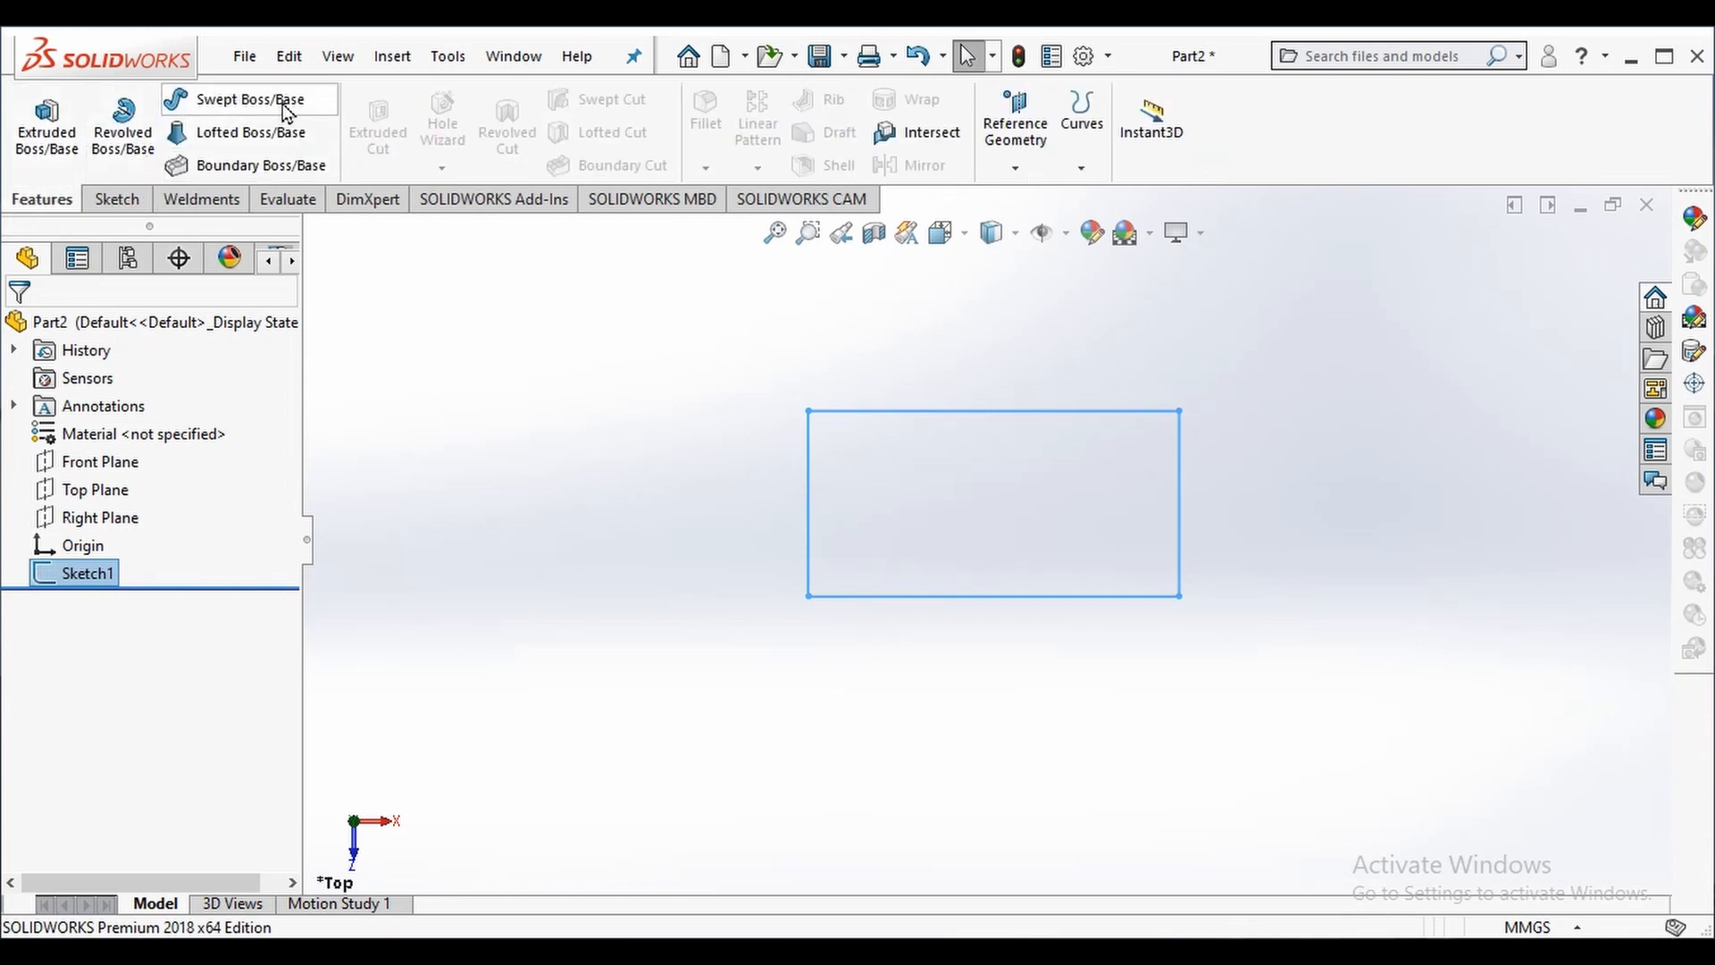
{"action": "mouse_move", "coordinate": [46, 120]}
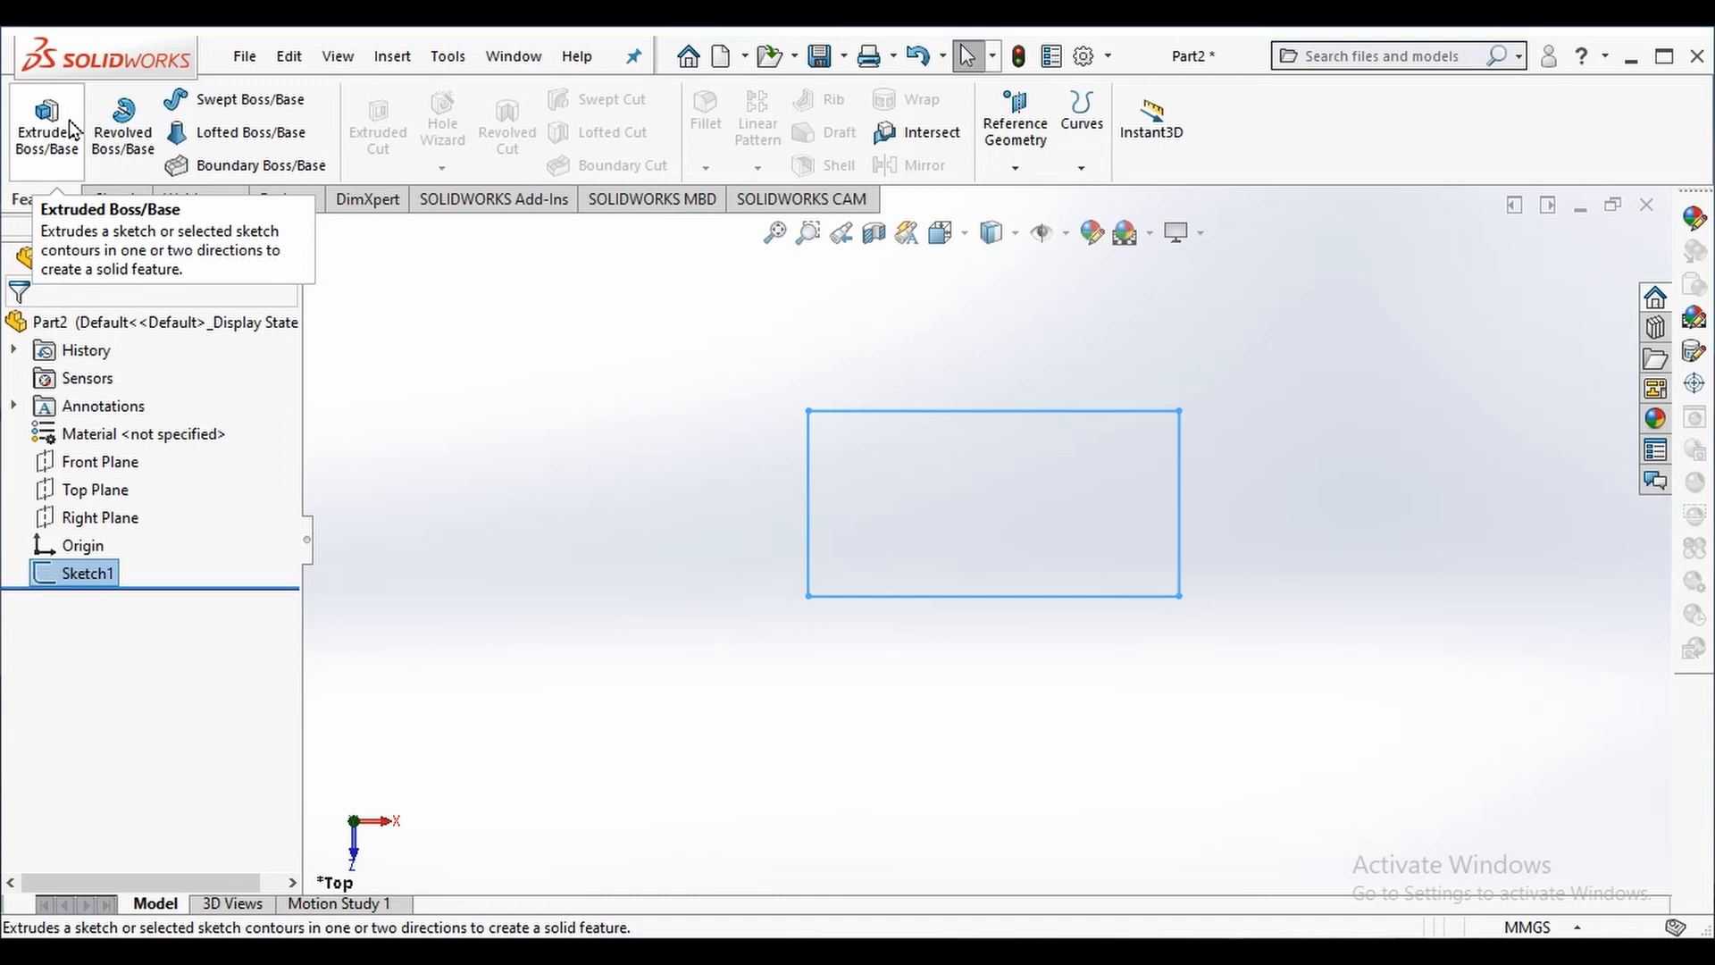
{"action": "left_click", "coordinate": [46, 125]}
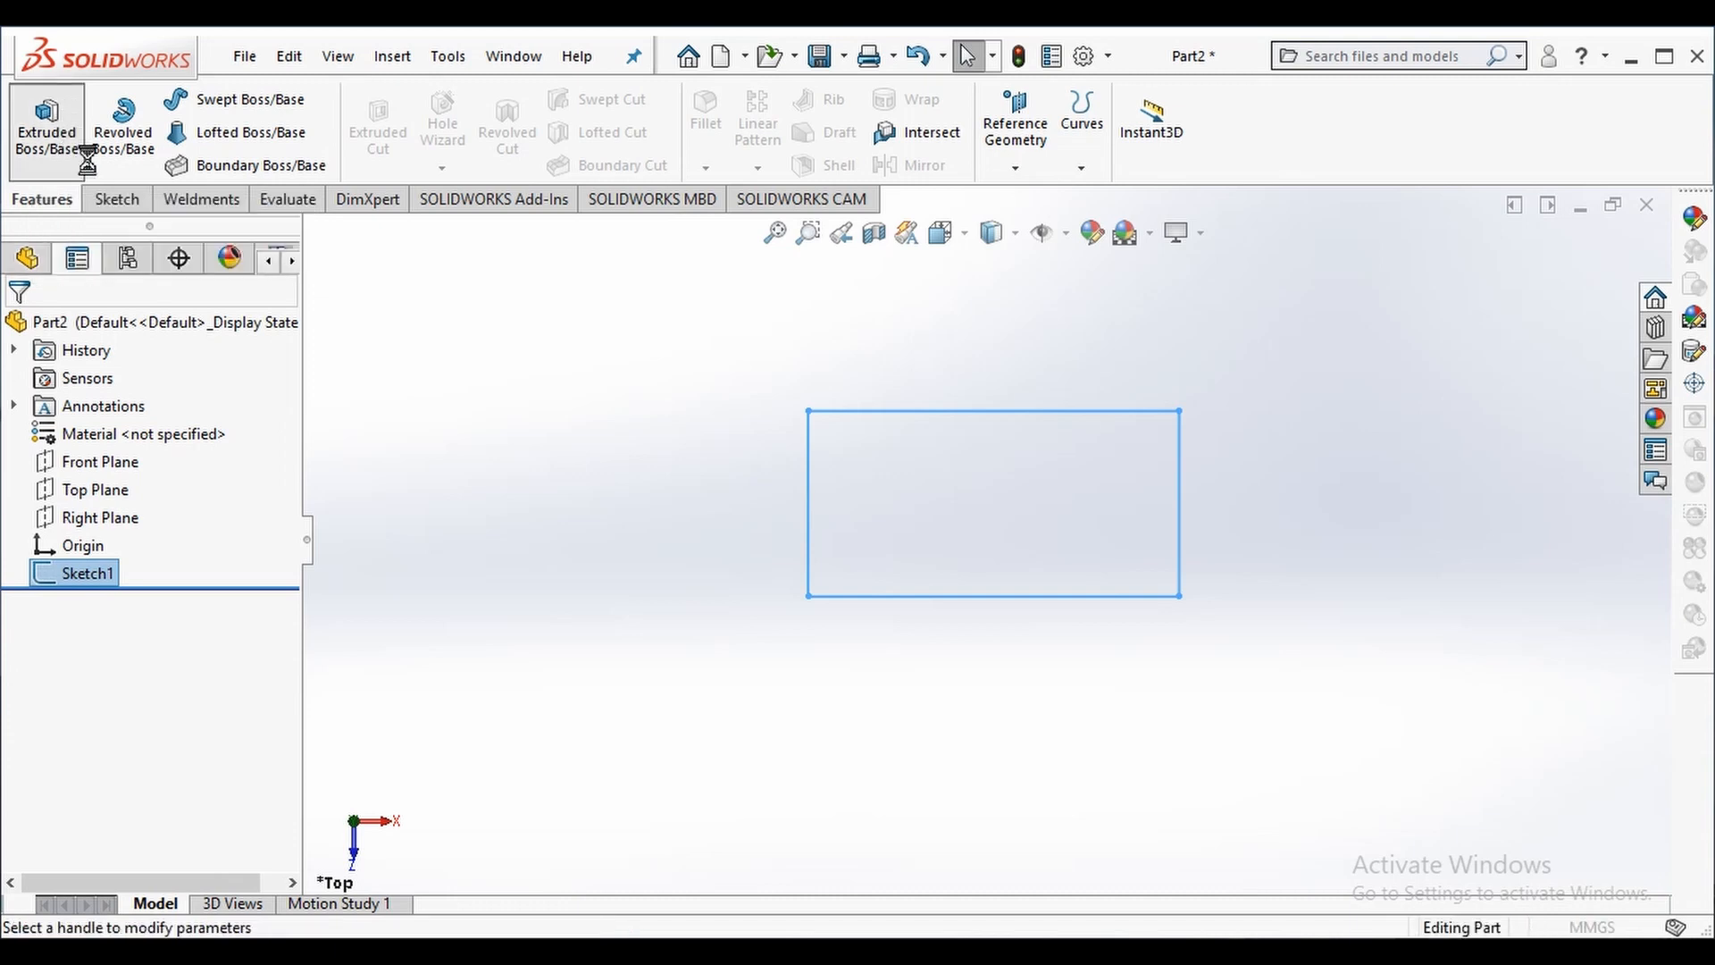
Extrude the rectangle to a Blind depth of 25.00 mm as Boss-Extrude1.
{"action": "left_click", "coordinate": [47, 125]}
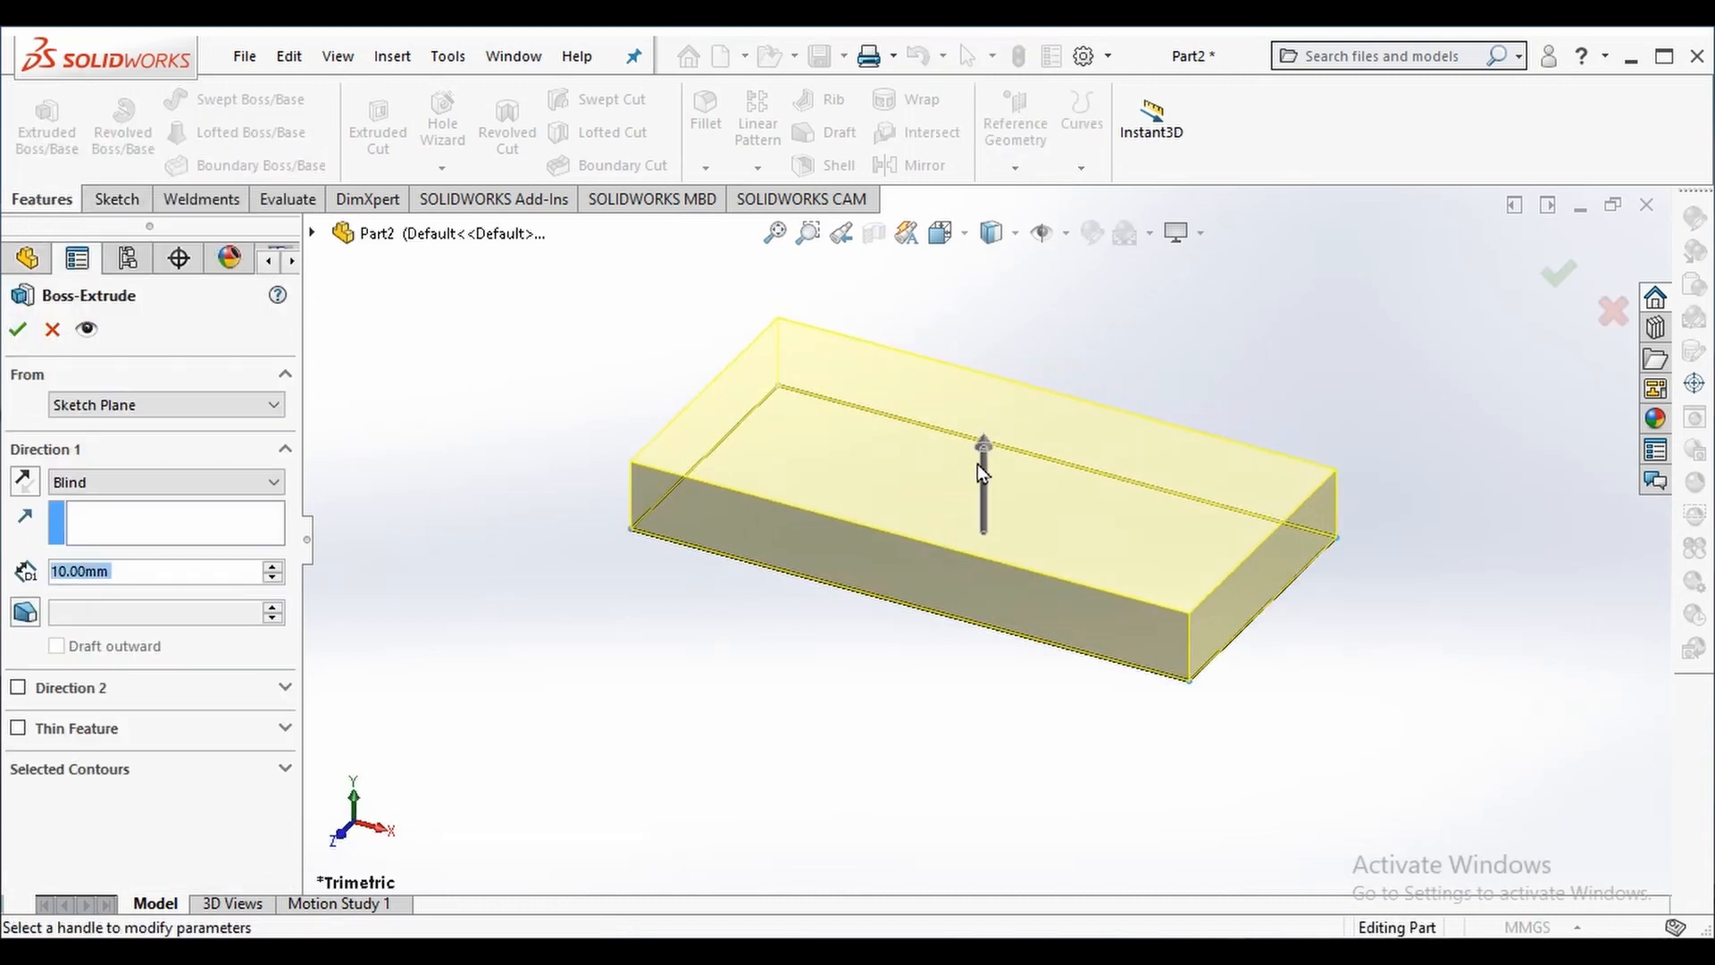
{"action": "left_click_drag", "start_coordinate": [983, 470], "coordinate": [983, 398]}
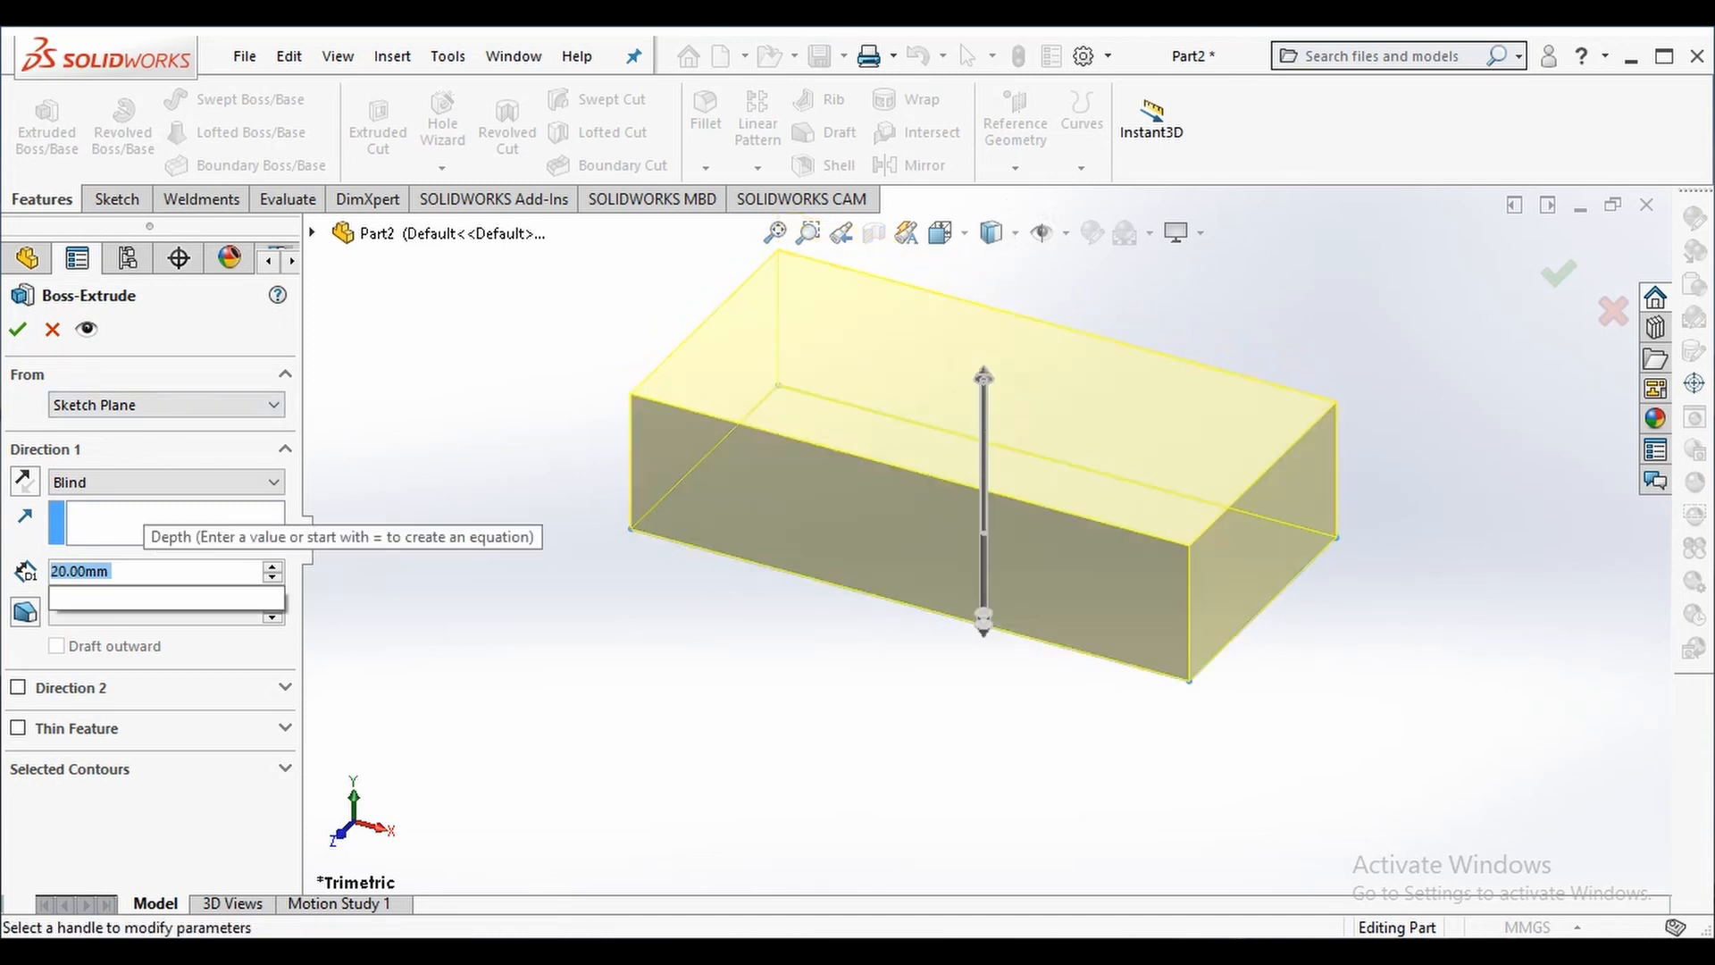
{"action": "type", "text": "25.00mm"}
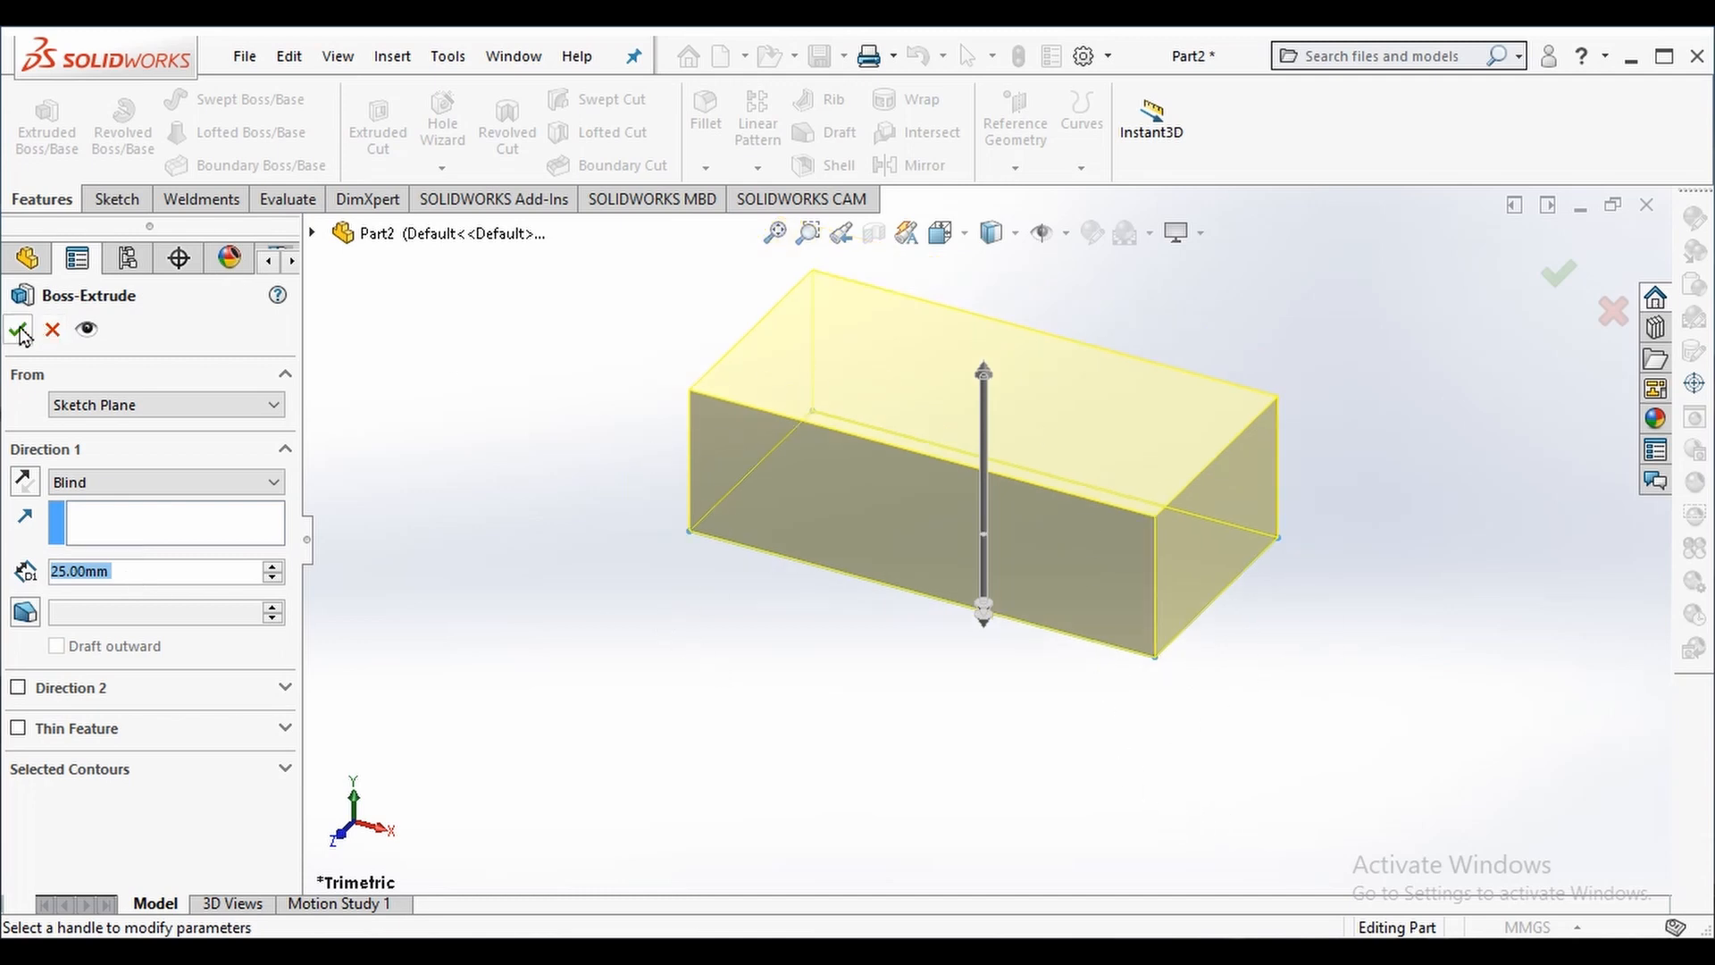
{"action": "left_click", "coordinate": [20, 329]}
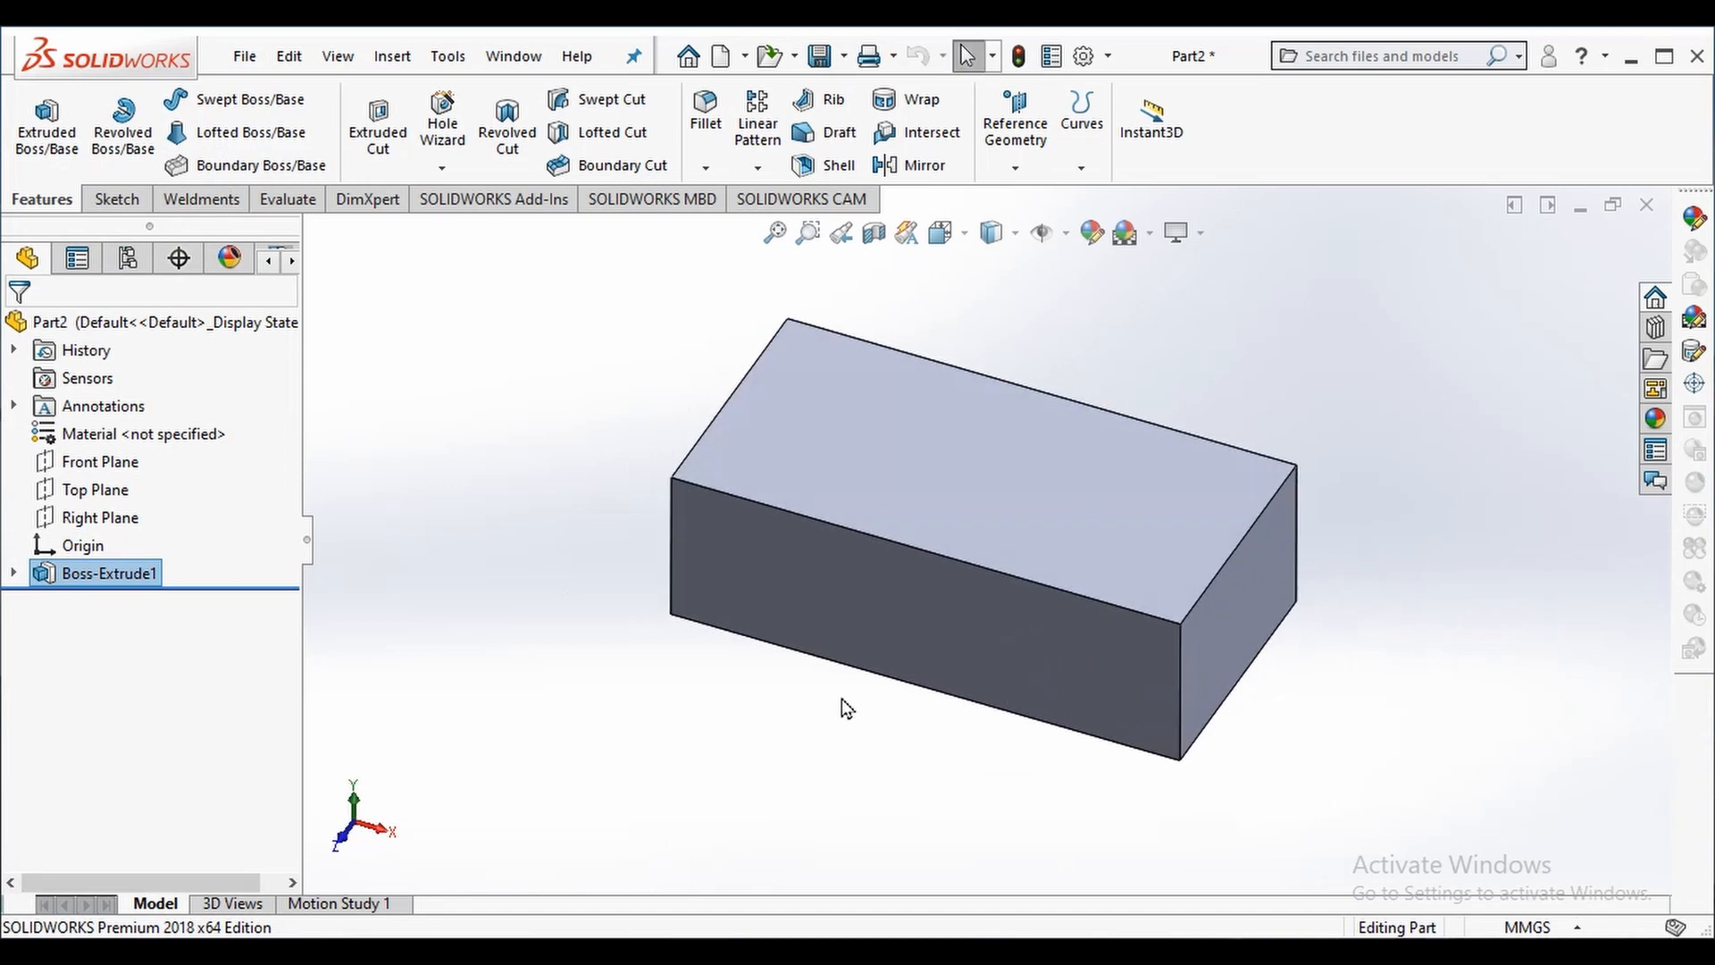
Delete Boss-Extrude1 from the tree, keeping its absorbed Sketch1.
{"action": "right_click", "coordinate": [109, 572]}
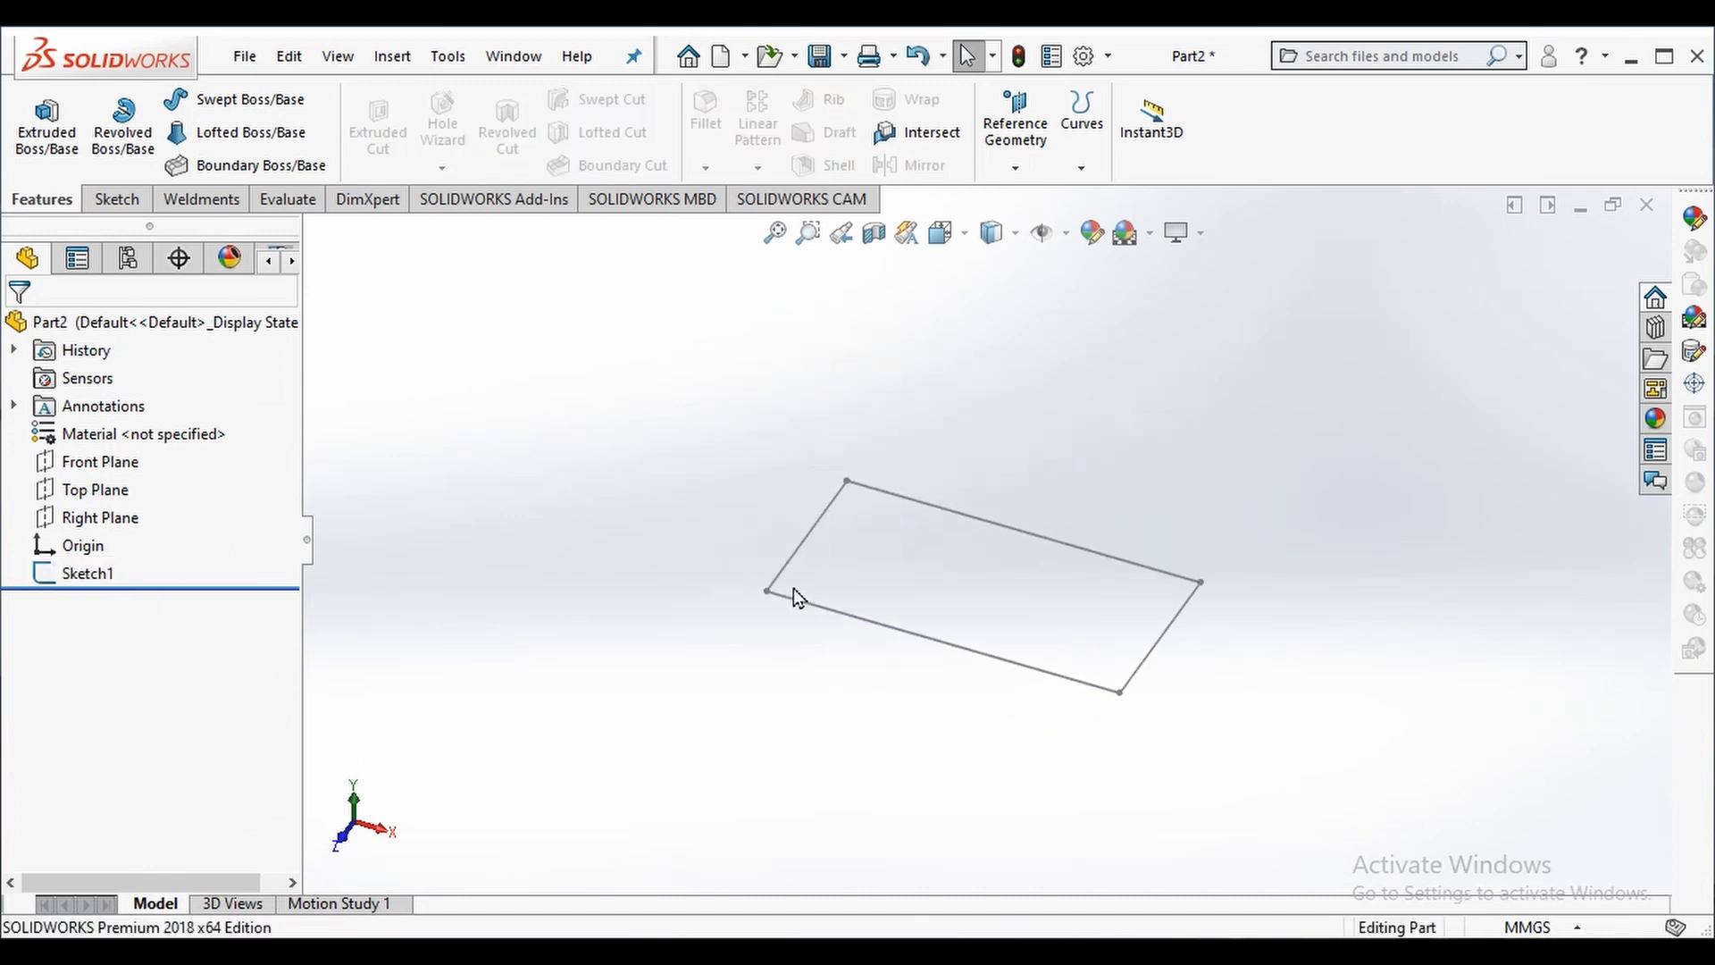
{"action": "mouse_move", "coordinate": [873, 667]}
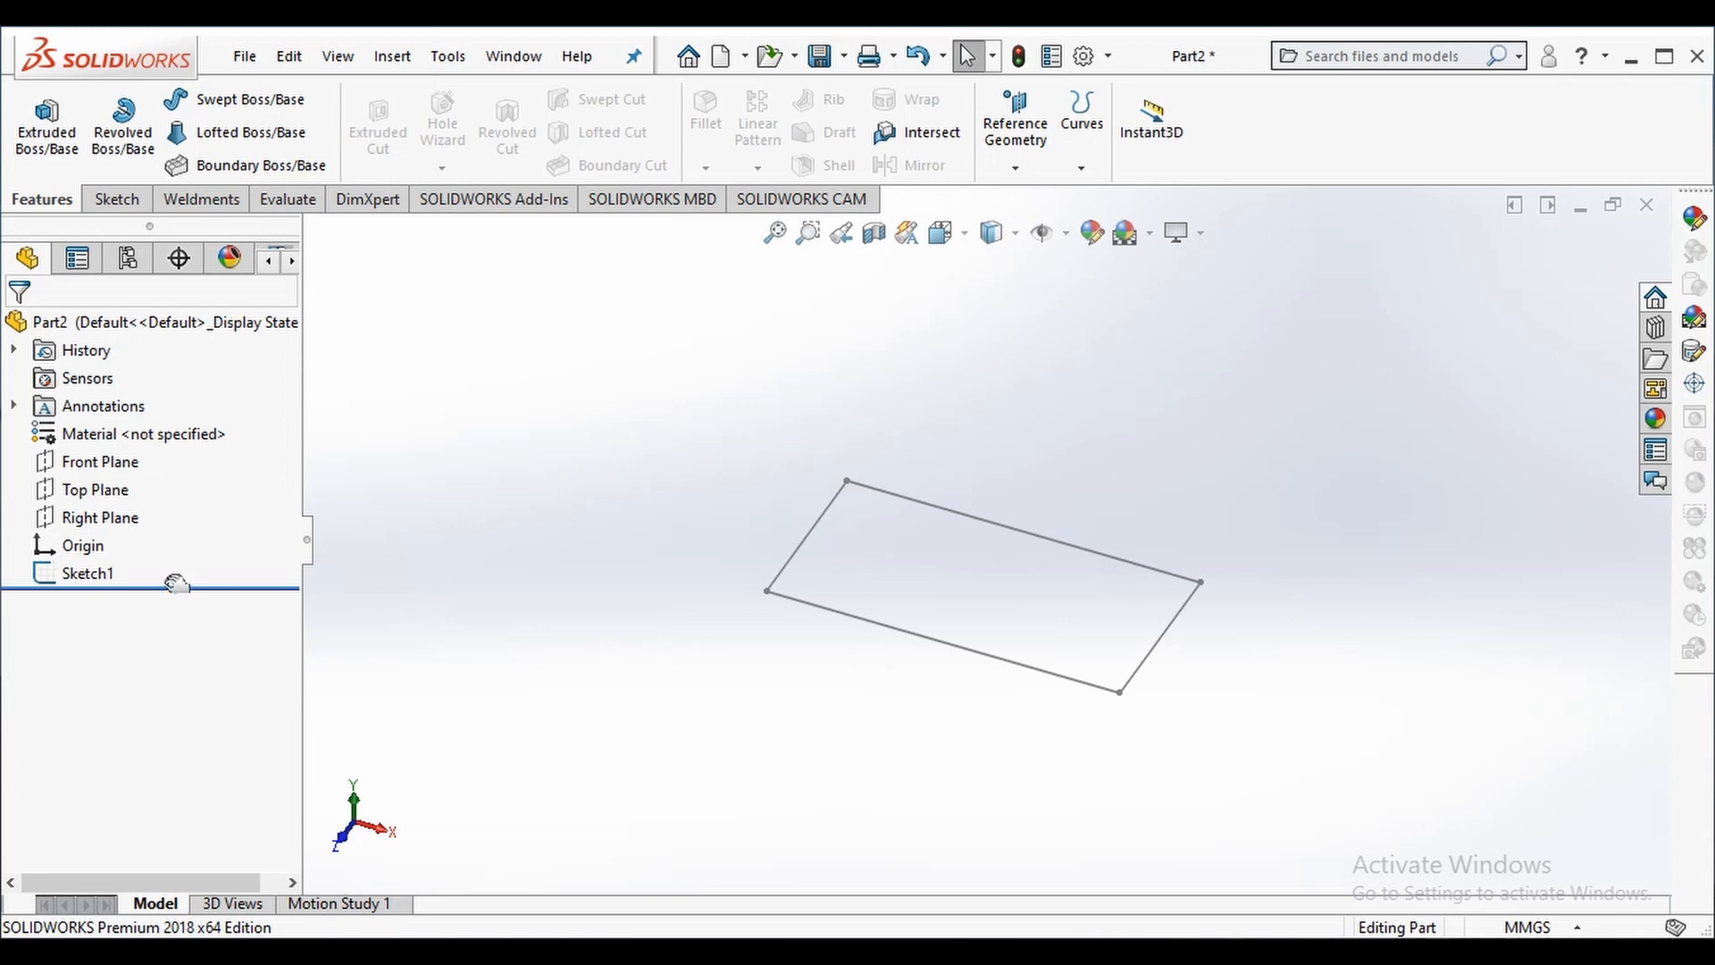
Edit Sketch1 viewed Normal To, change the 80 mm width to 70 mm, and exit.
{"action": "right_click", "coordinate": [88, 572]}
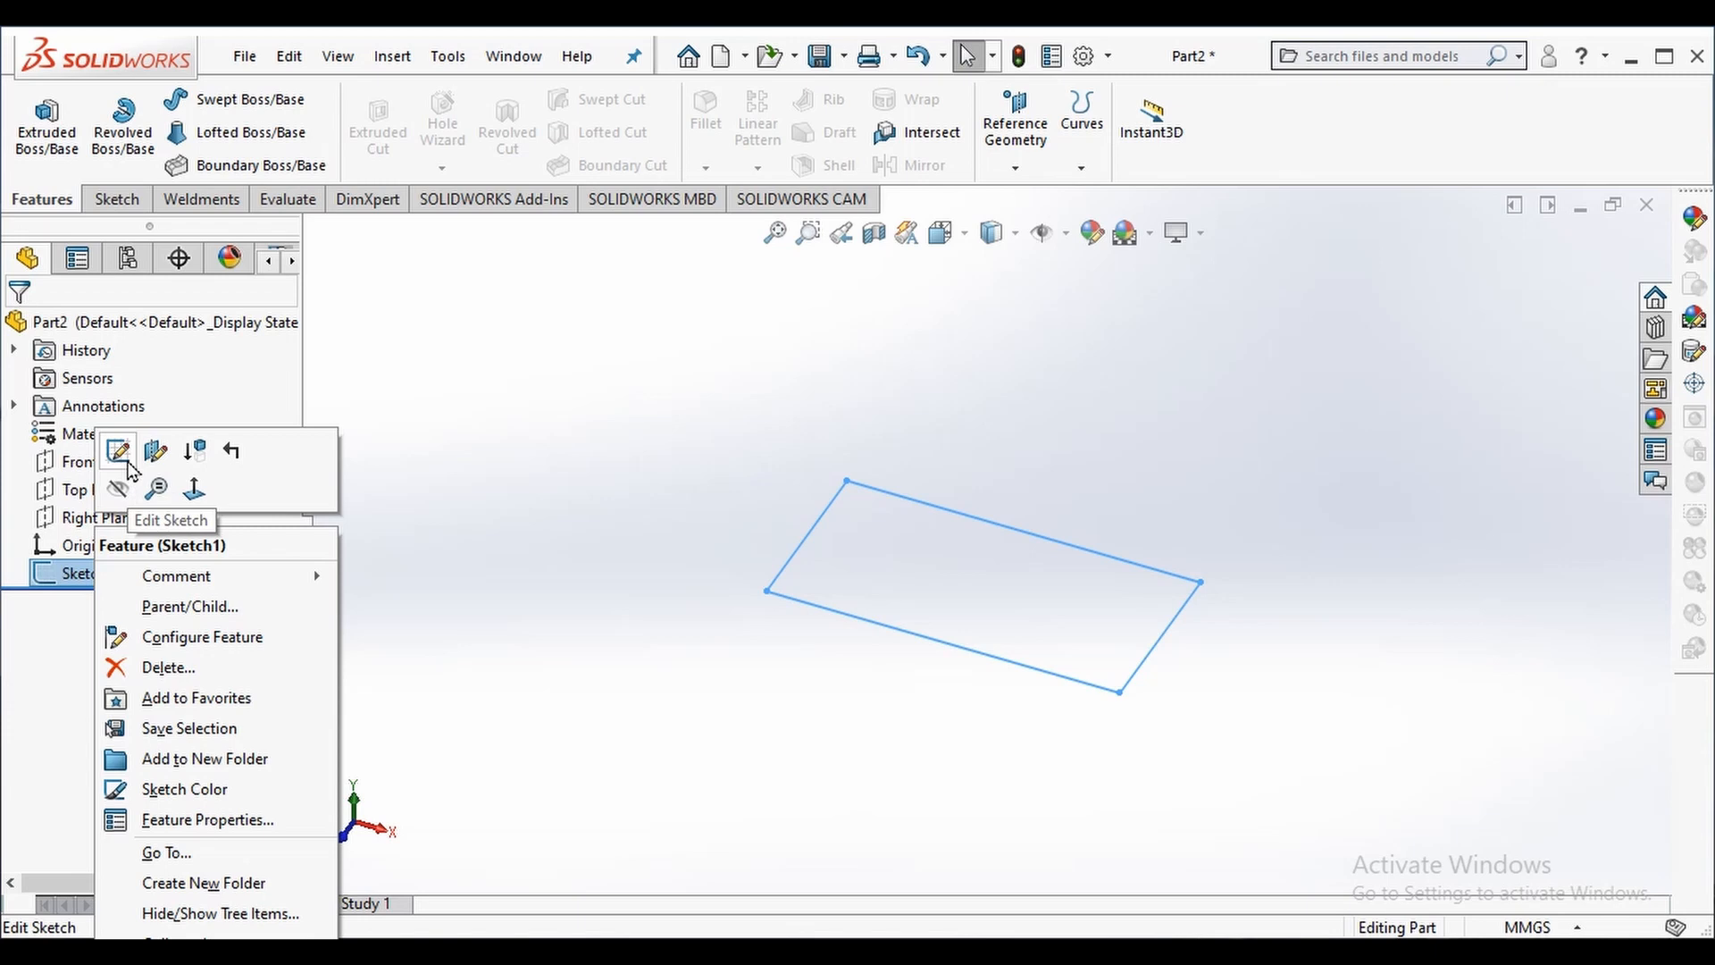
{"action": "left_click", "coordinate": [118, 450]}
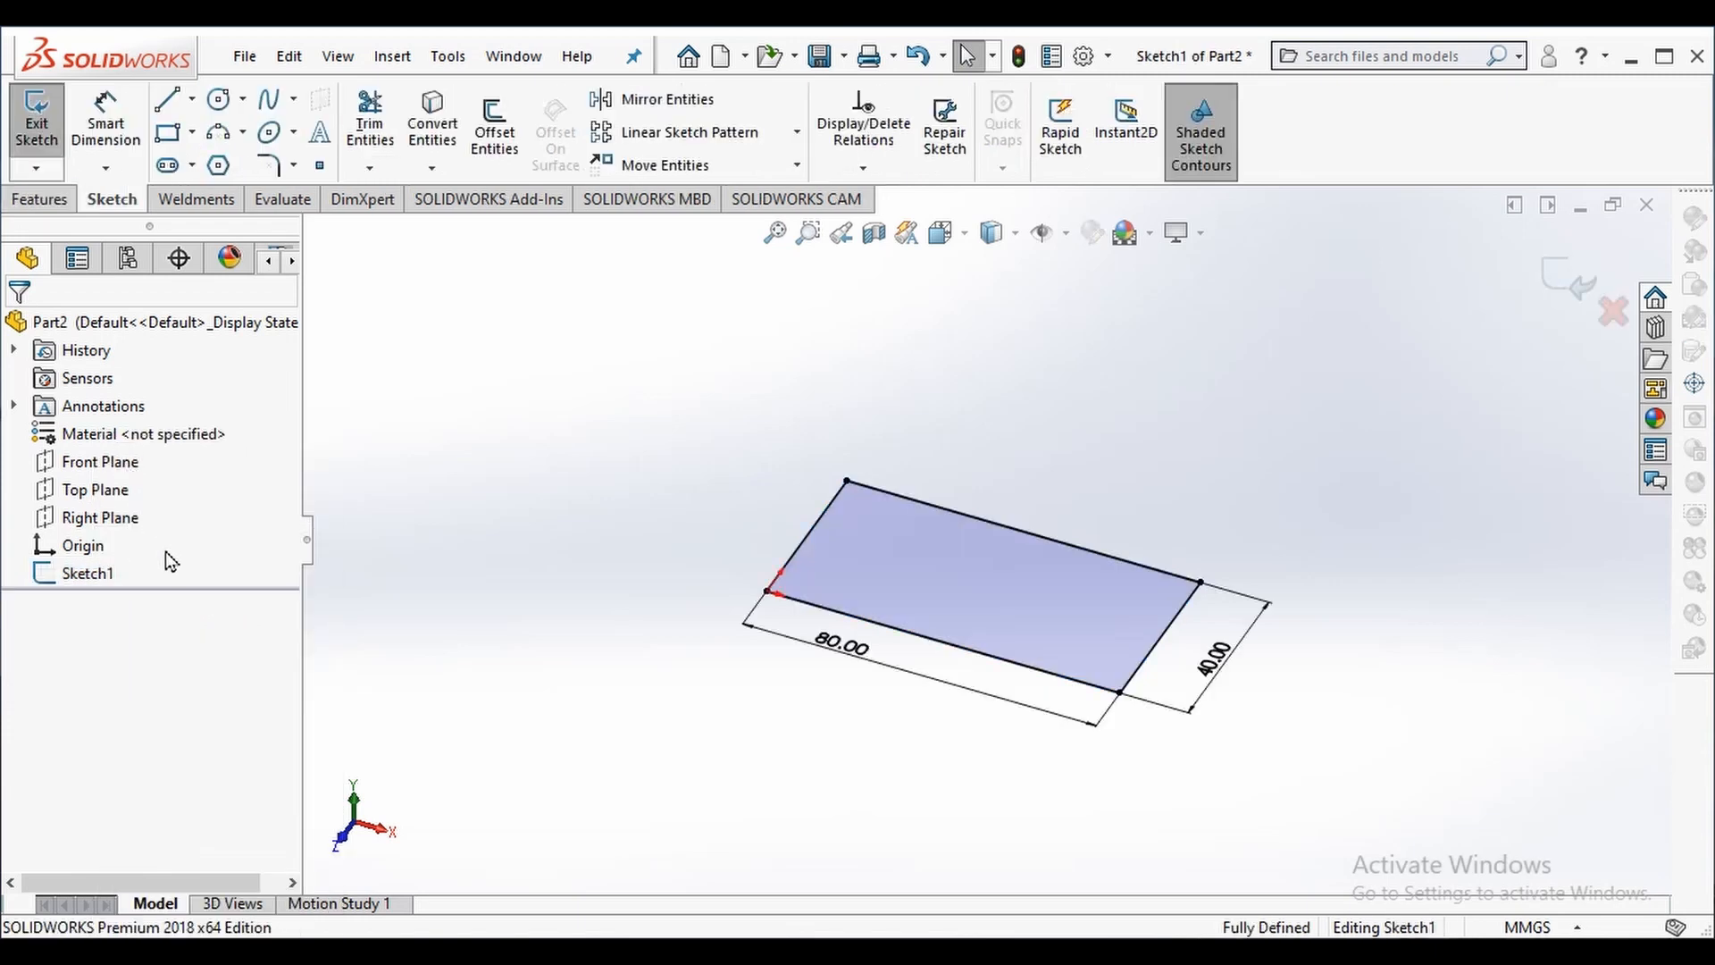
{"action": "right_click", "coordinate": [88, 572]}
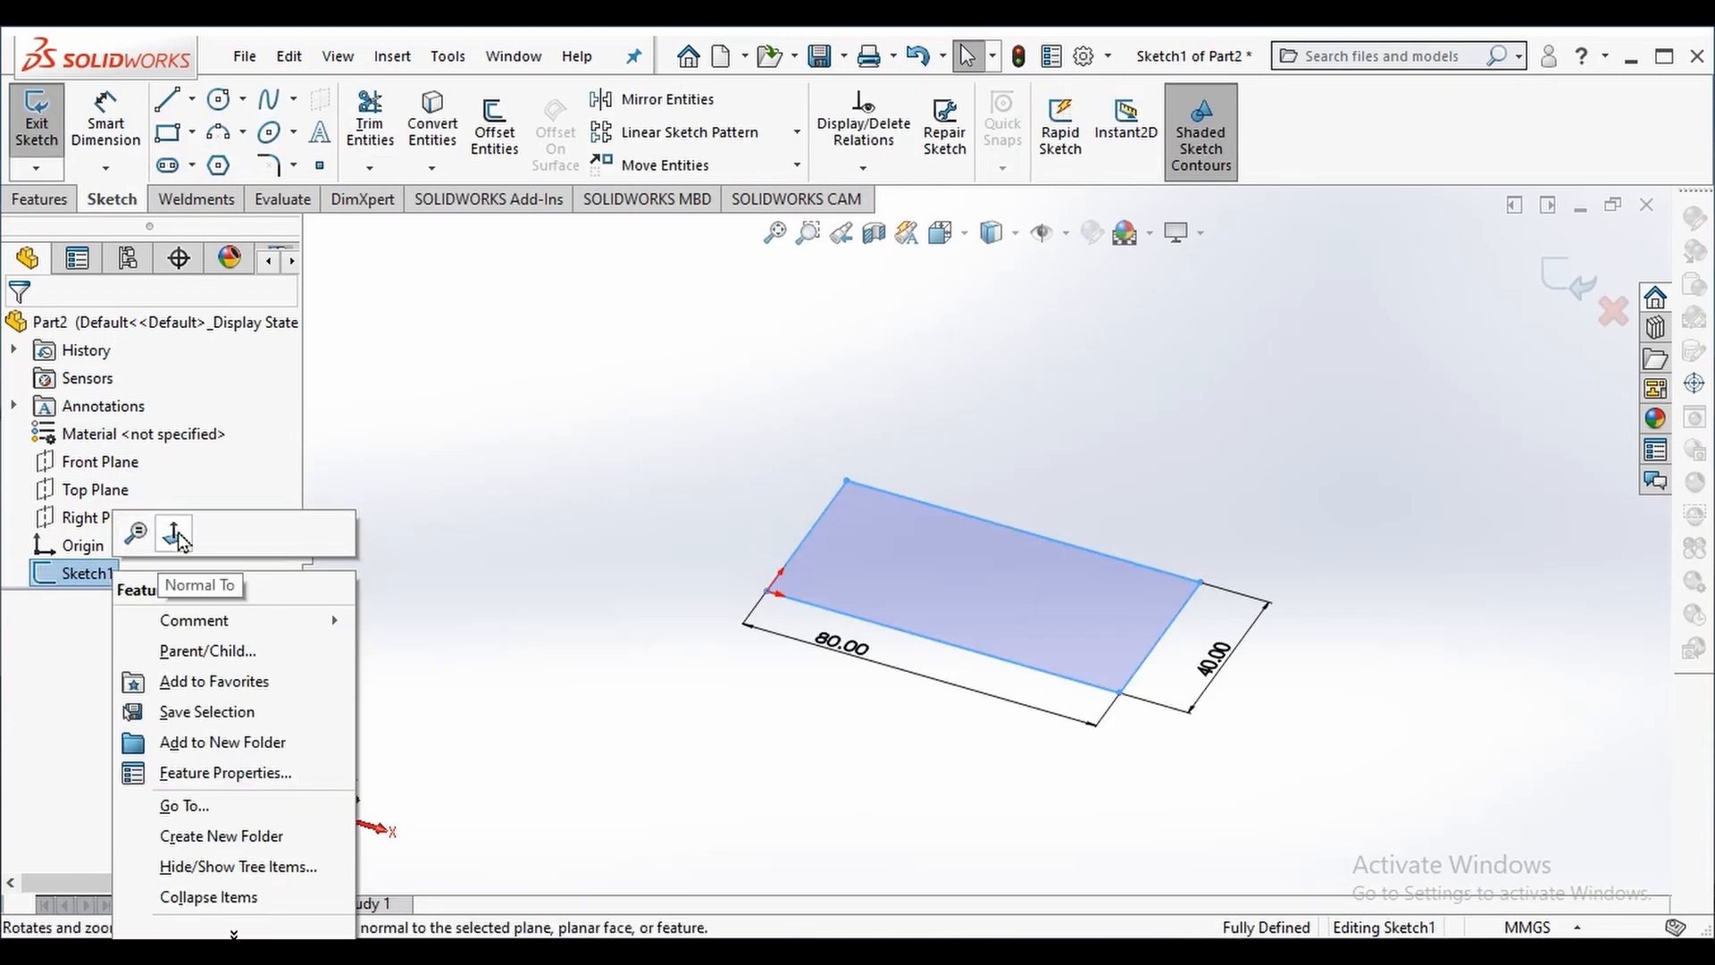
{"action": "left_click", "coordinate": [173, 534]}
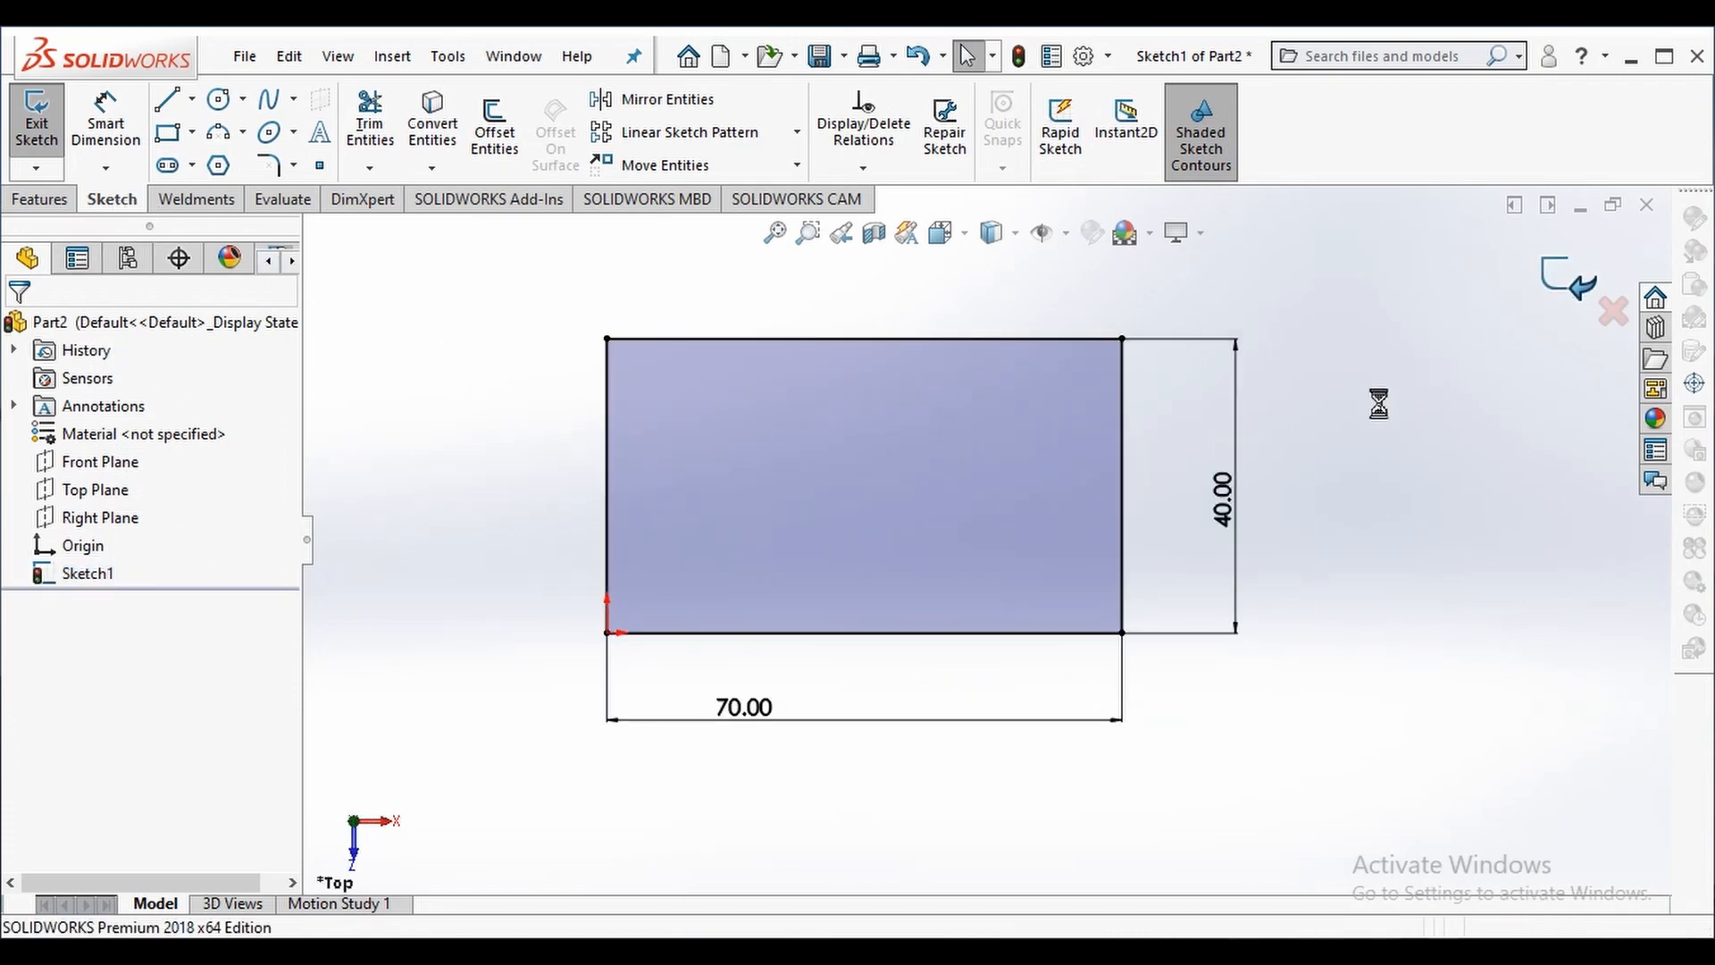
{"action": "left_click", "coordinate": [36, 123]}
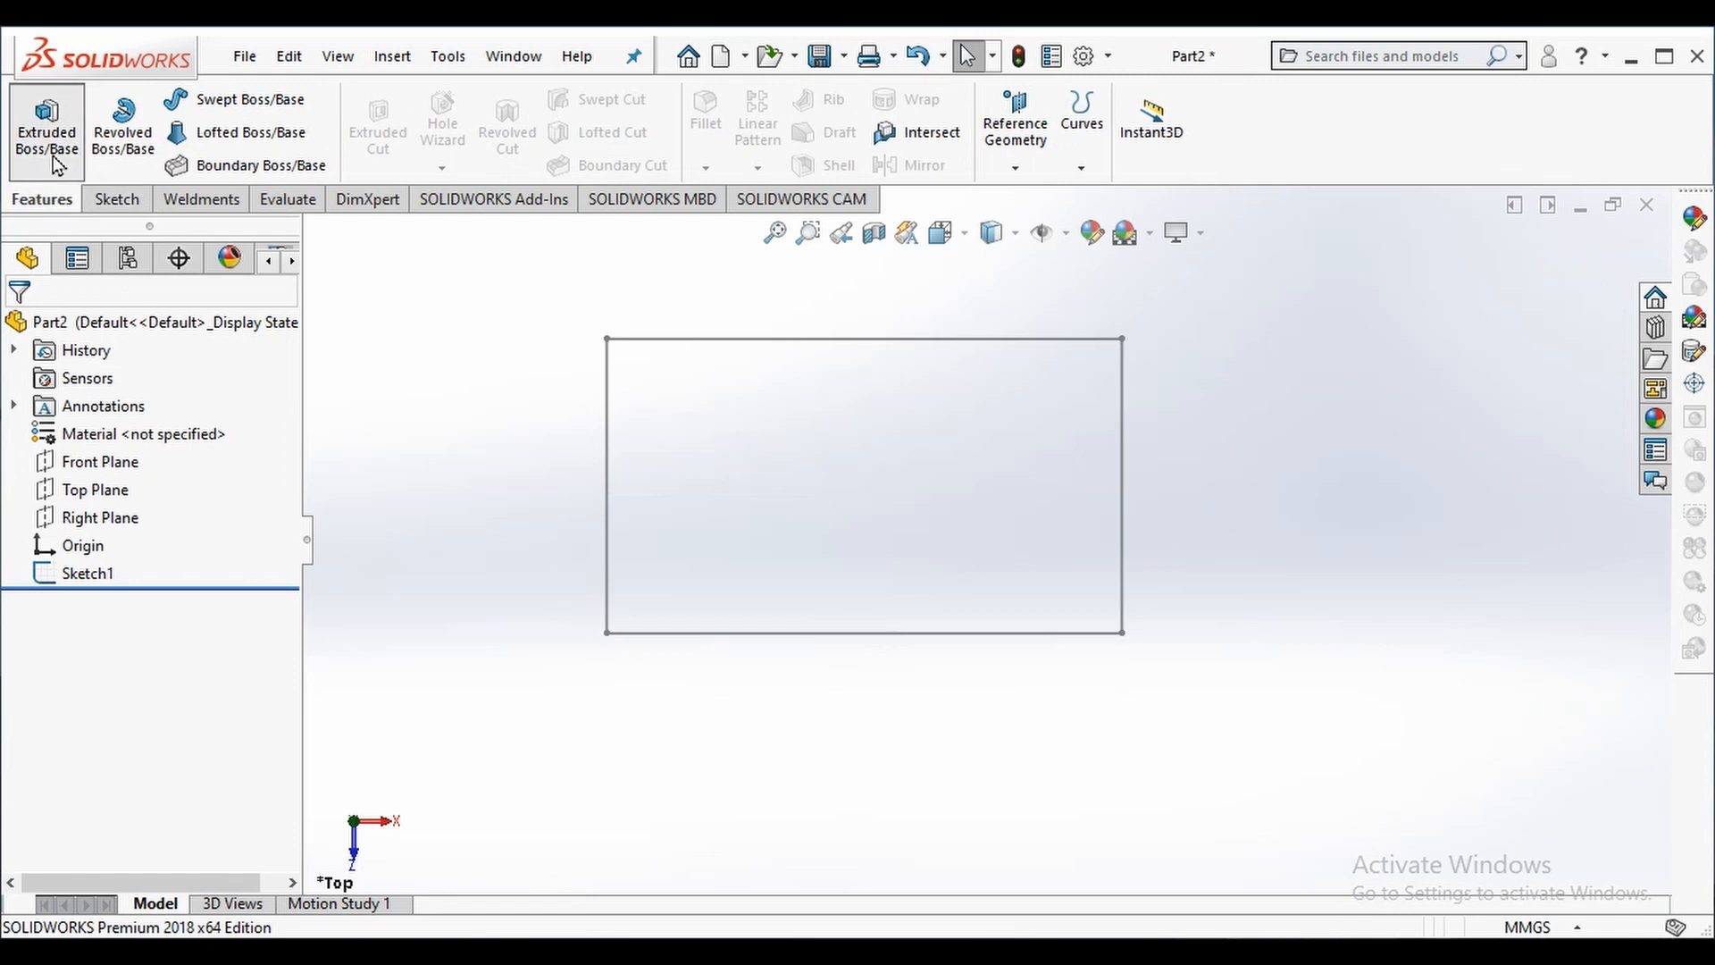
Extrude Sketch1 25 mm Blind into the solid block Boss-Extrude2.
{"action": "left_click", "coordinate": [46, 125]}
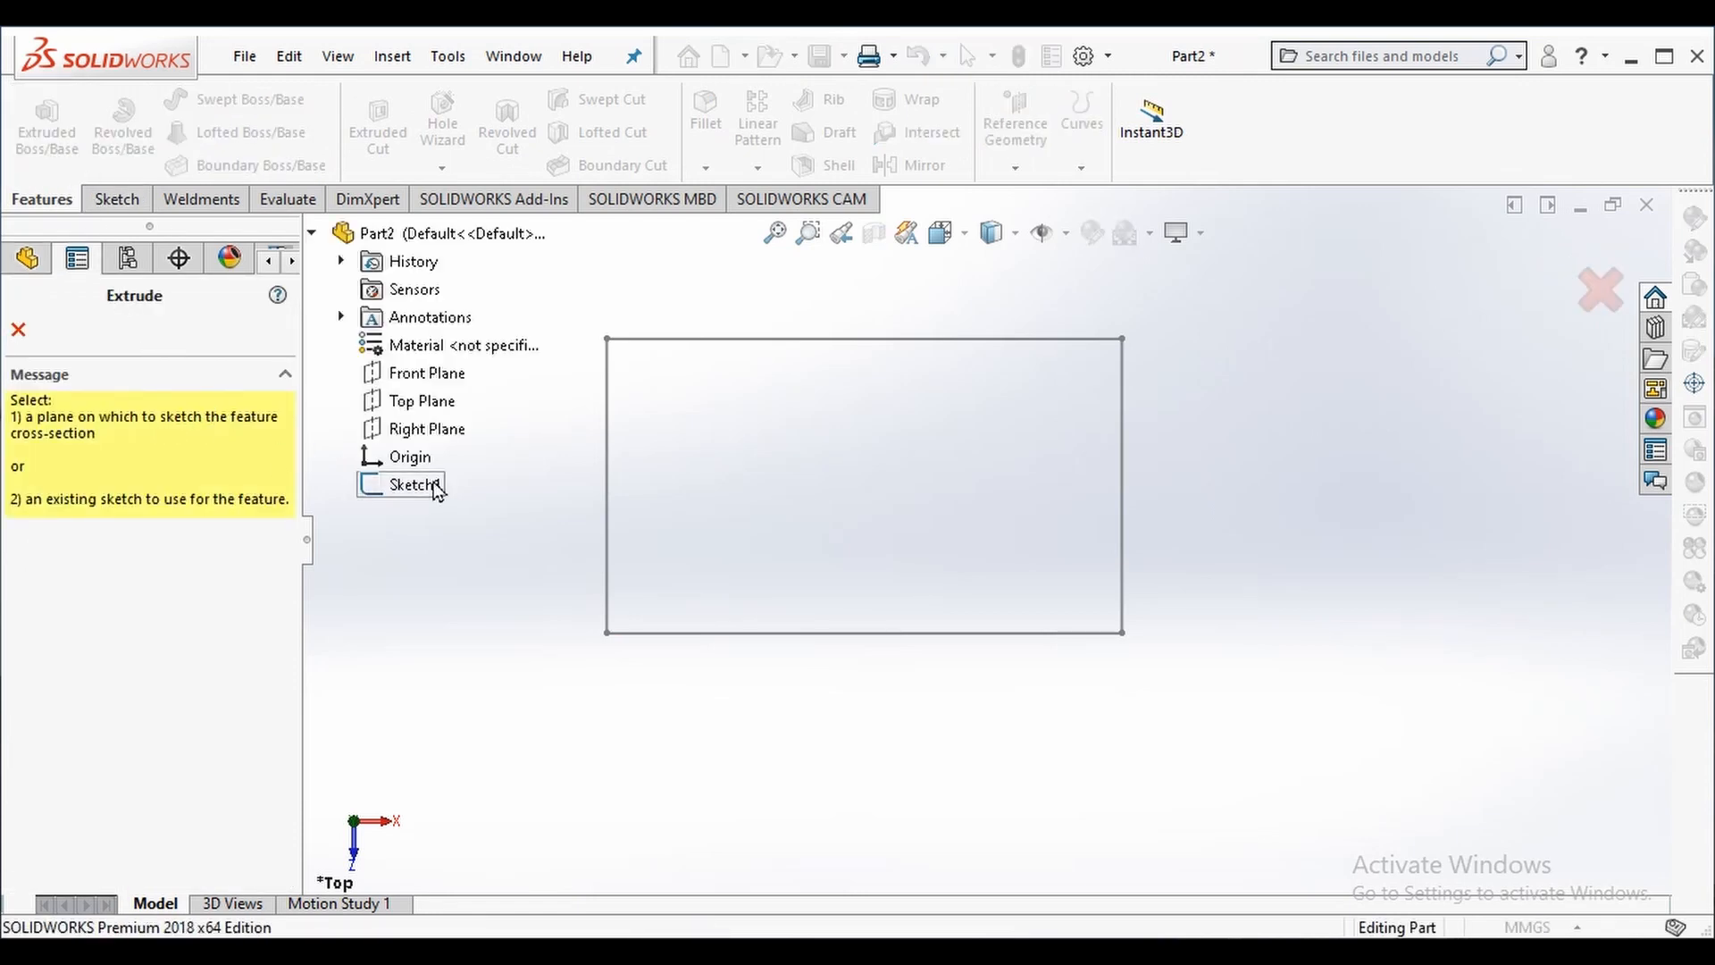
{"action": "left_click", "coordinate": [413, 484]}
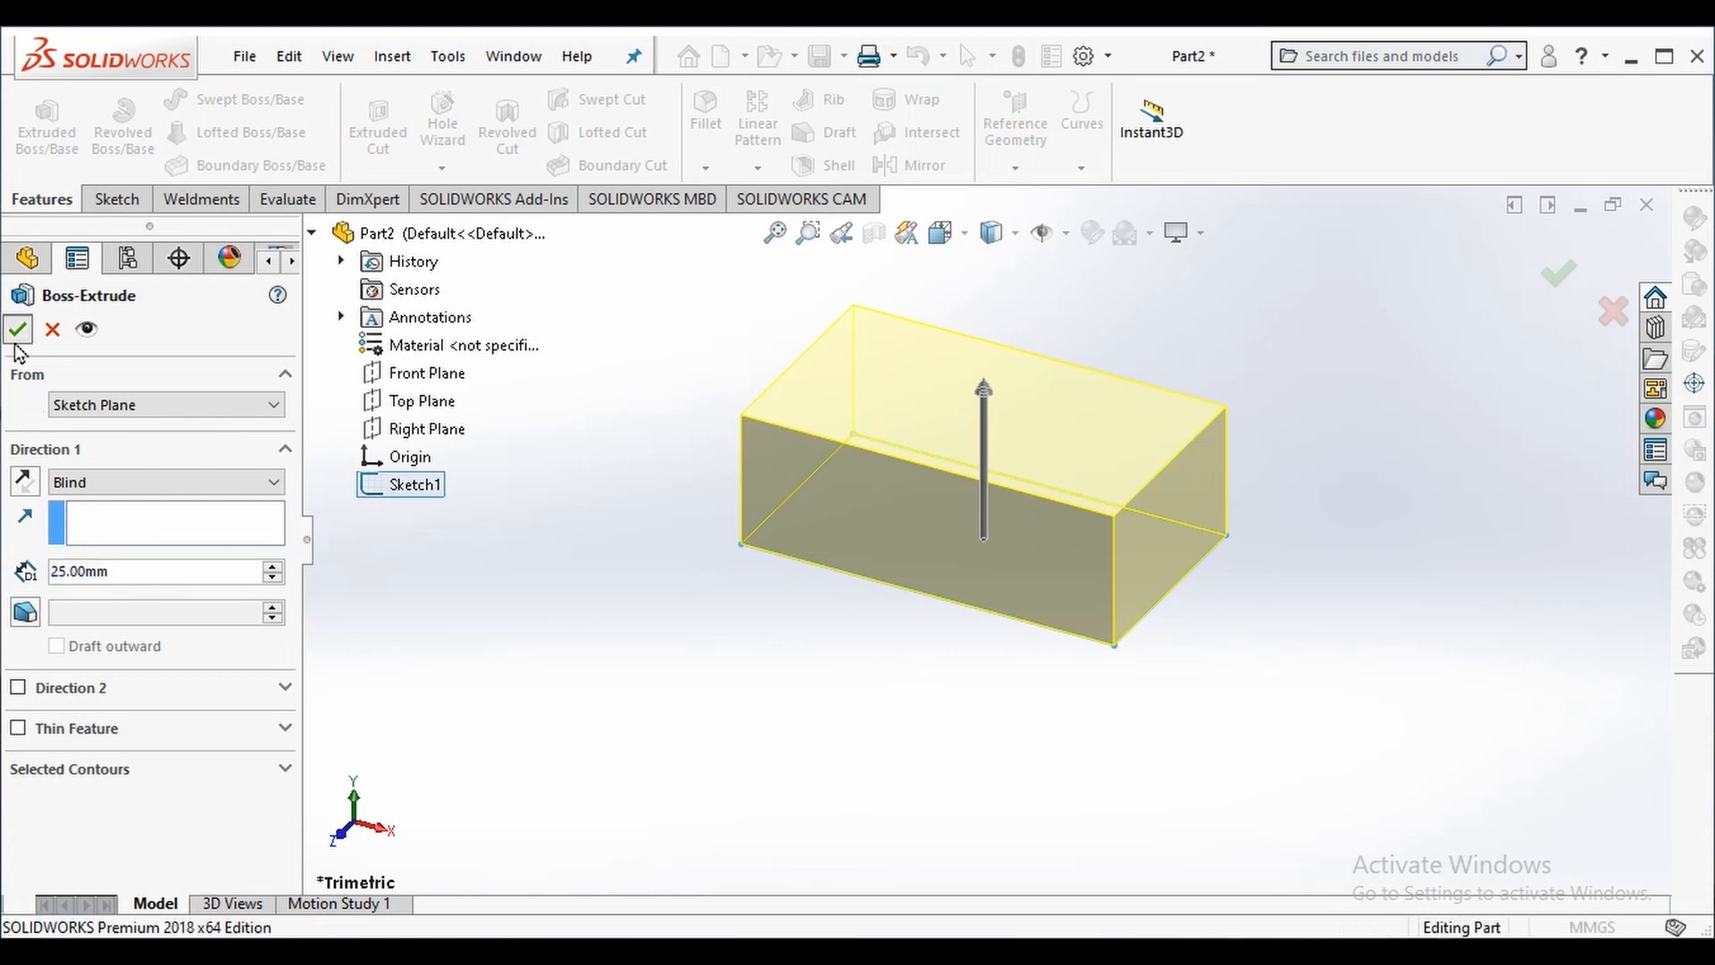
{"action": "left_click", "coordinate": [18, 329]}
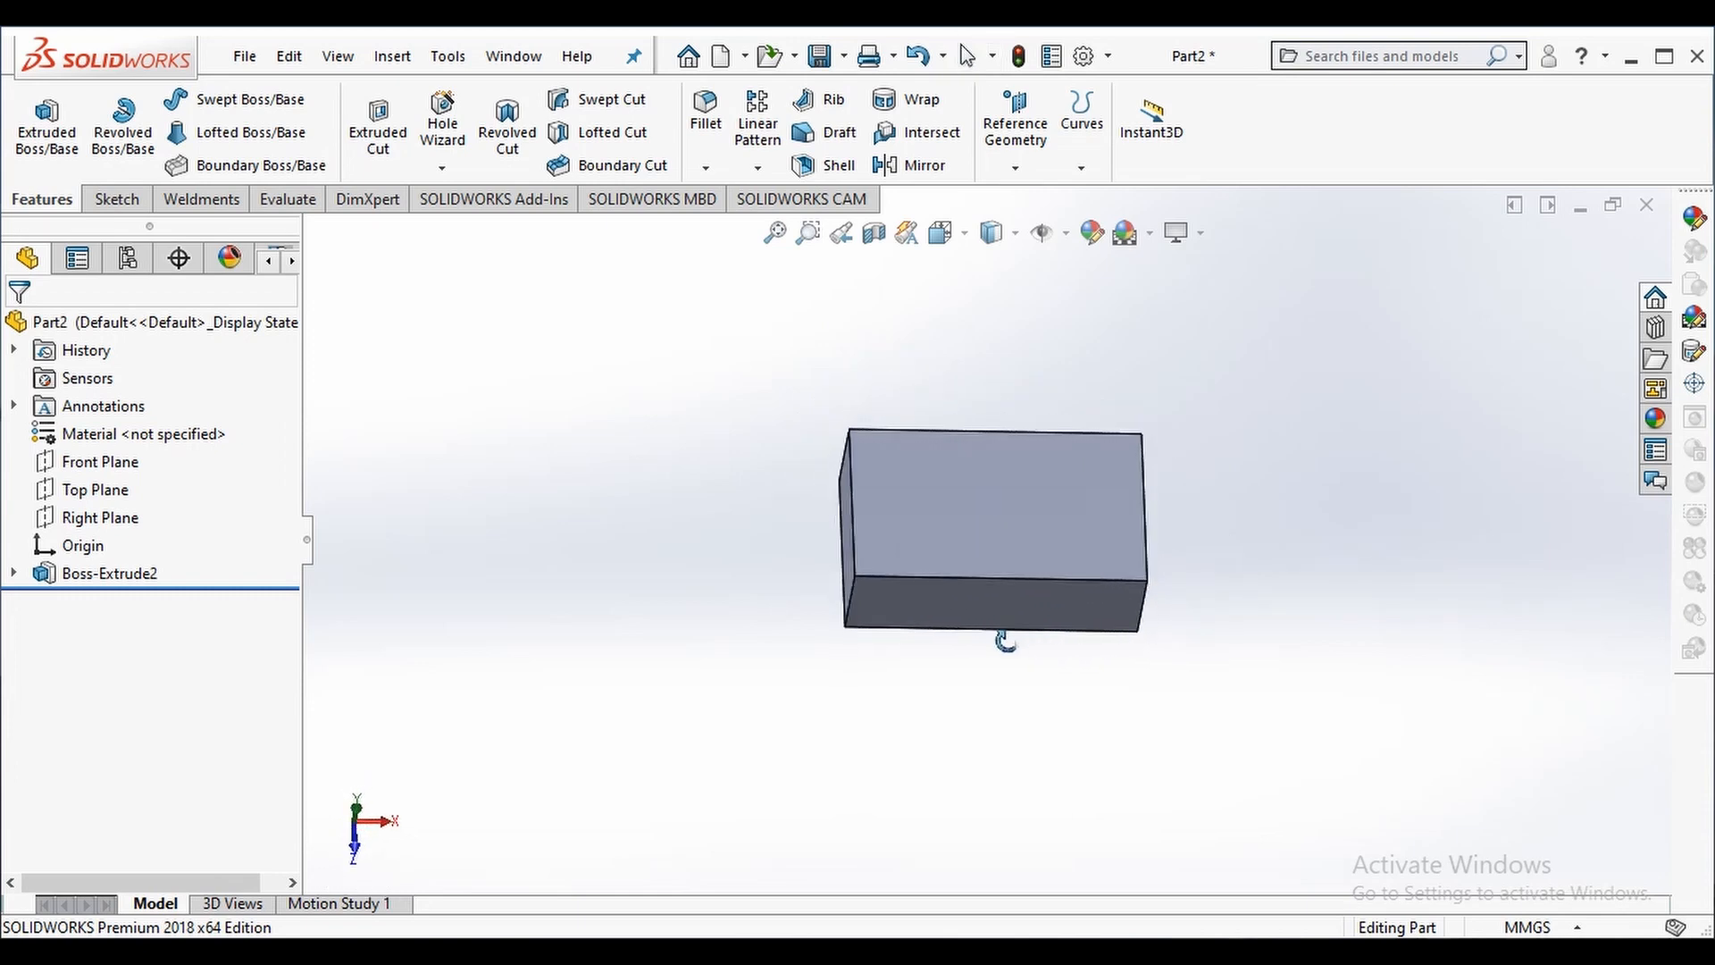
Start Sketch2 on the top face of the box.
{"action": "left_click", "coordinate": [990, 504]}
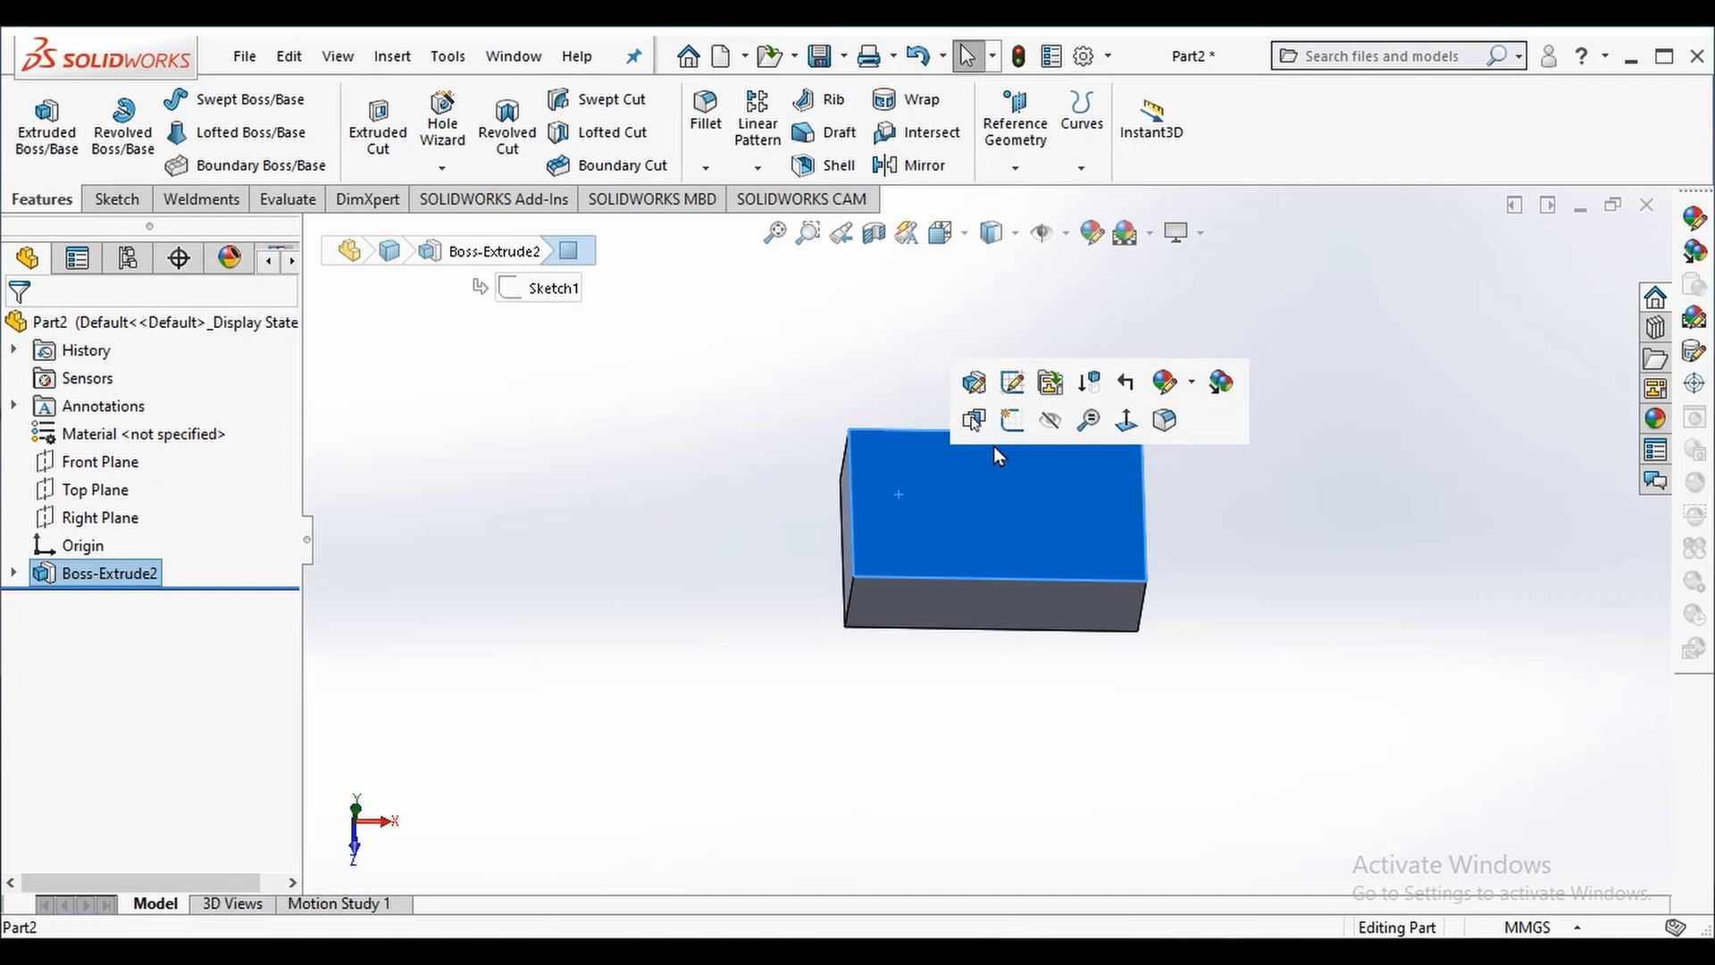
{"action": "left_click", "coordinate": [972, 382]}
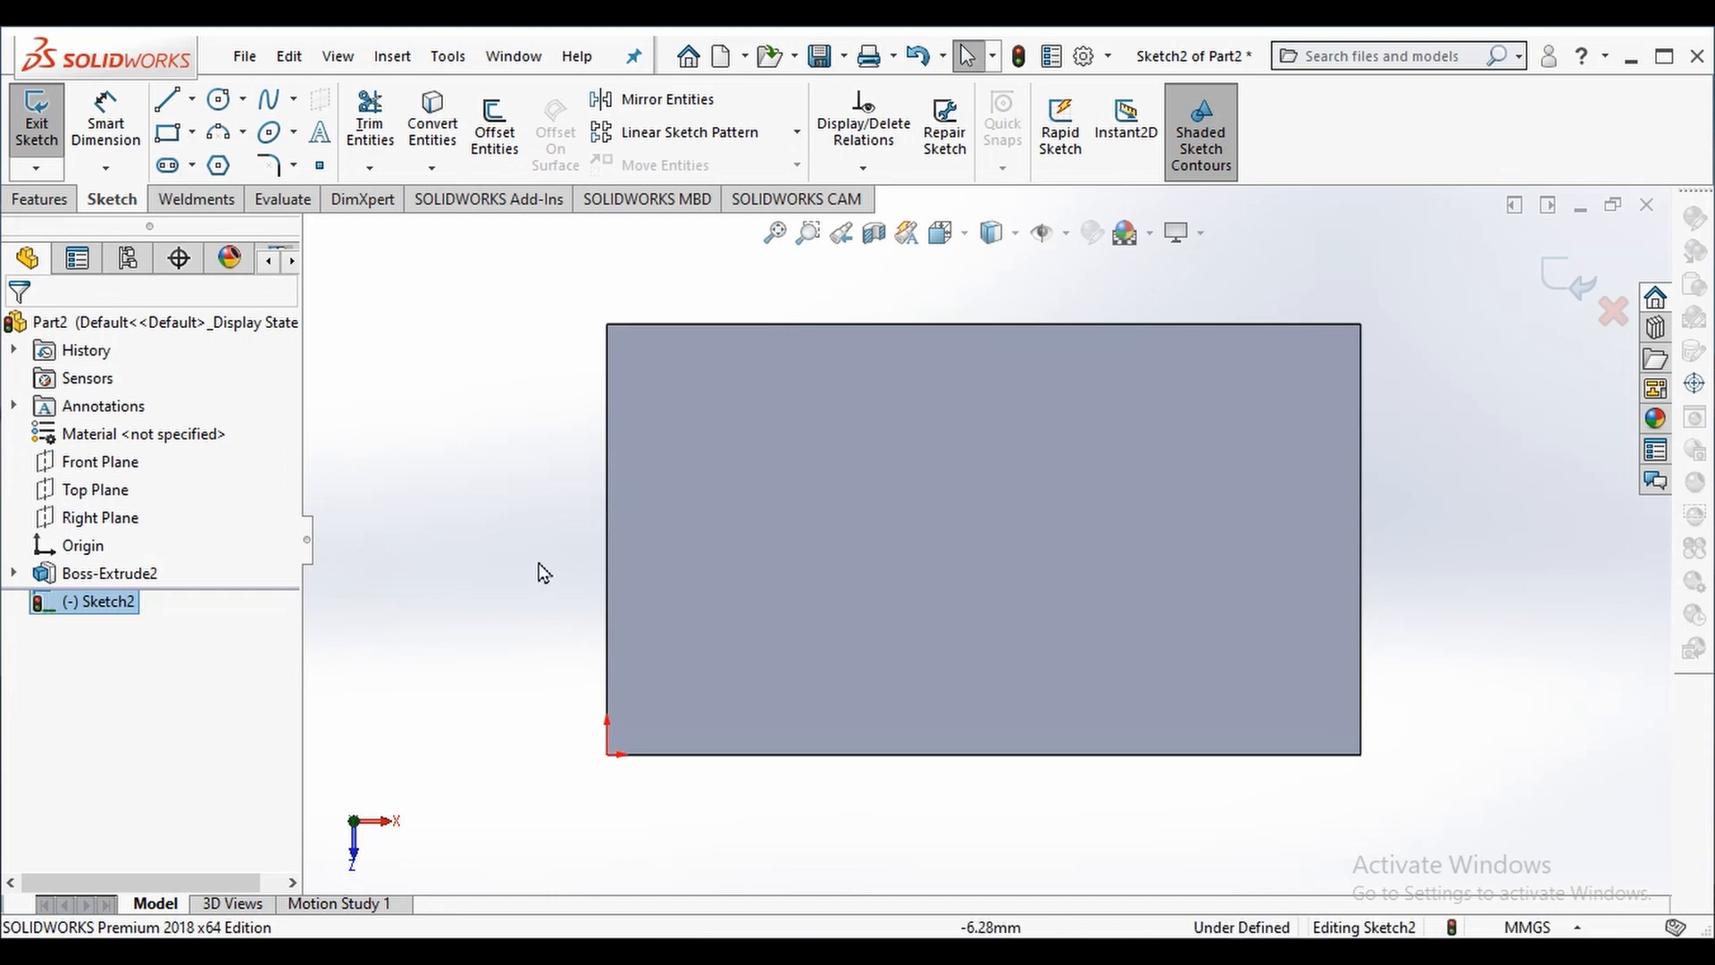
{"action": "mouse_move", "coordinate": [454, 352]}
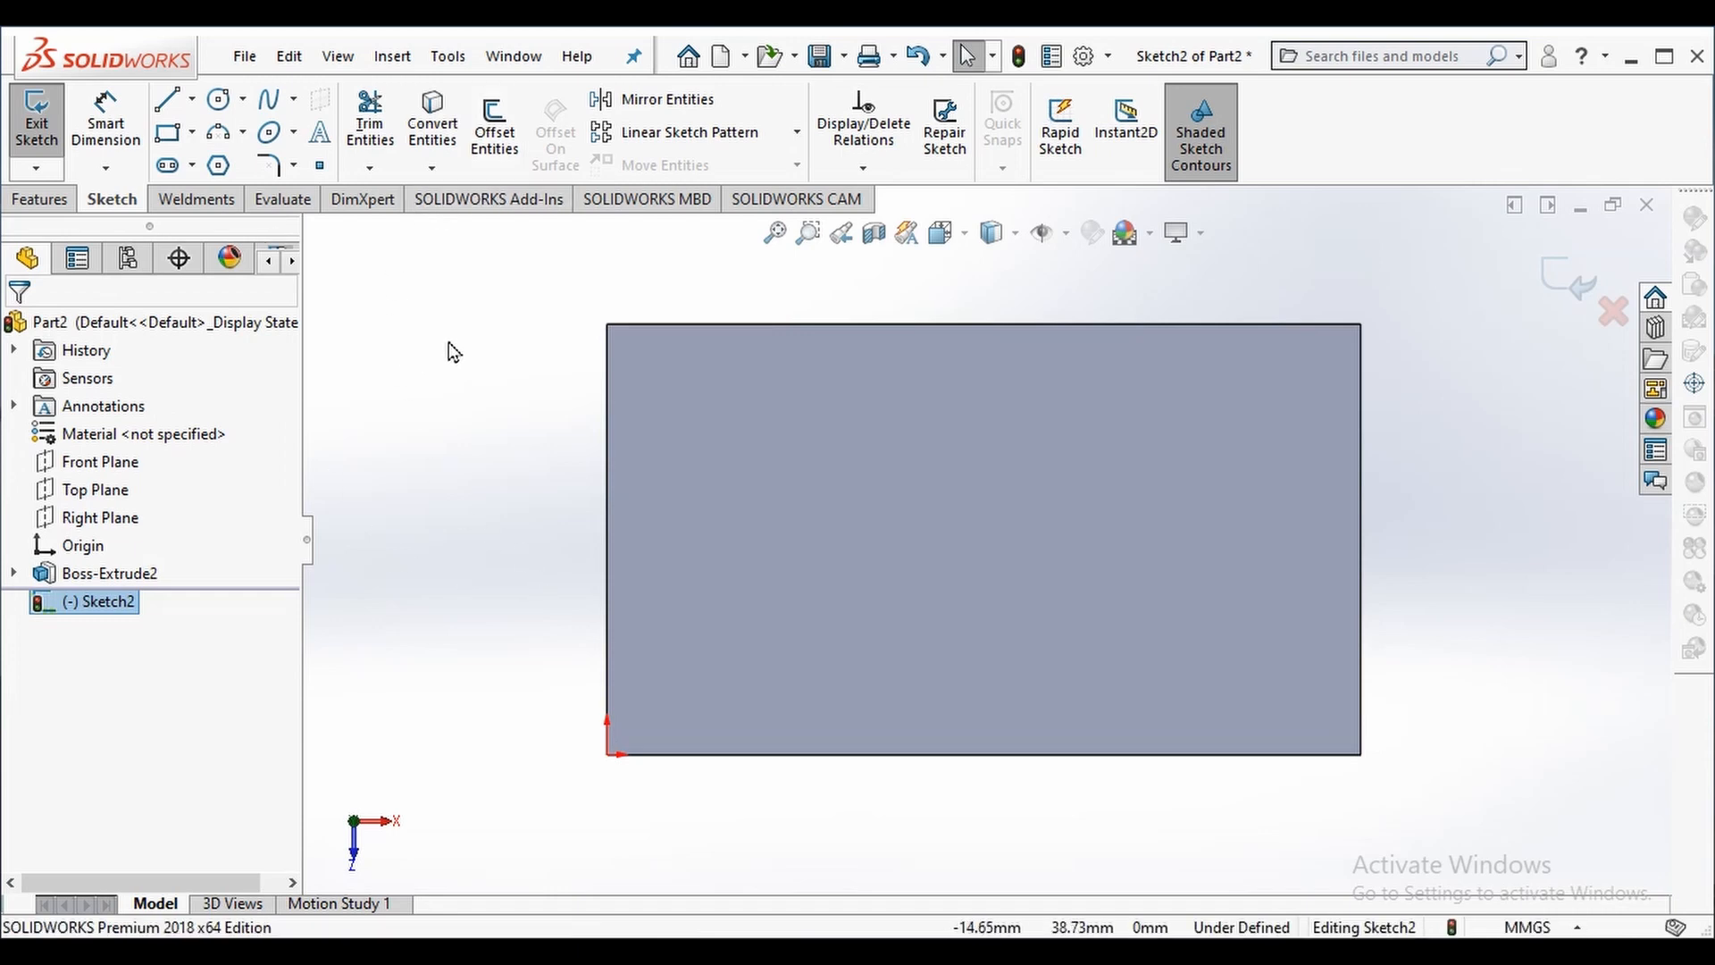
{"action": "mouse_move", "coordinate": [447, 346]}
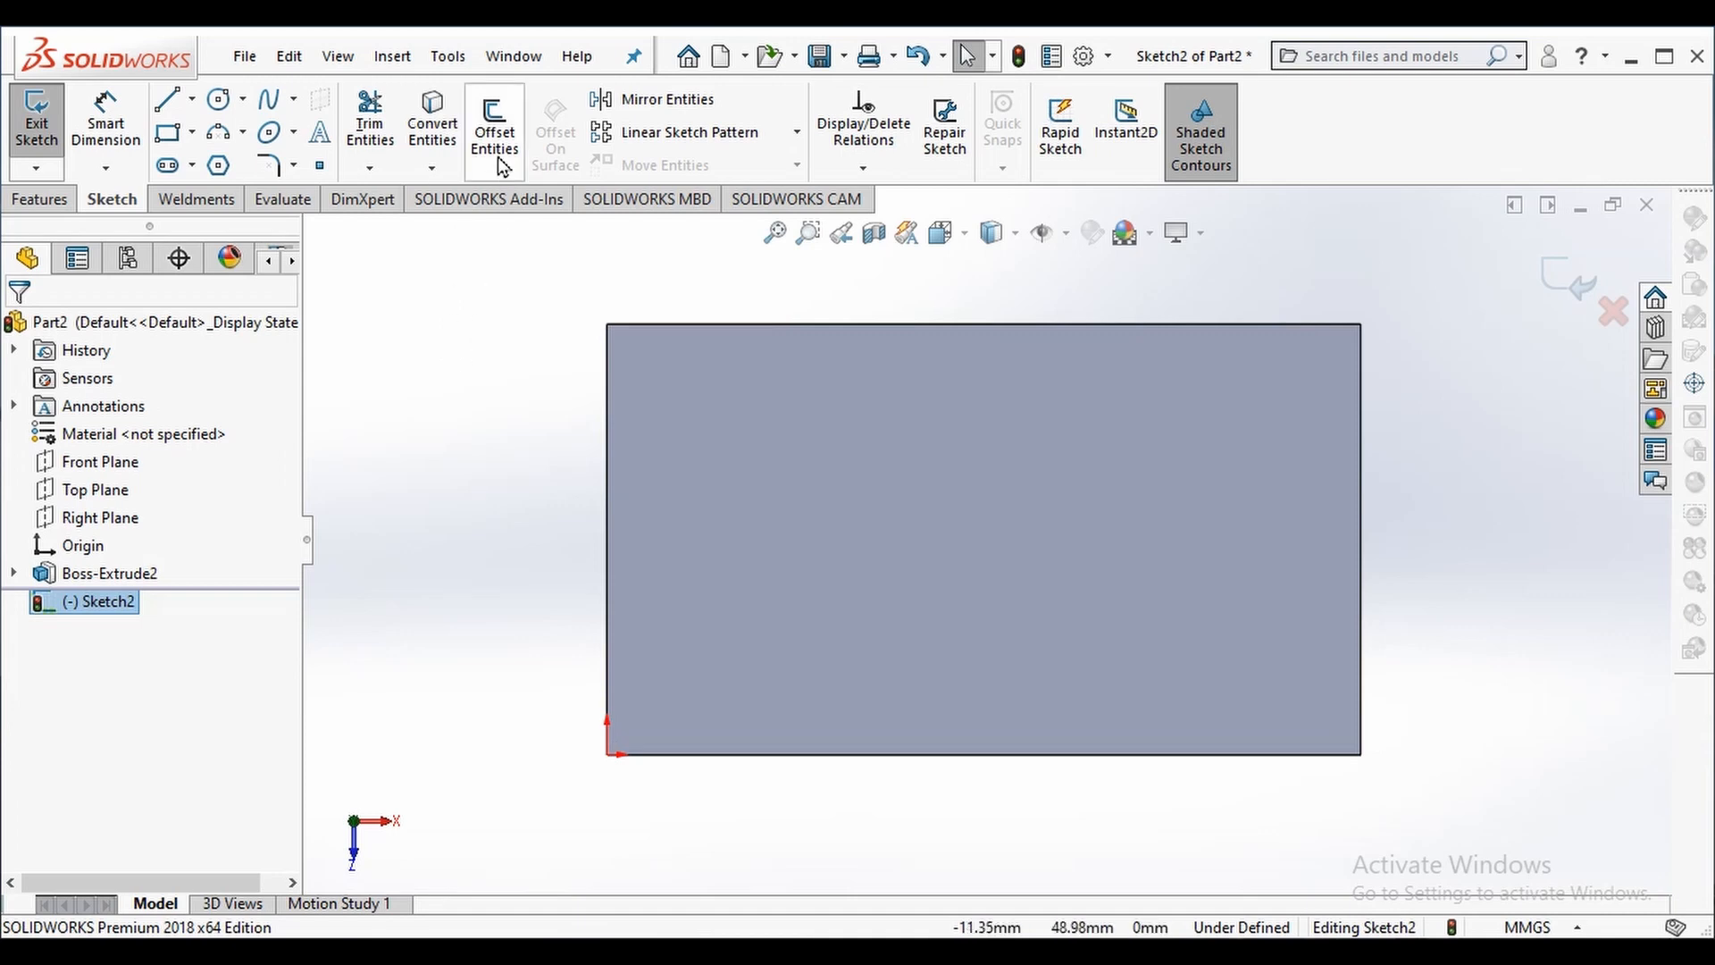
Offset the top face outline 5 mm inward (reversed) as the inner rectangle and exit Sketch2.
{"action": "left_click", "coordinate": [493, 125]}
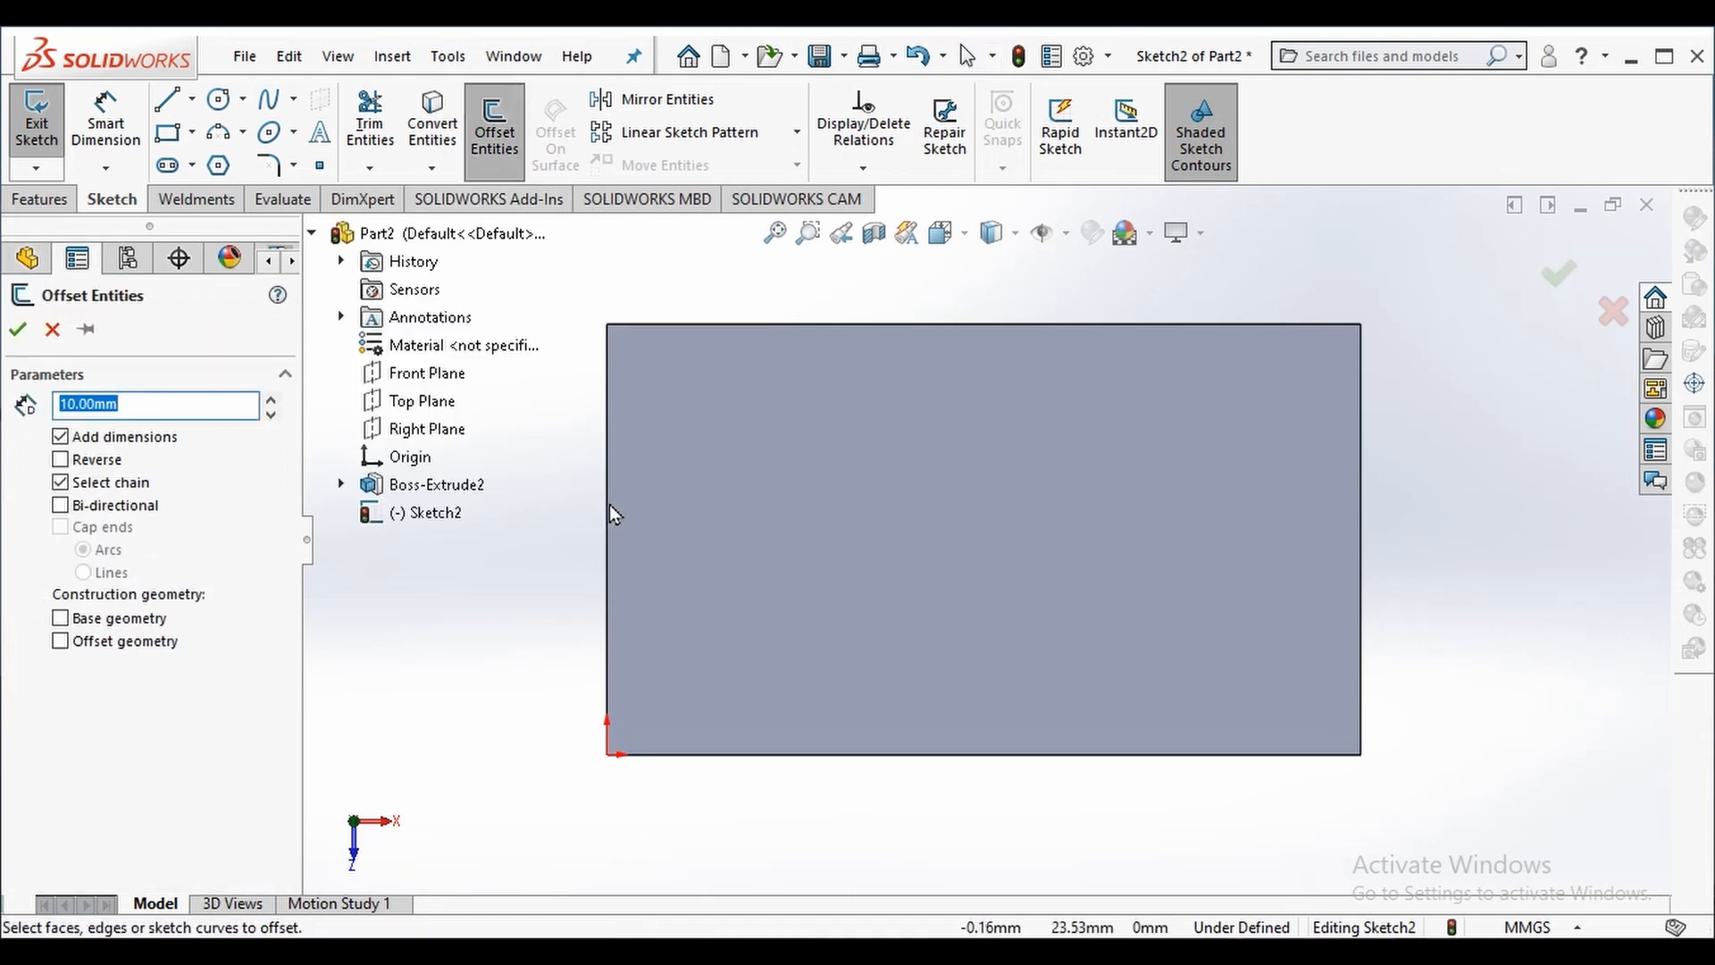
{"action": "mouse_move", "coordinate": [692, 340]}
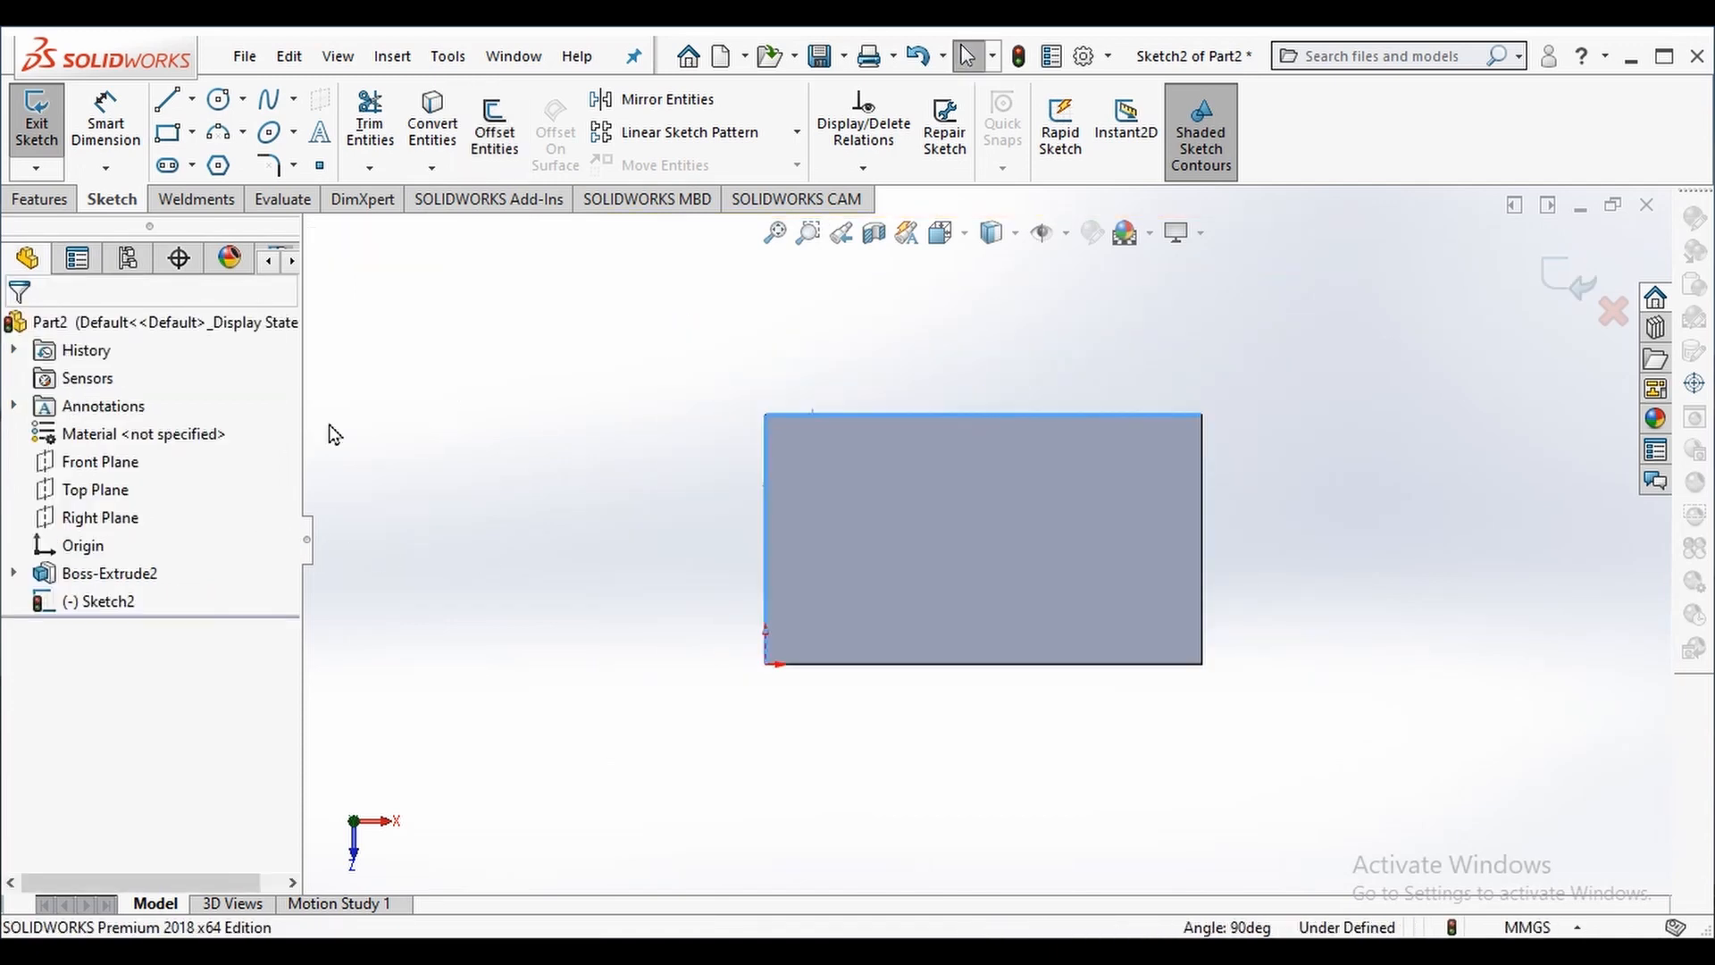
{"action": "left_click", "coordinate": [493, 119]}
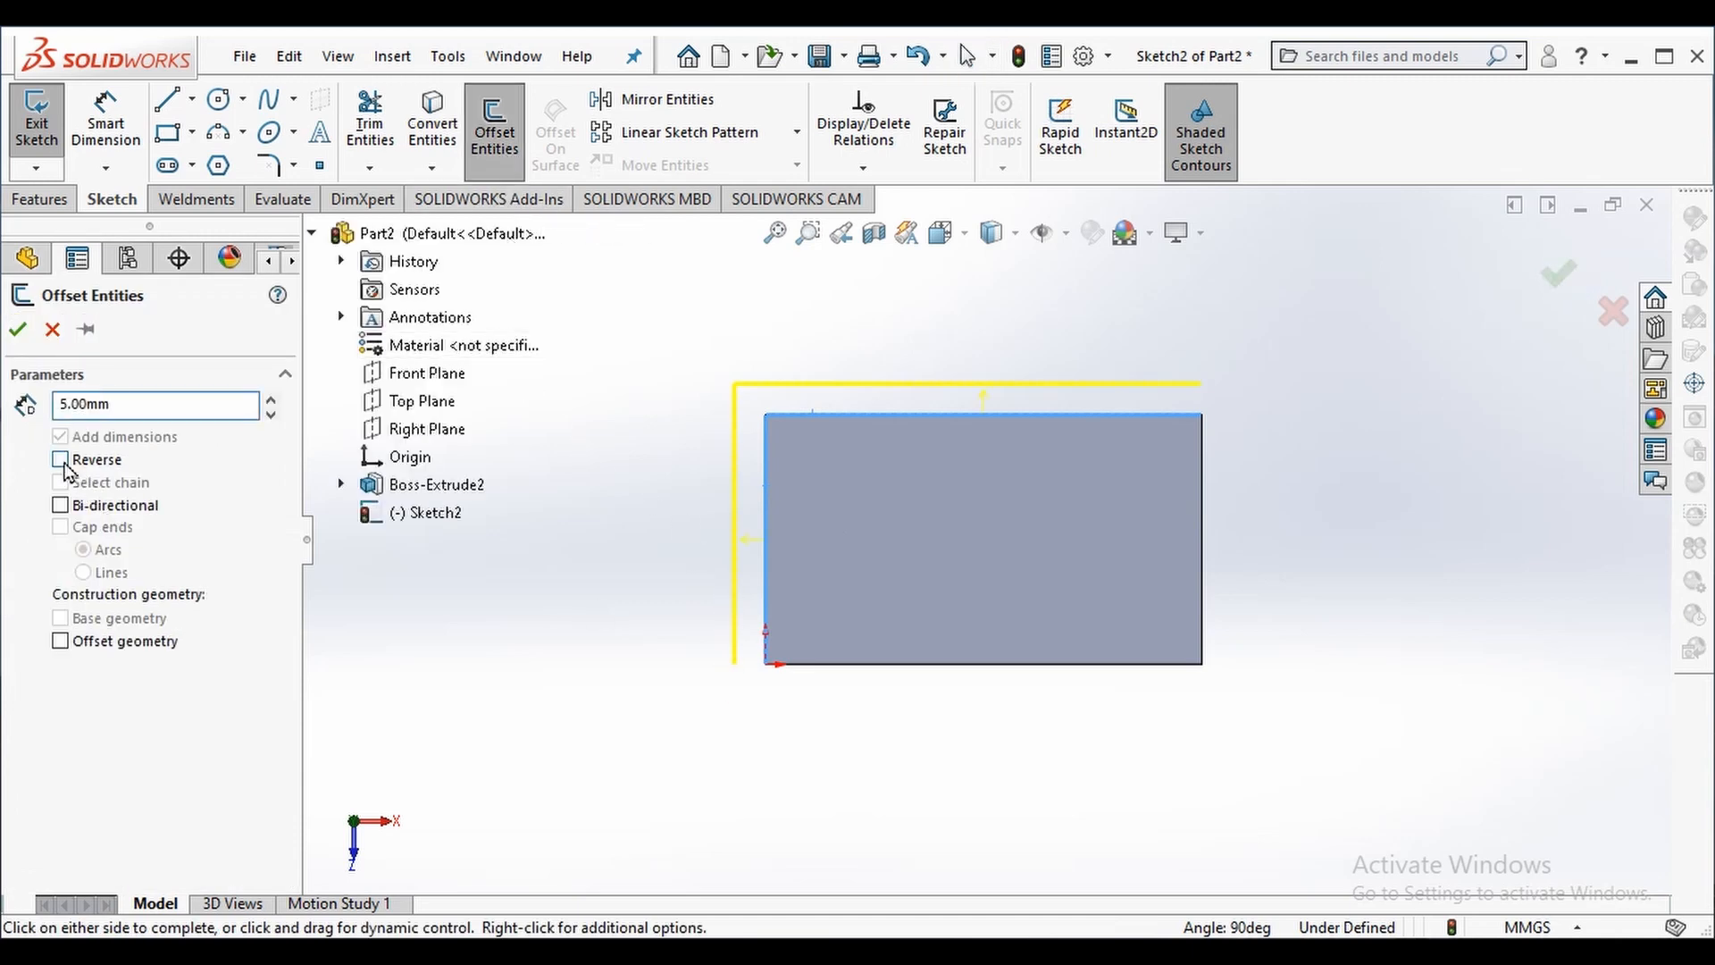
{"action": "left_click", "coordinate": [61, 459]}
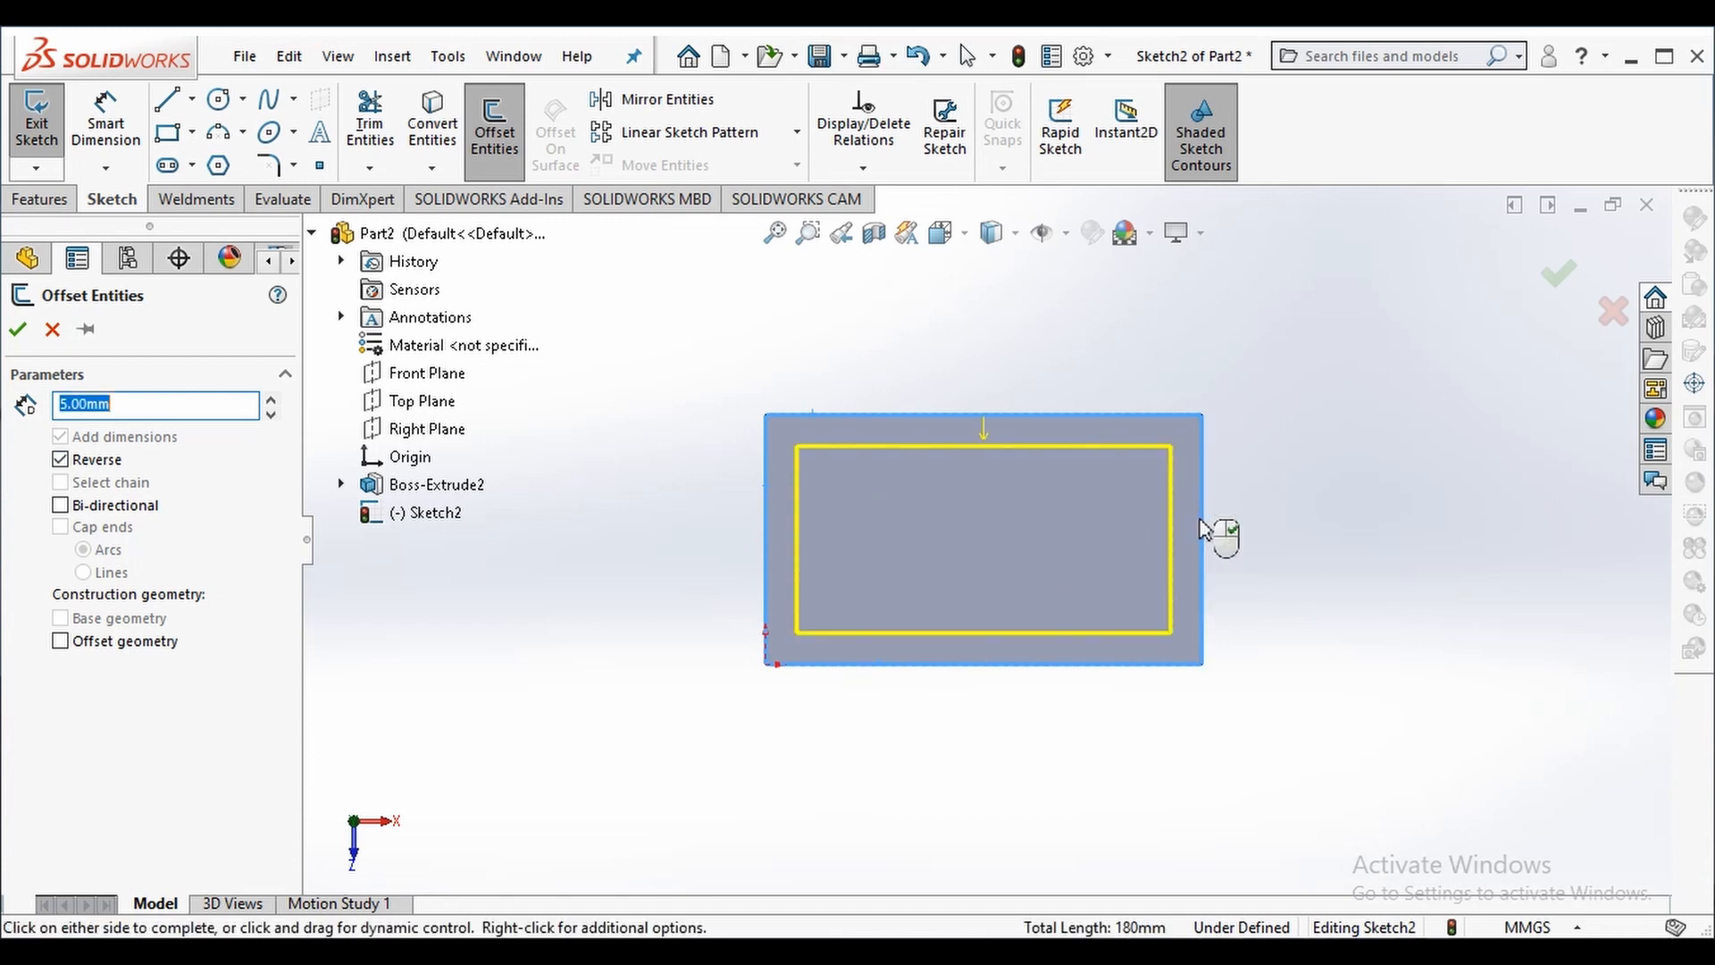
{"action": "left_click", "coordinate": [18, 329]}
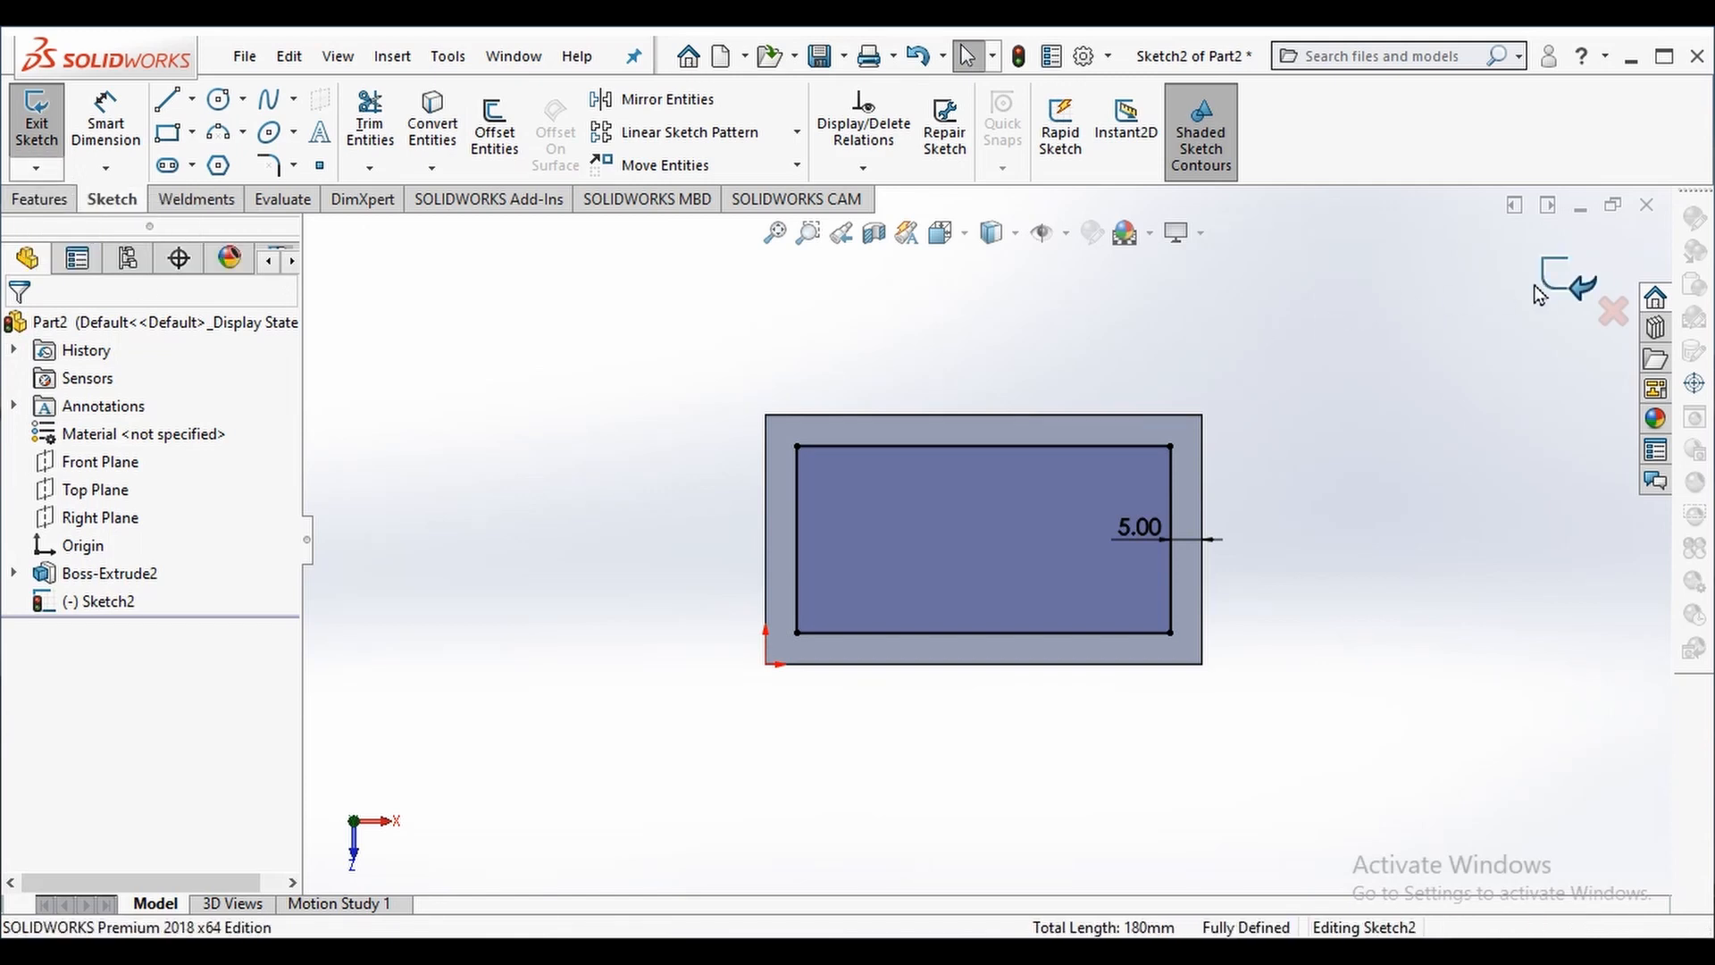
{"action": "left_click", "coordinate": [35, 120]}
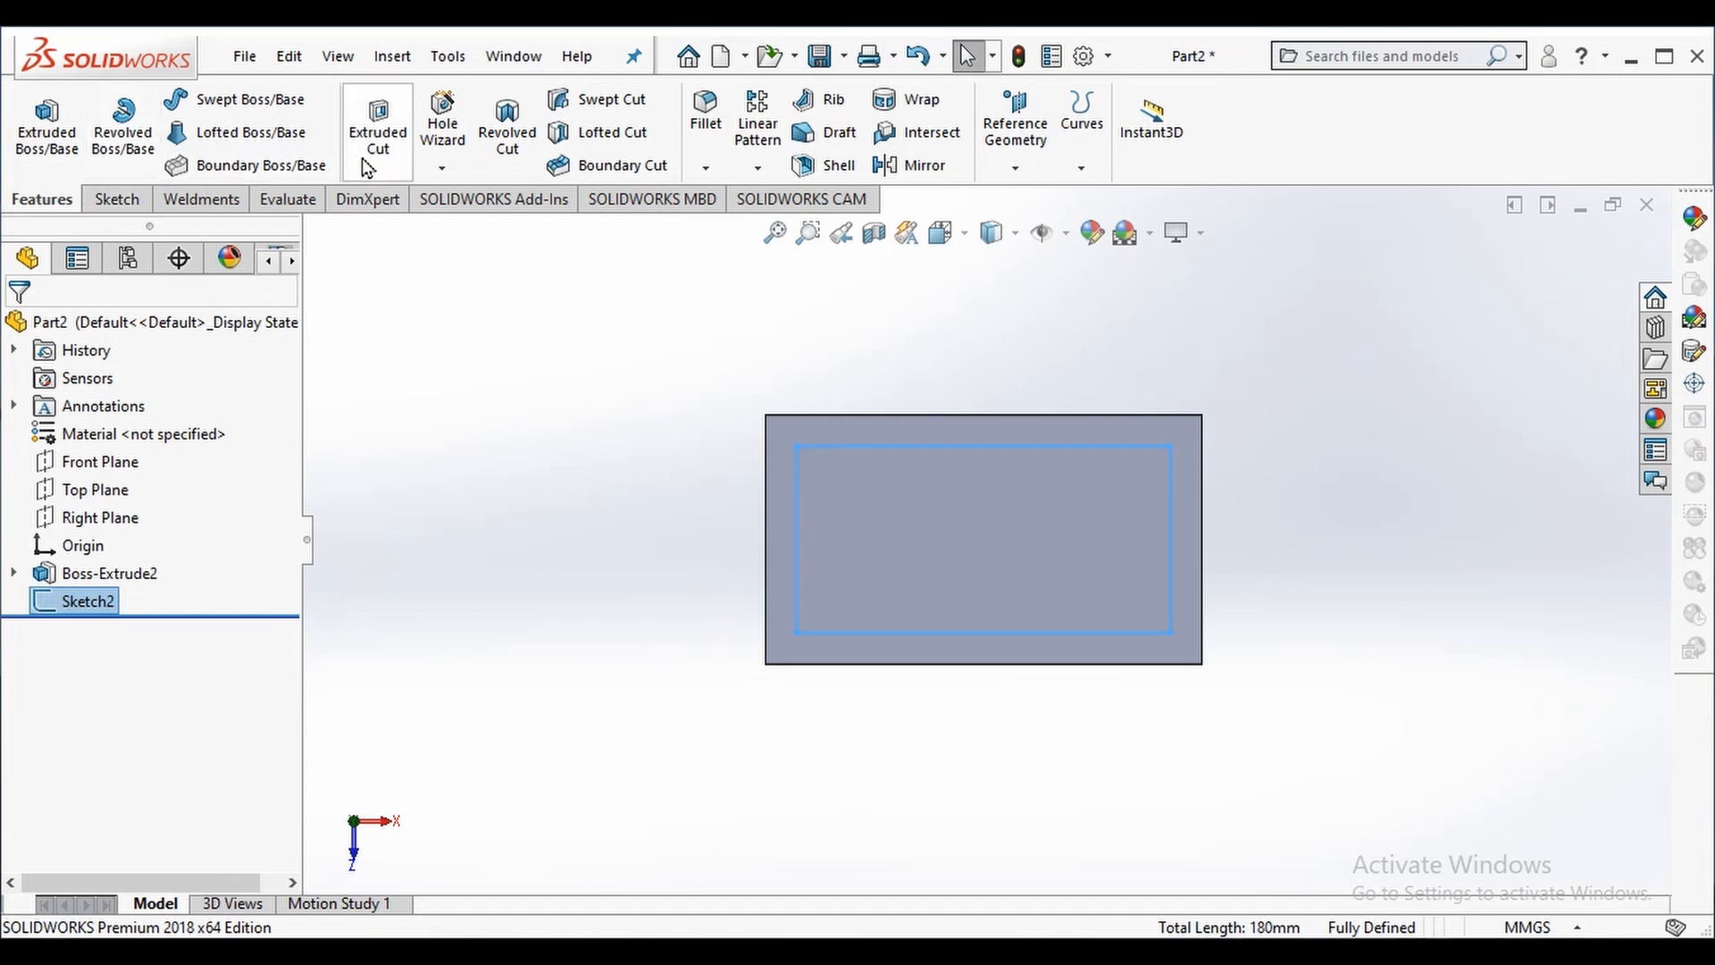
Extrude-cut Sketch2 blind 27 mm so the inner rectangle passes through, forming Cut-Extrude1.
{"action": "left_click", "coordinate": [377, 124]}
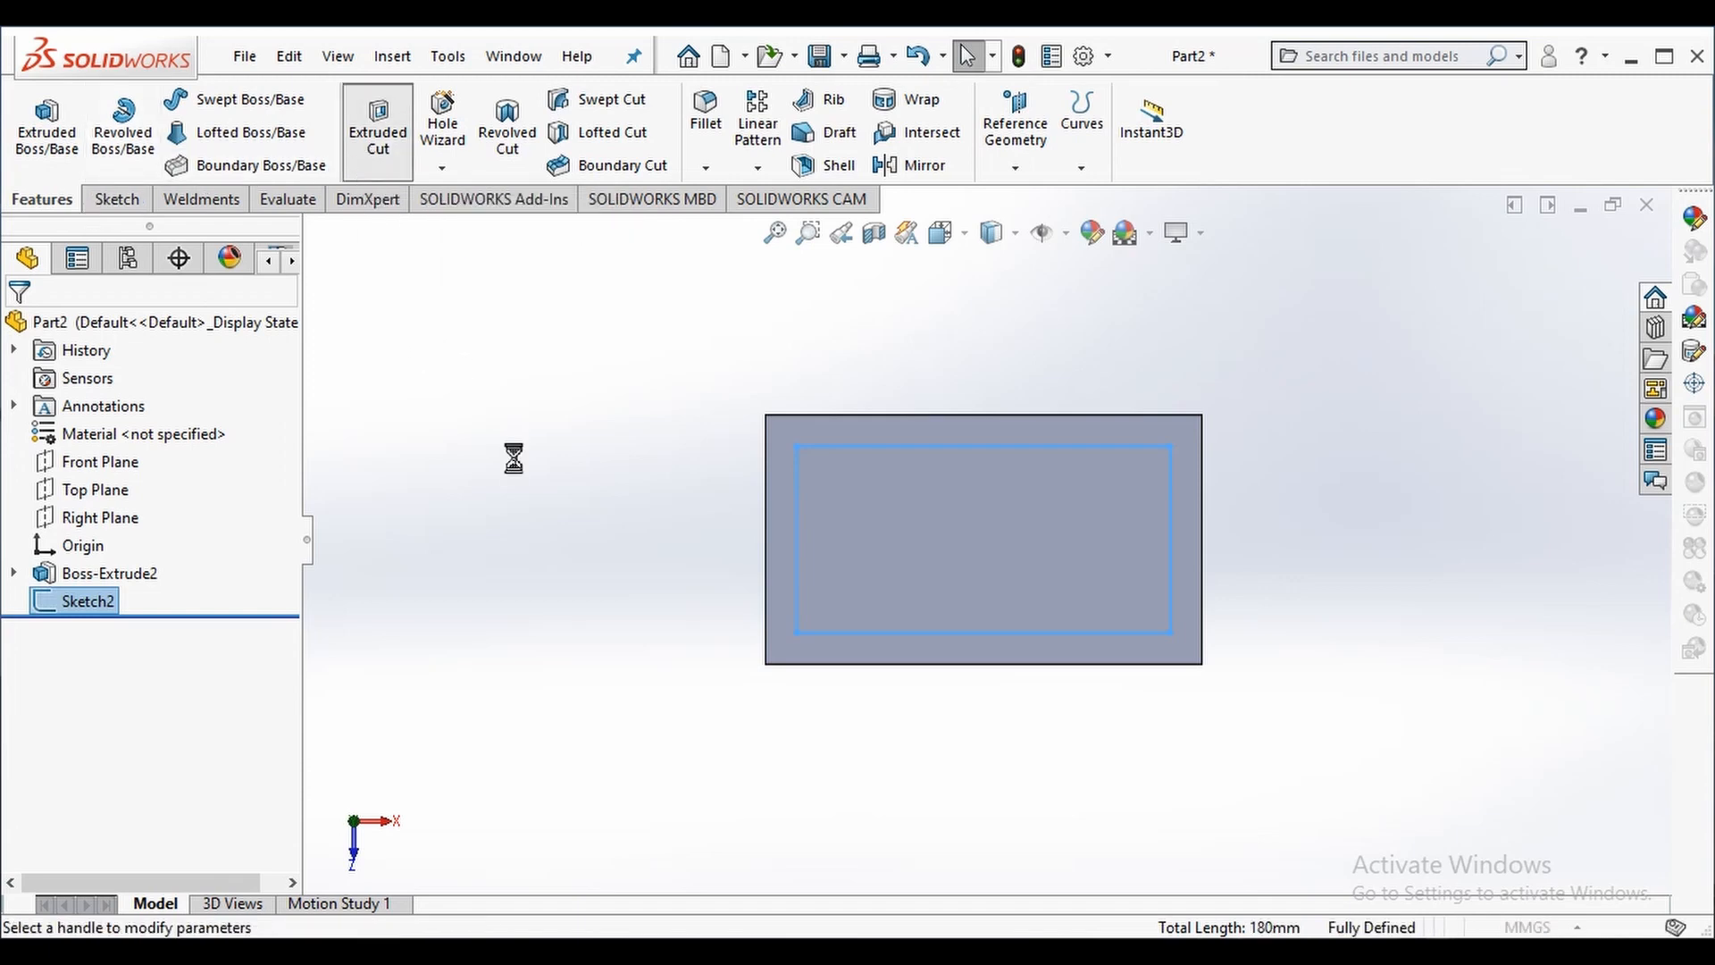
{"action": "left_click", "coordinate": [377, 130]}
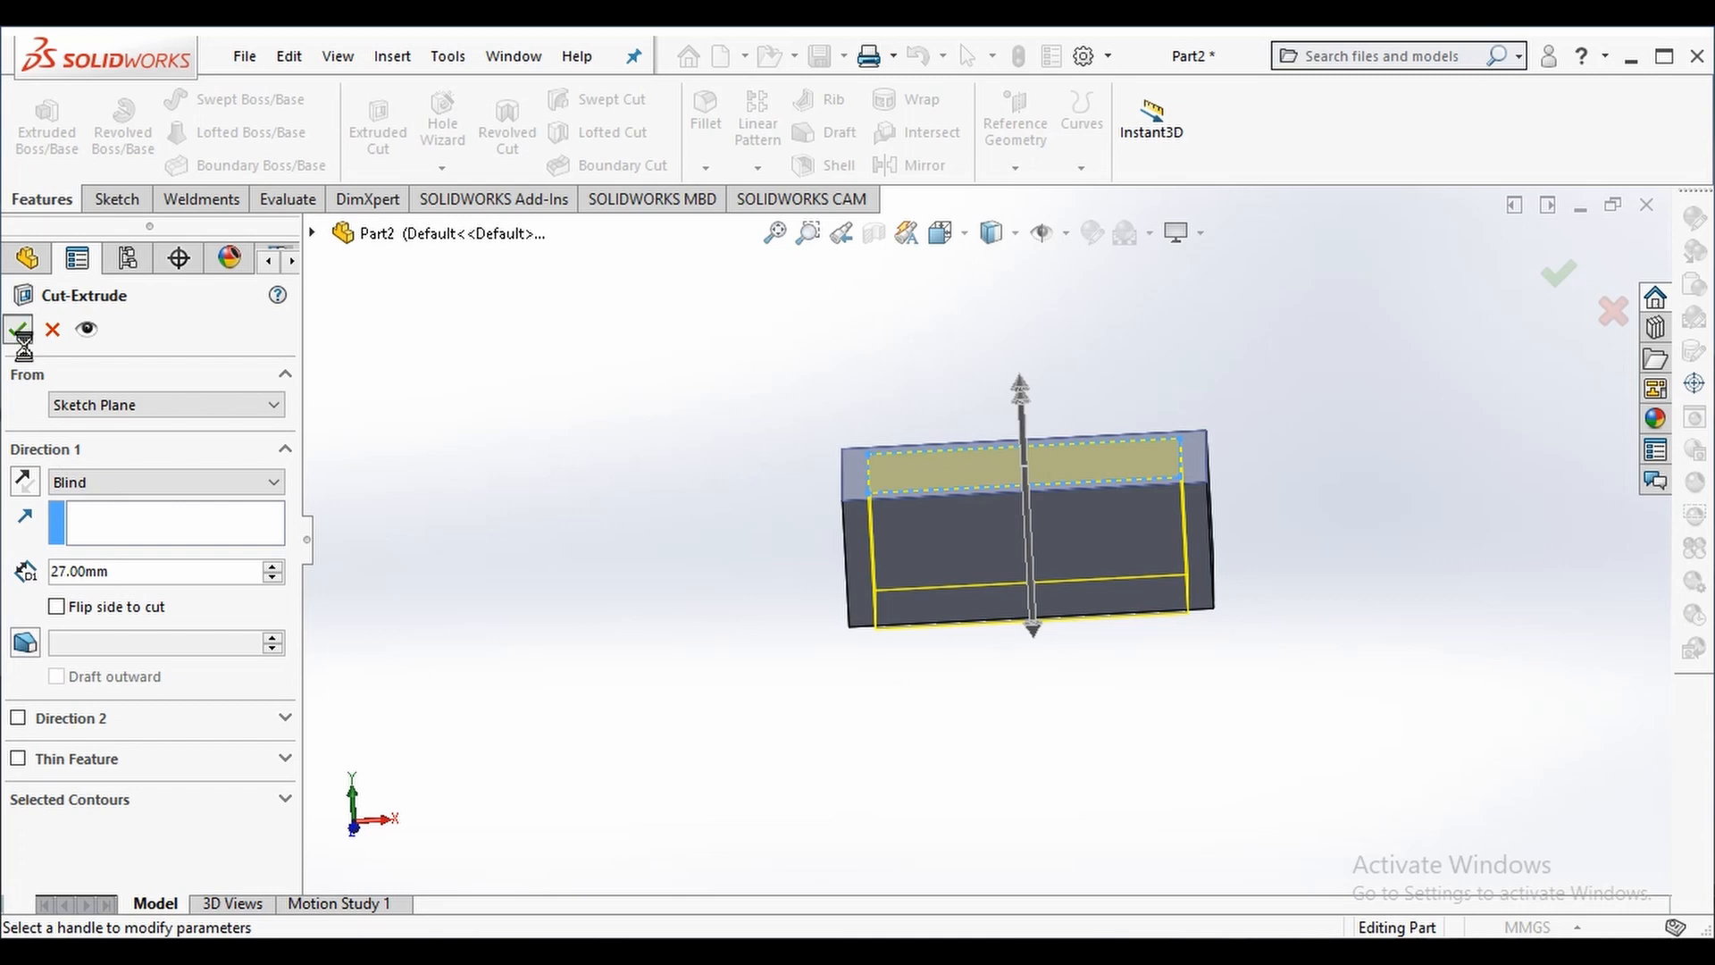
{"action": "left_click", "coordinate": [18, 329]}
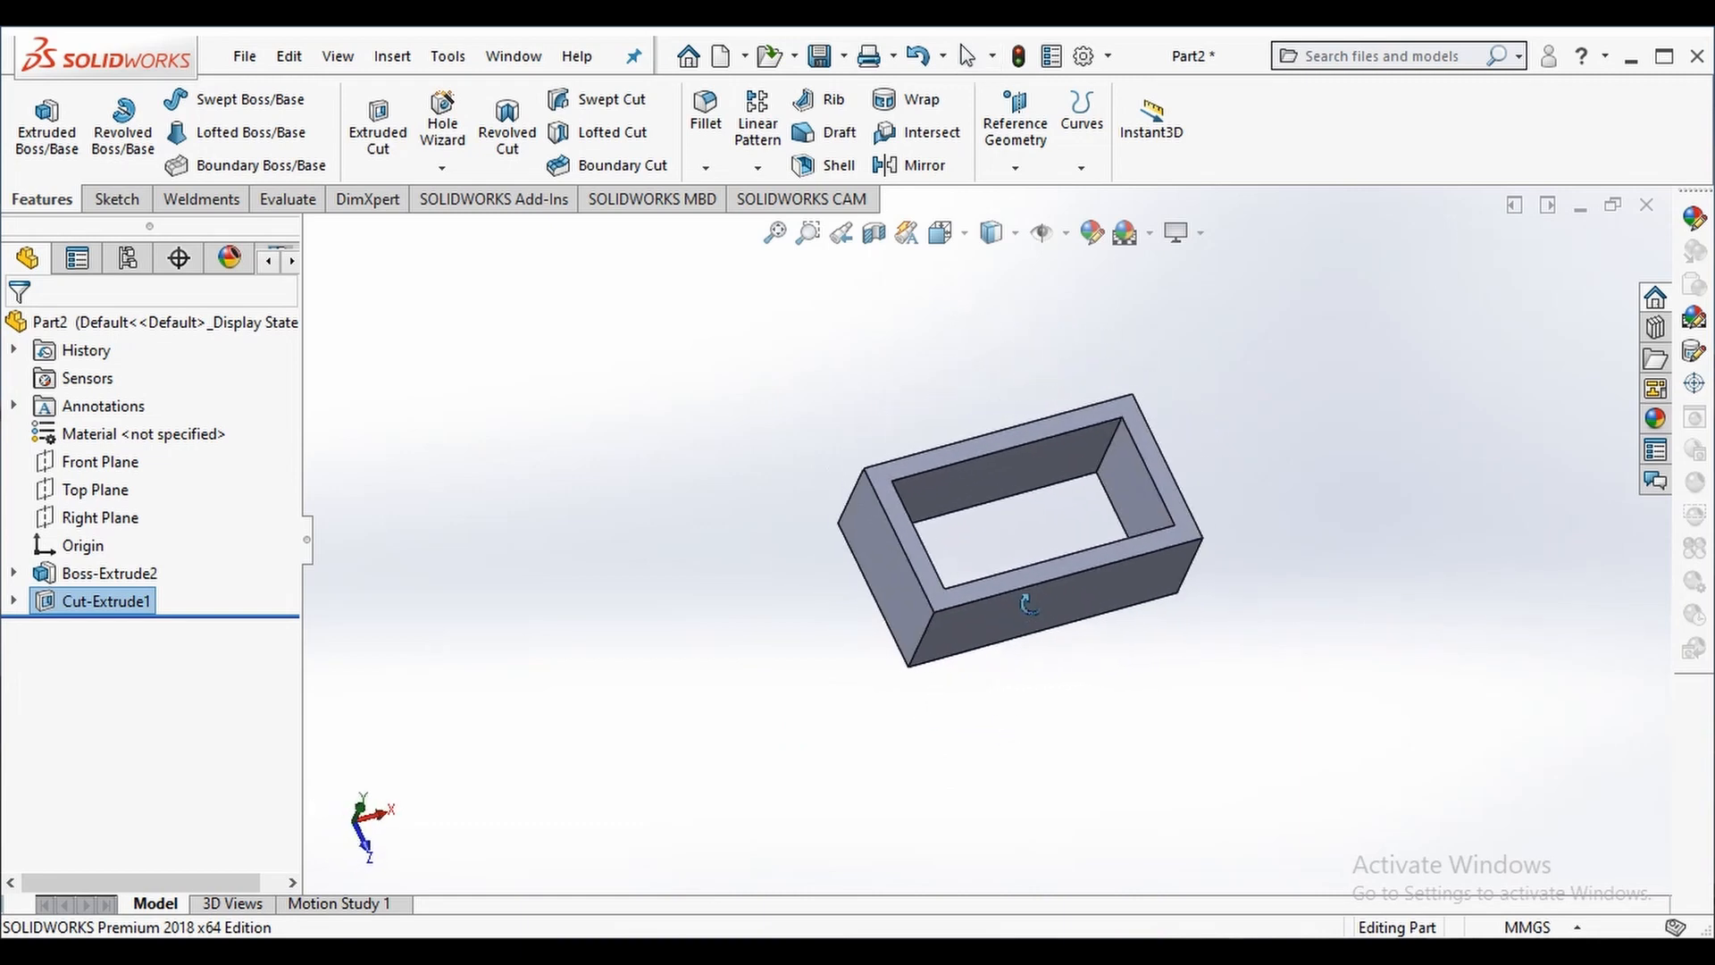
{"action": "left_click", "coordinate": [109, 572]}
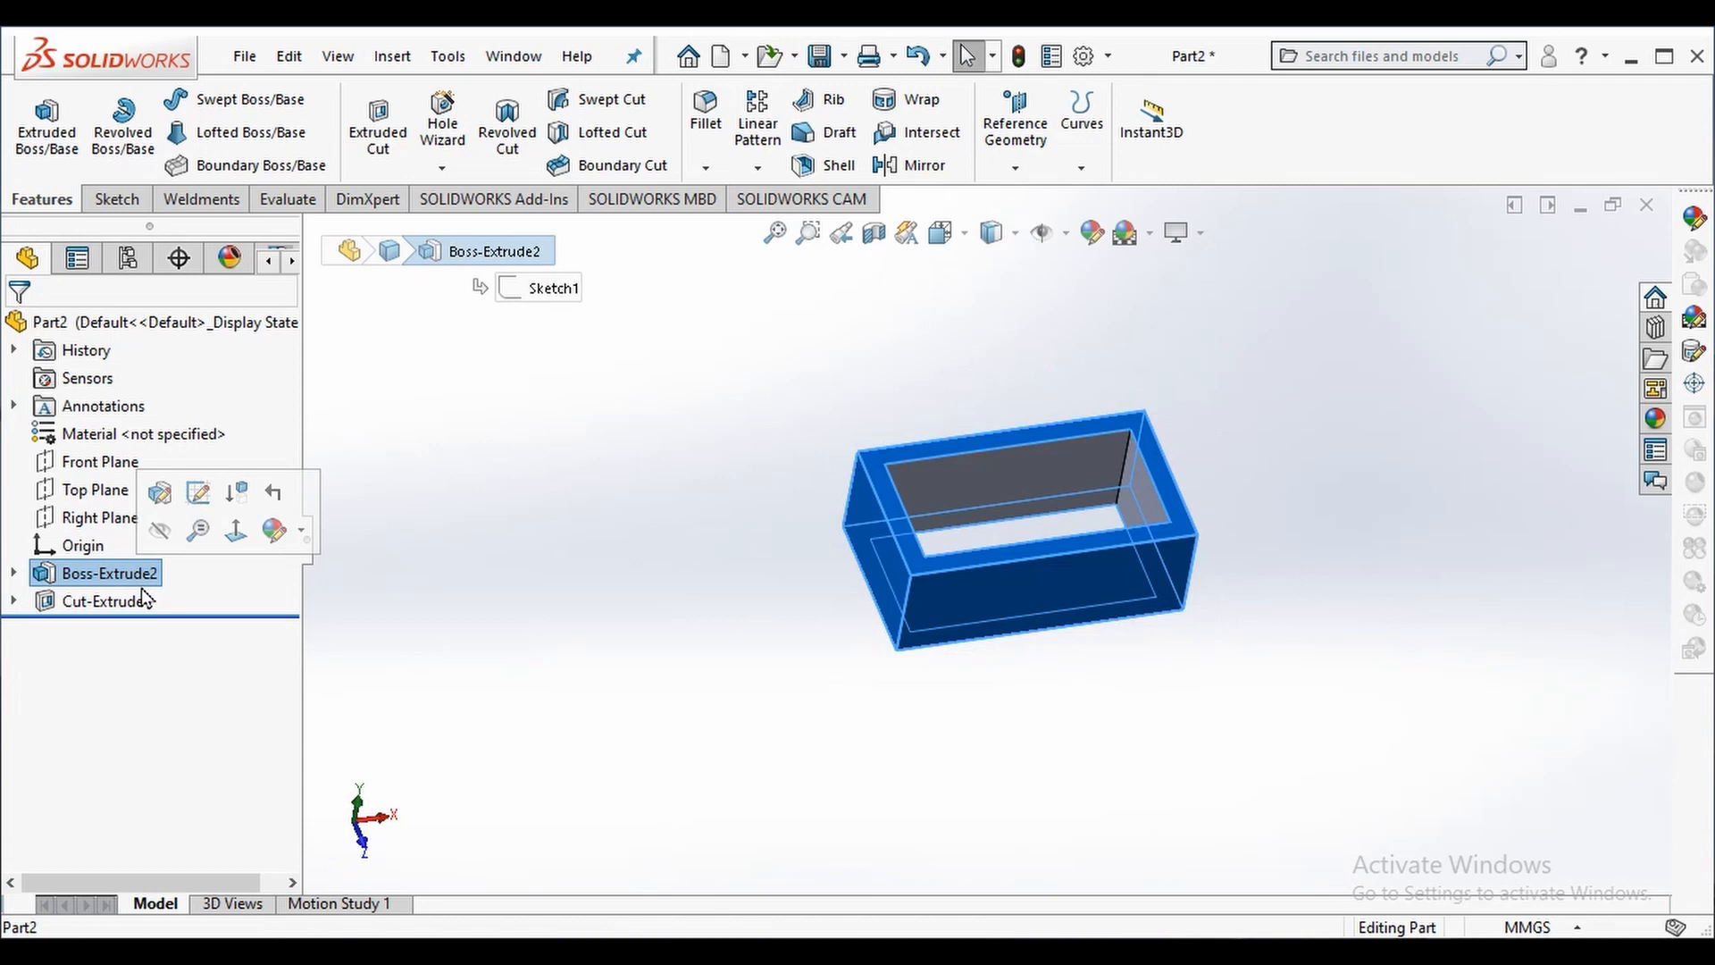
{"action": "left_click", "coordinate": [109, 602]}
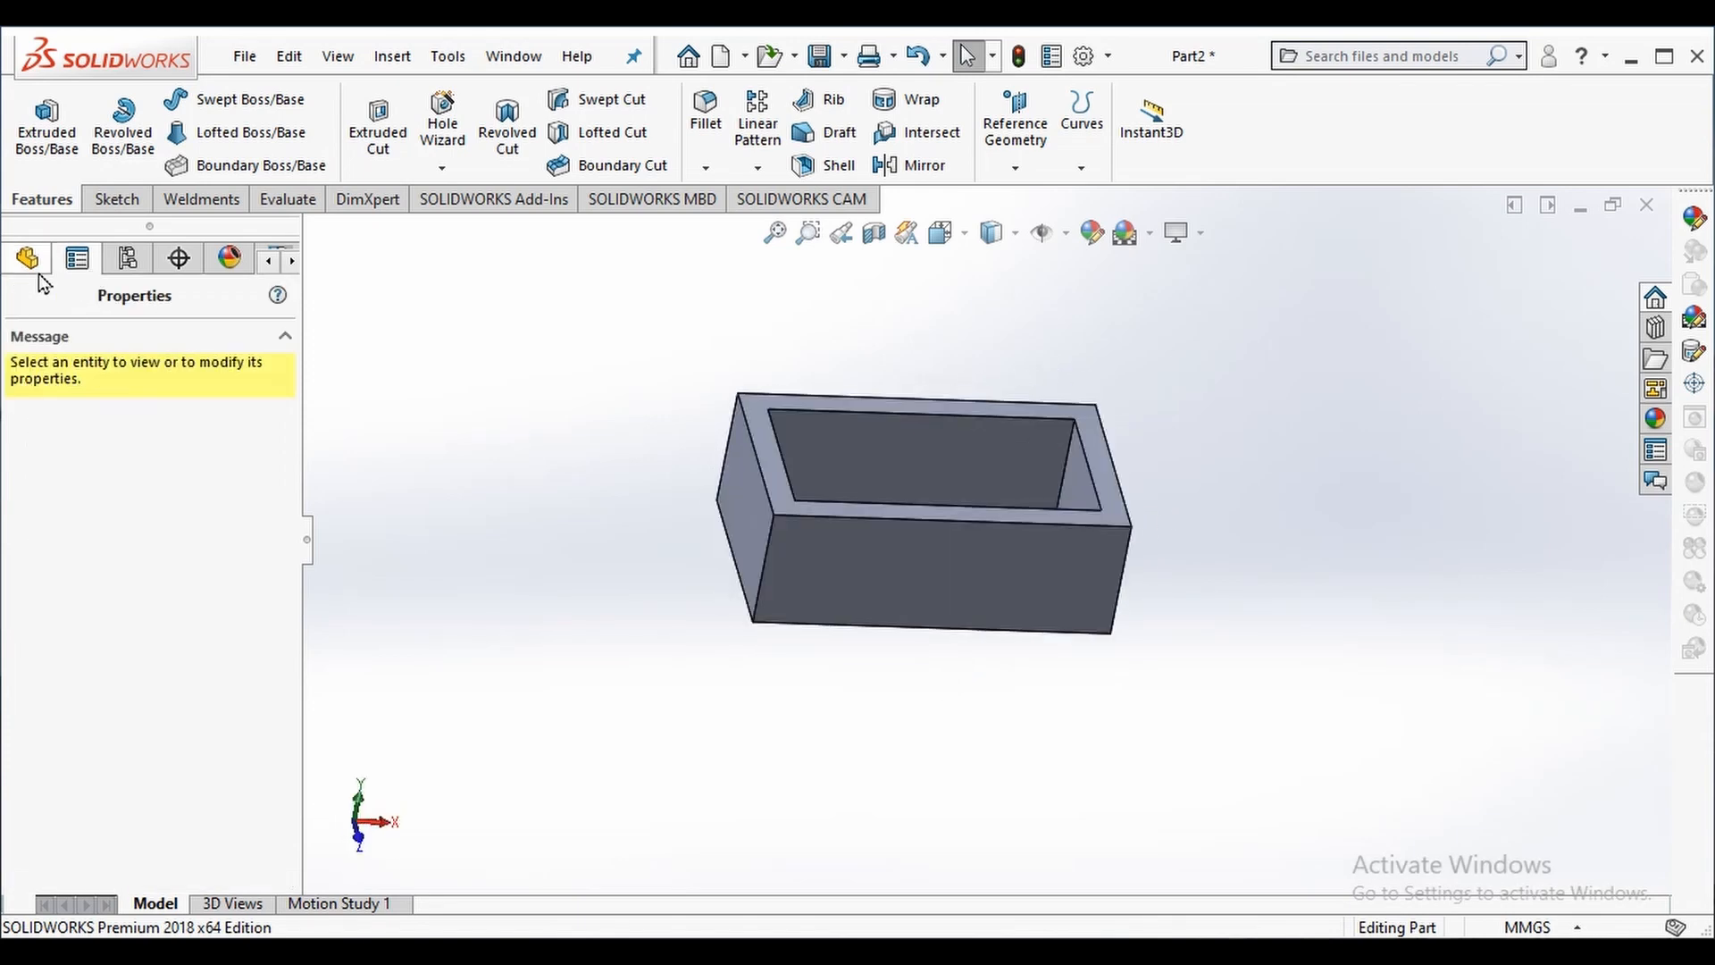
{"action": "left_click", "coordinate": [77, 257]}
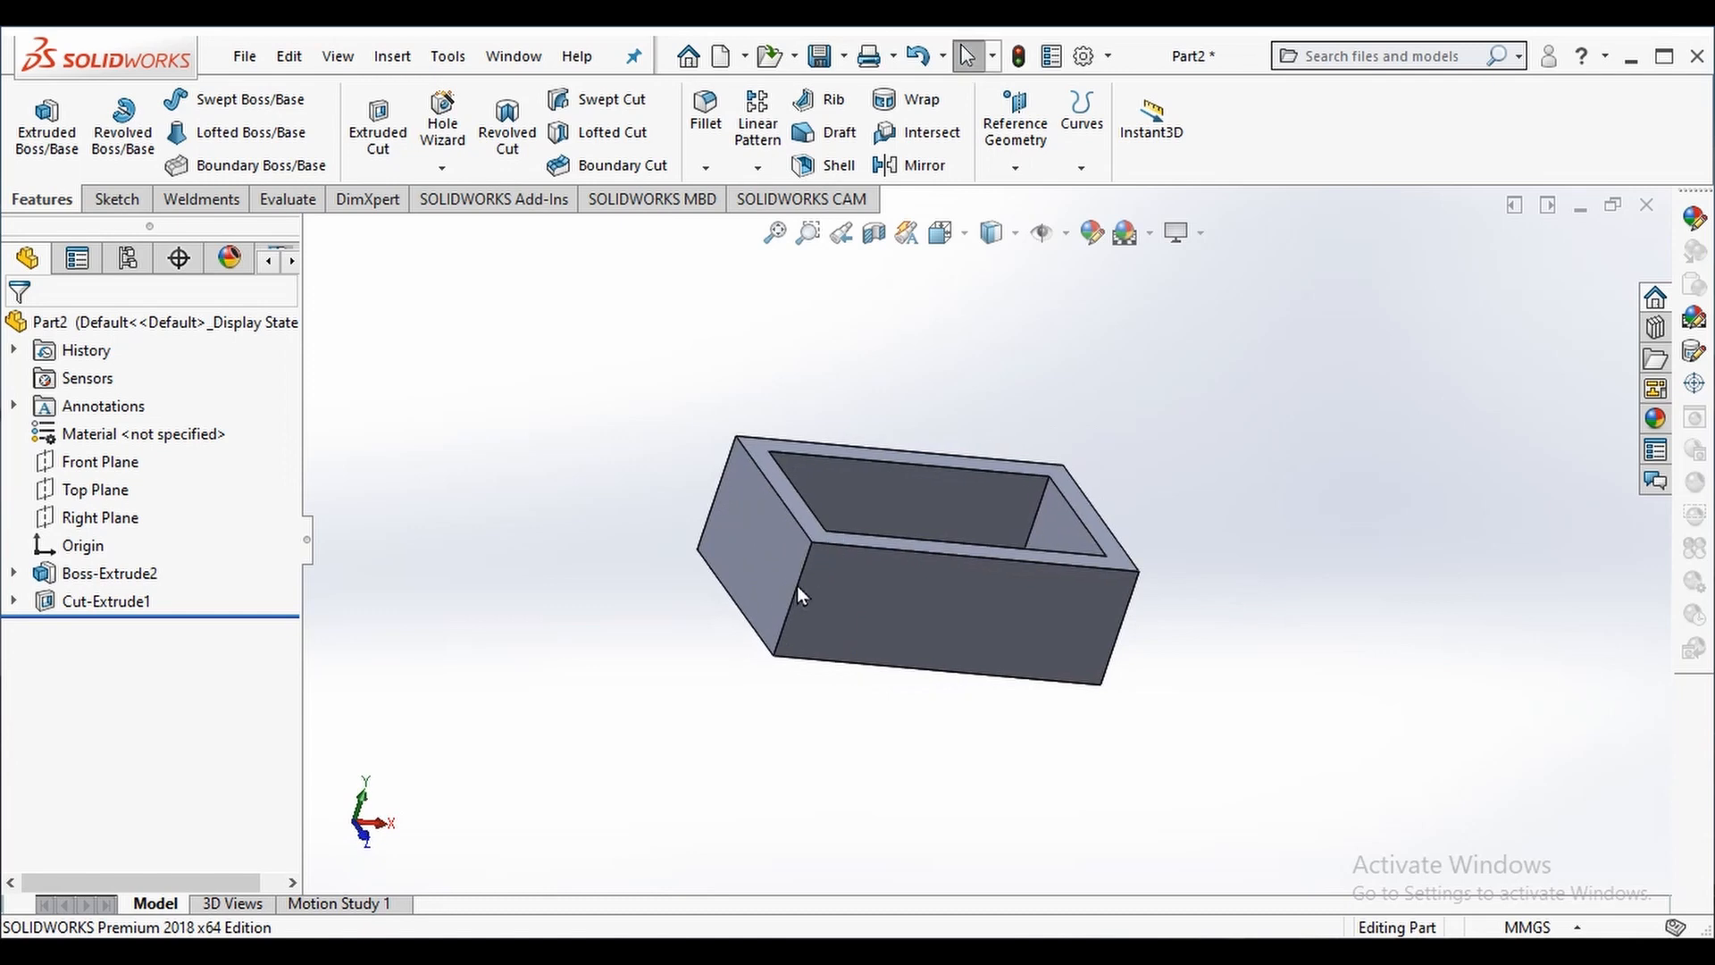
Add Fillet1 with 5 mm radius on the four outer vertical corner edges.
{"action": "left_click", "coordinate": [704, 114]}
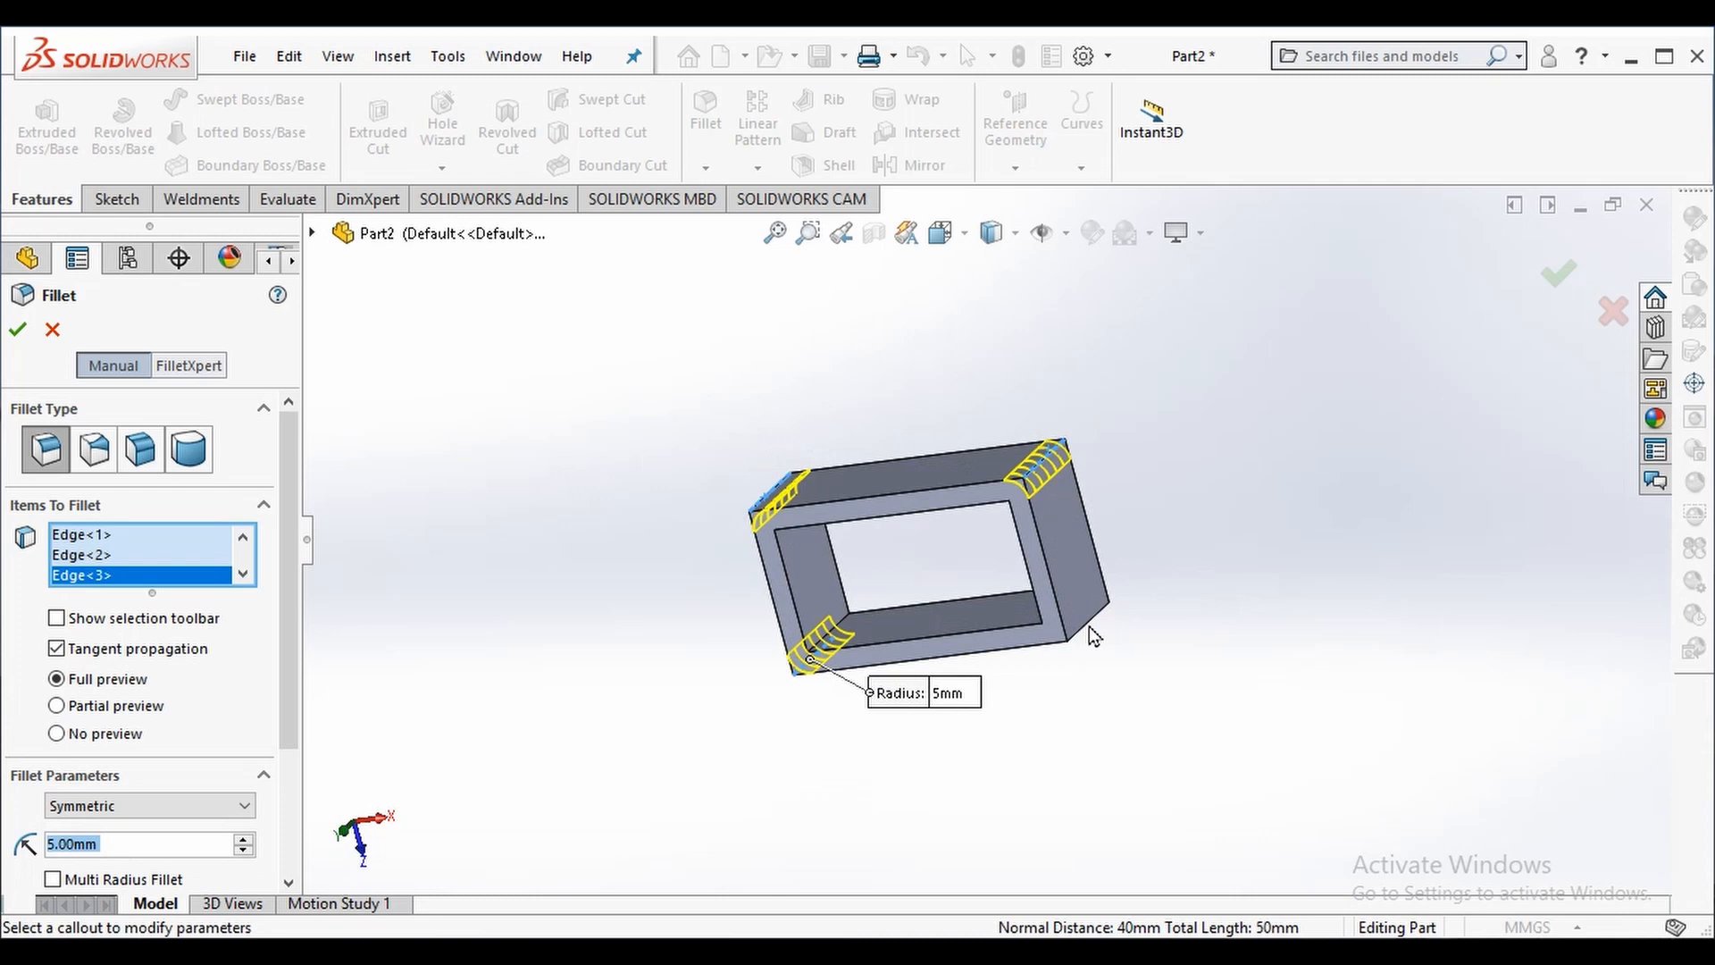
{"action": "left_click", "coordinate": [801, 664]}
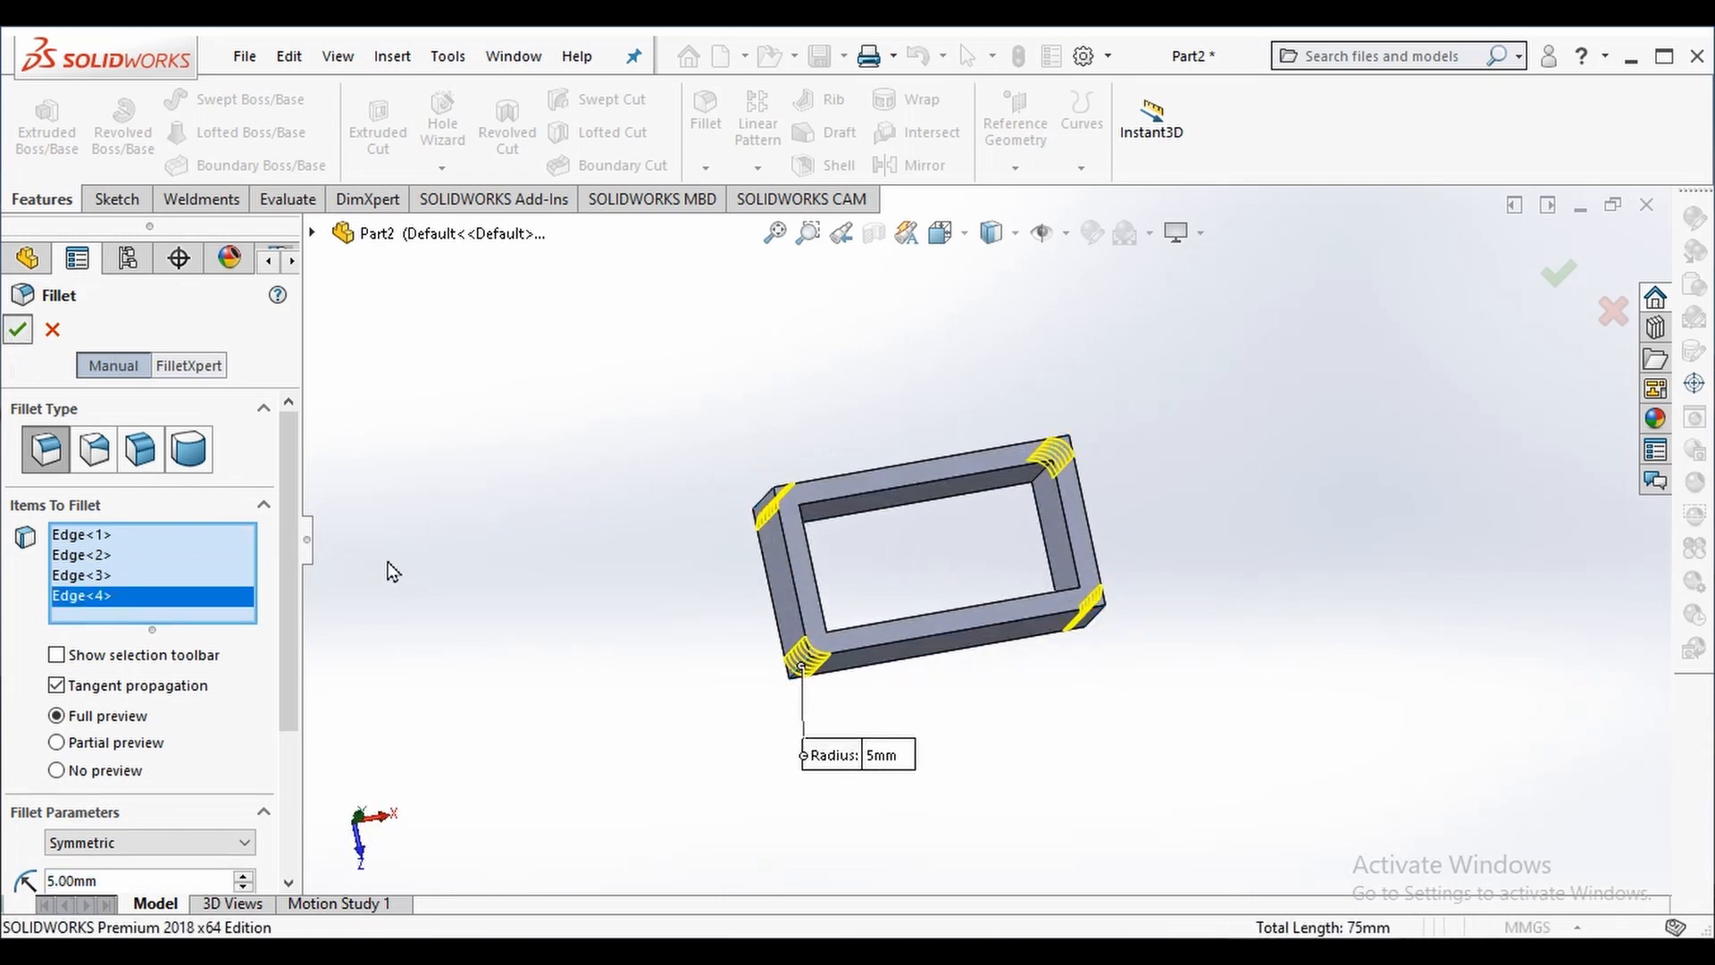
{"action": "left_click", "coordinate": [18, 329]}
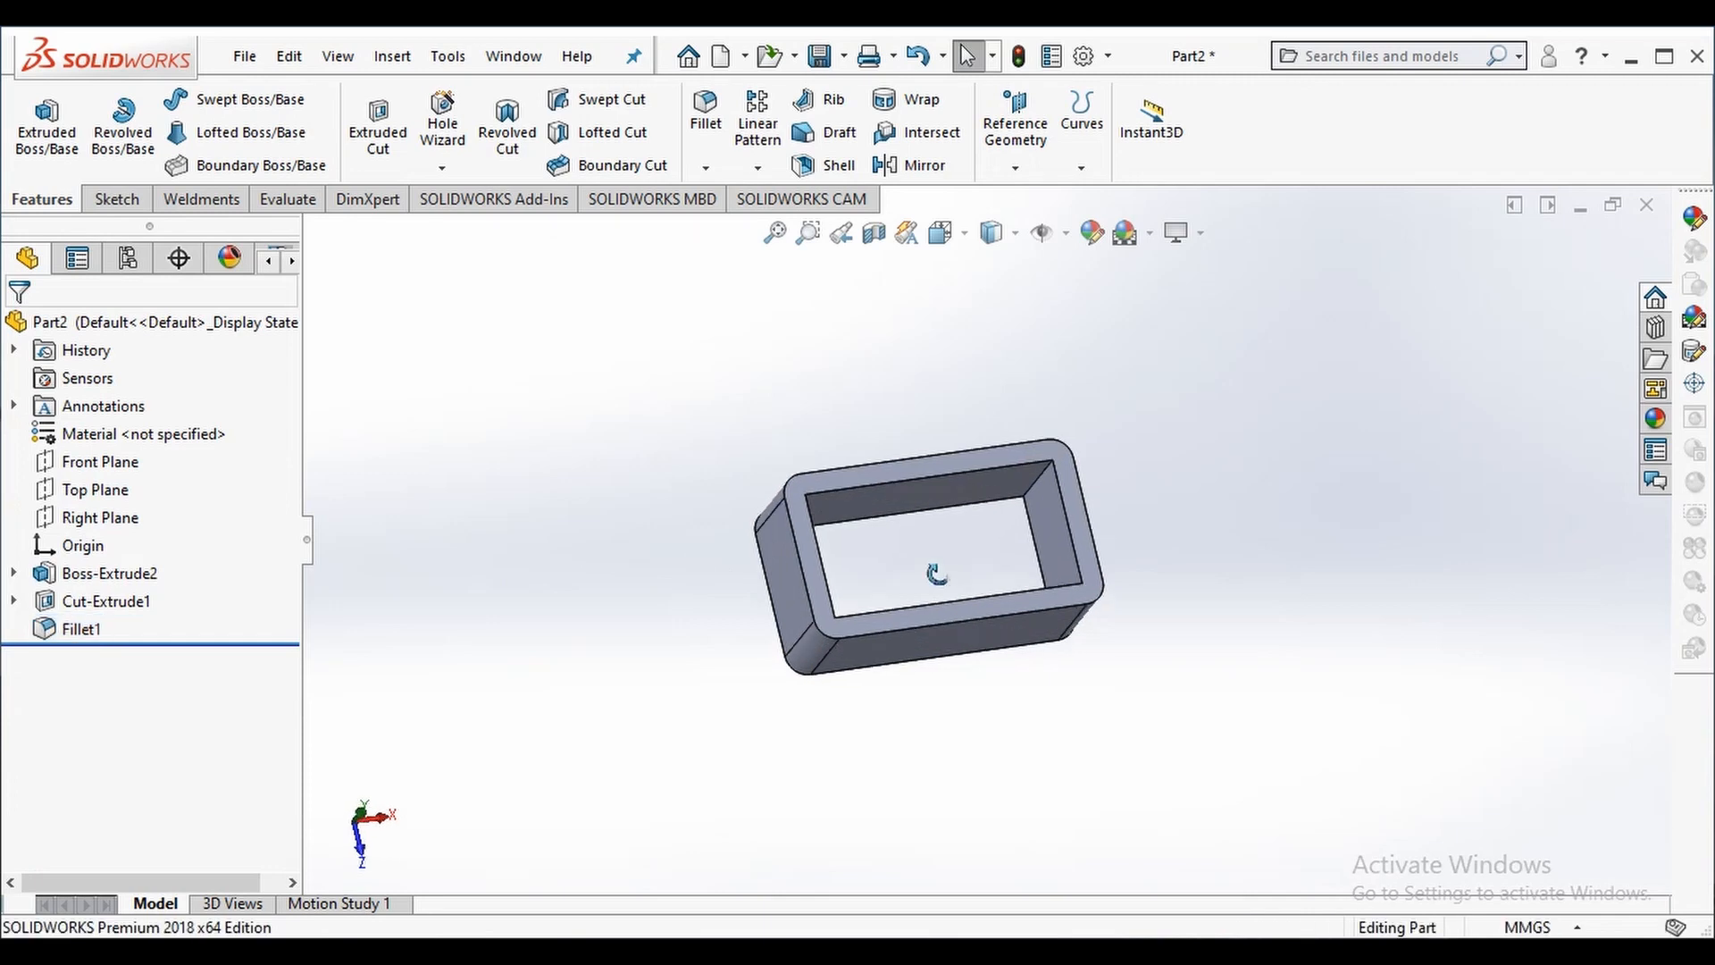